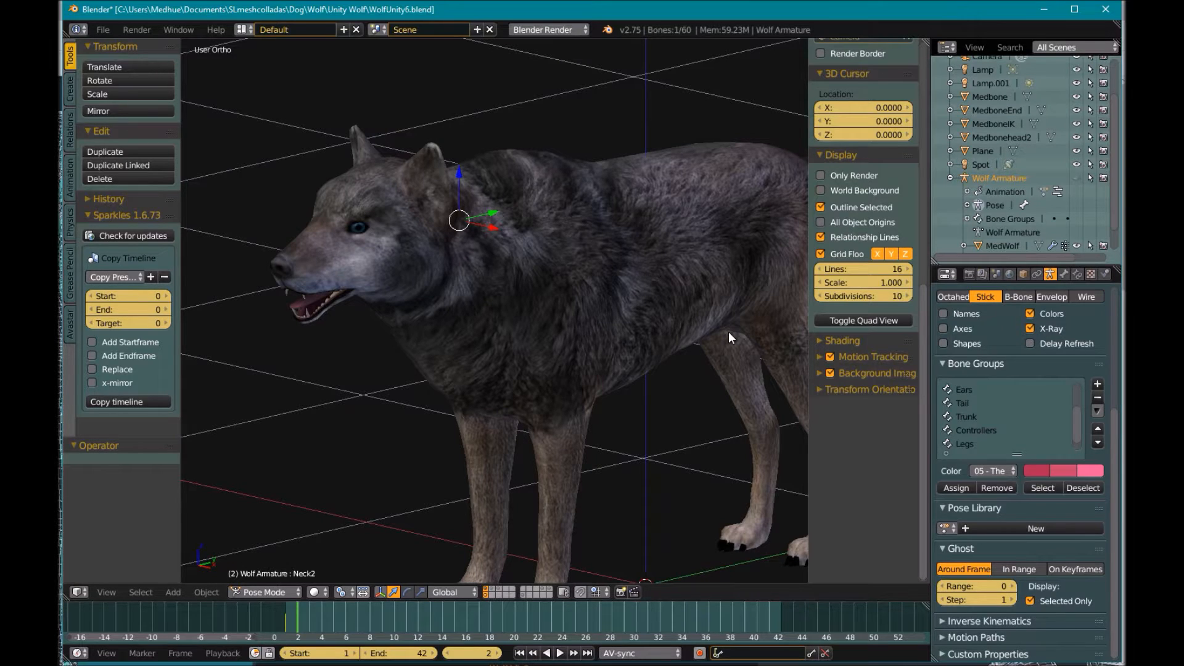
{"action": "mouse_move", "coordinate": [454, 386]}
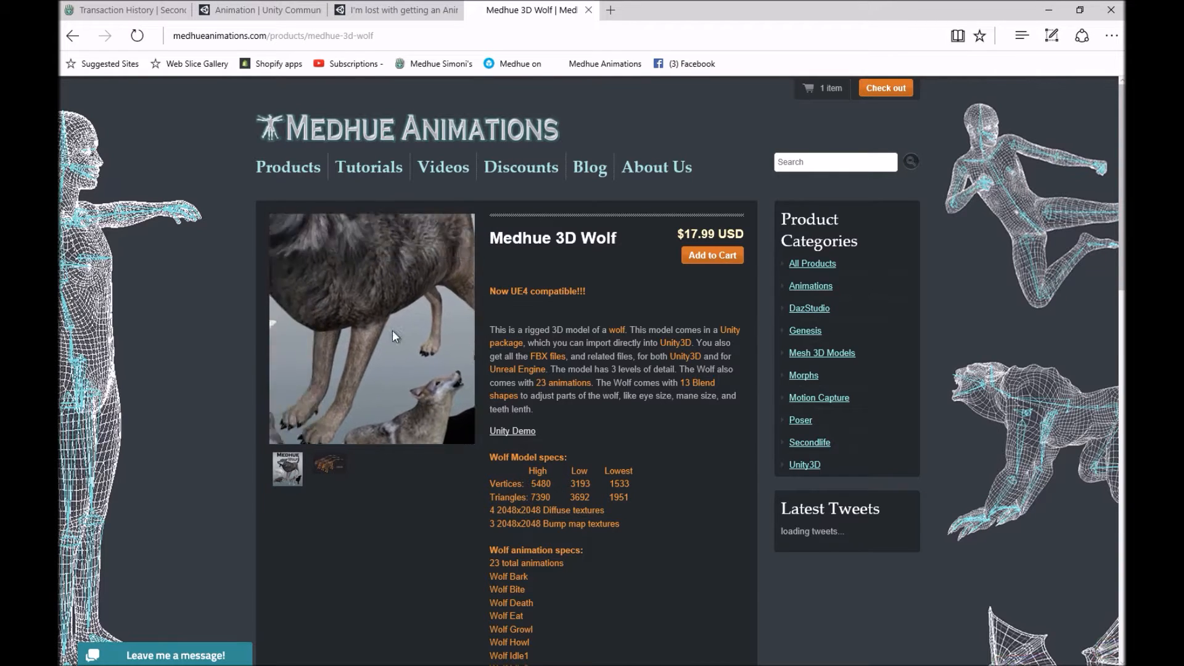
Scroll the Medhue 3D Wolf page through its 23-animation list and installation notes.
{"action": "scroll", "scroll_direction": "down", "scroll_amount": 3}
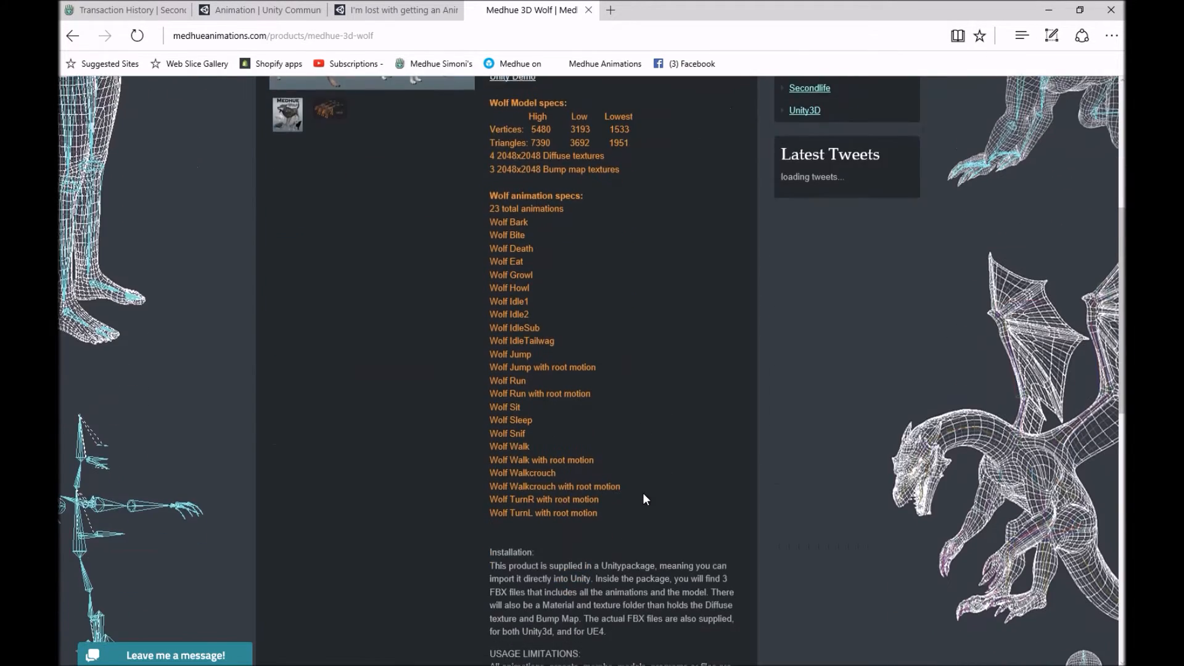
{"action": "scroll", "scroll_direction": "up", "scroll_amount": 3}
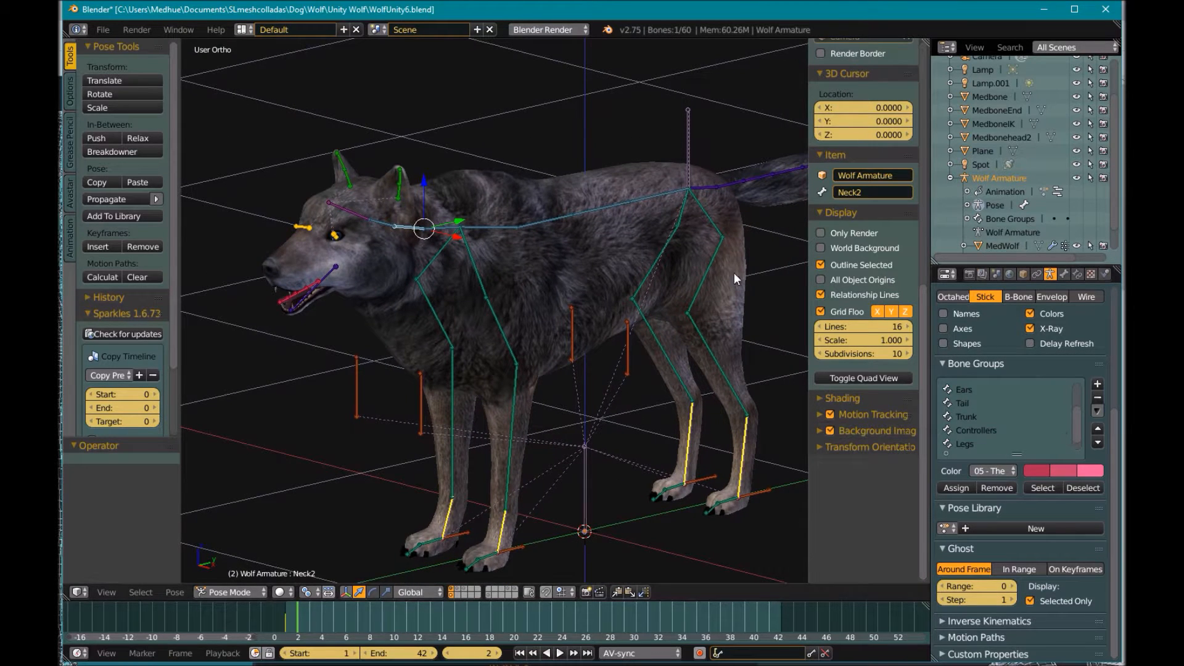
{"action": "mouse_move", "coordinate": [531, 202]}
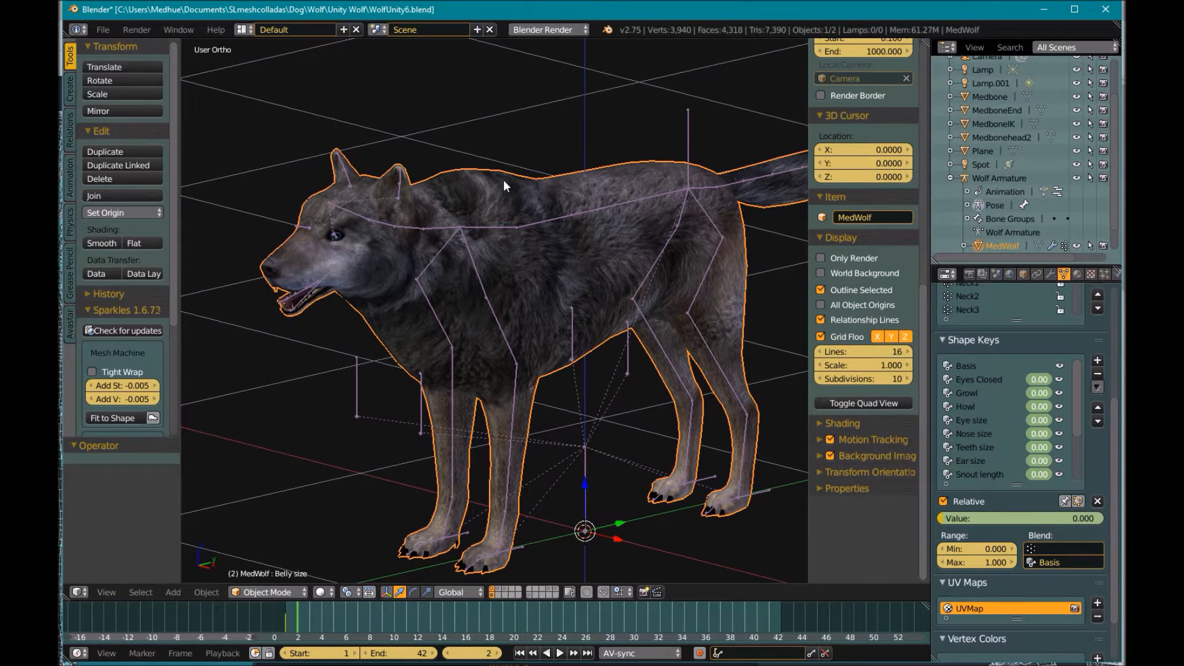
{"action": "mouse_move", "coordinate": [425, 217]}
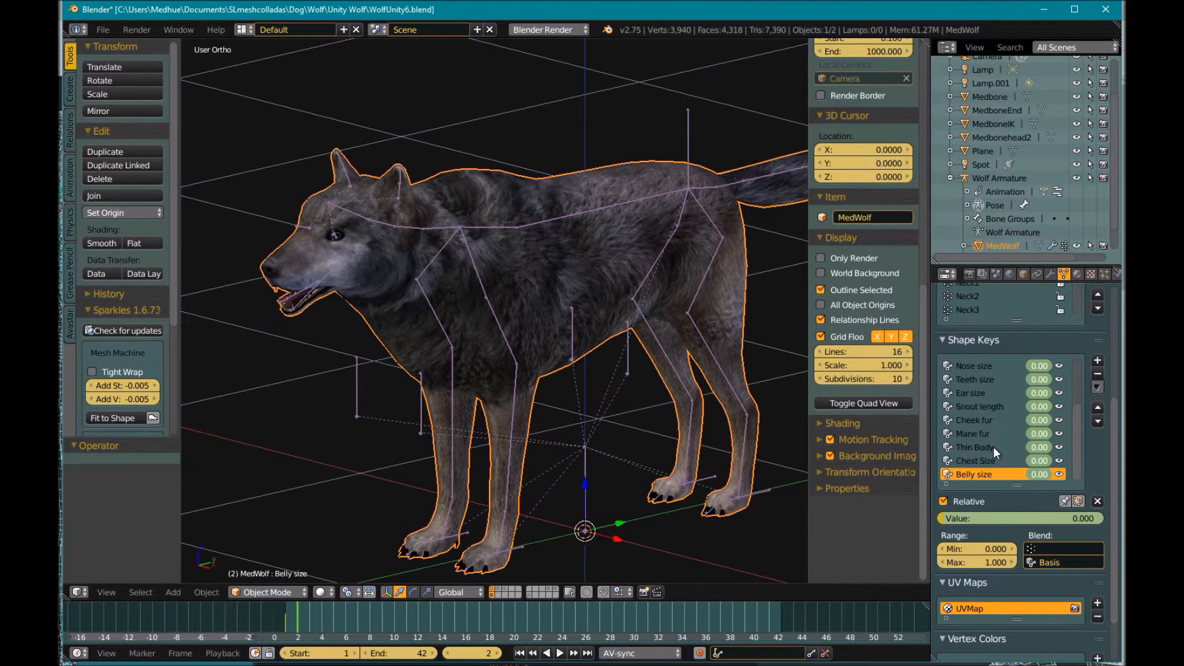
{"action": "scroll", "scroll_direction": "up", "scroll_amount": 3}
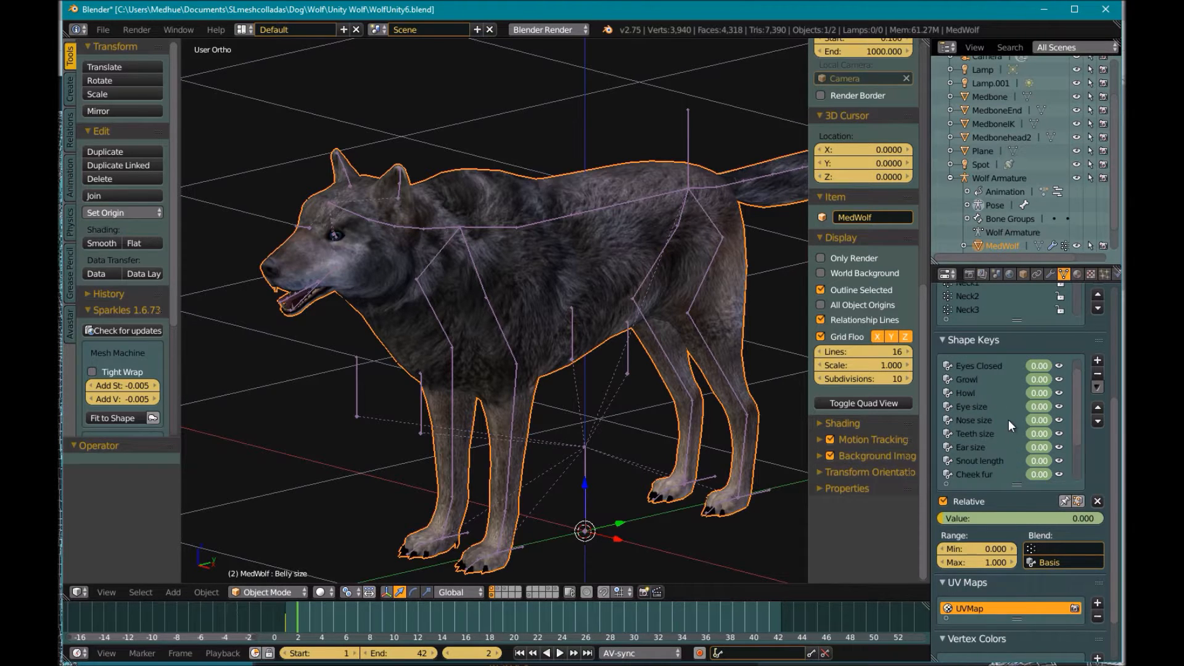
{"action": "left_click", "coordinate": [1038, 379]}
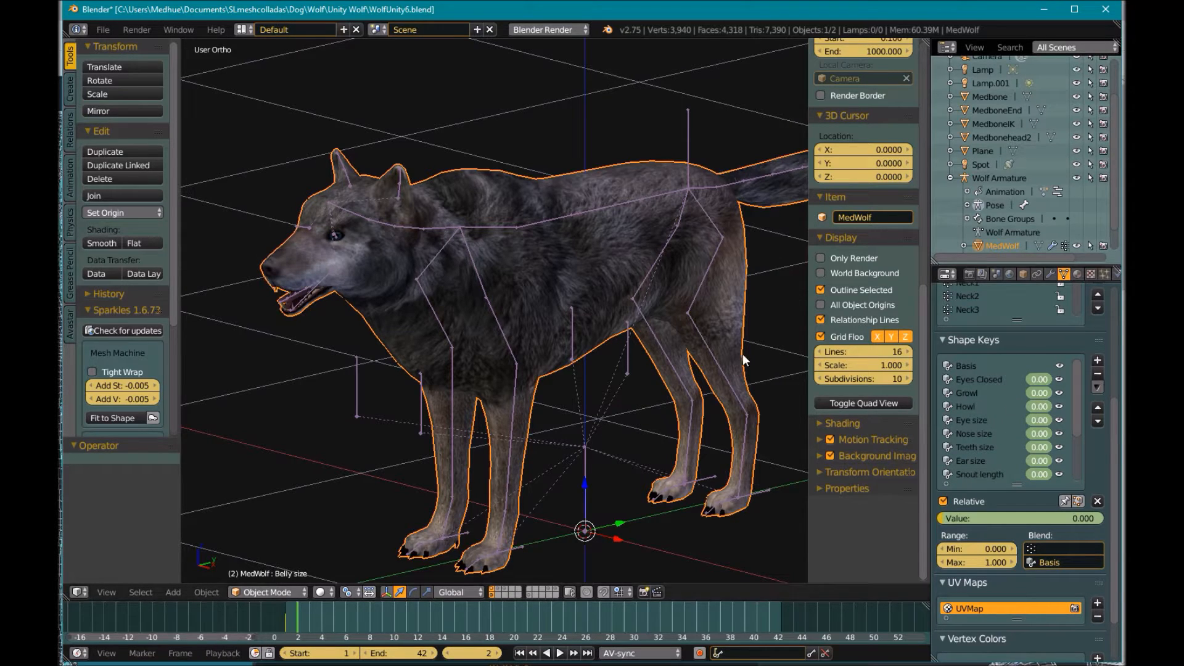
{"action": "mouse_move", "coordinate": [631, 420]}
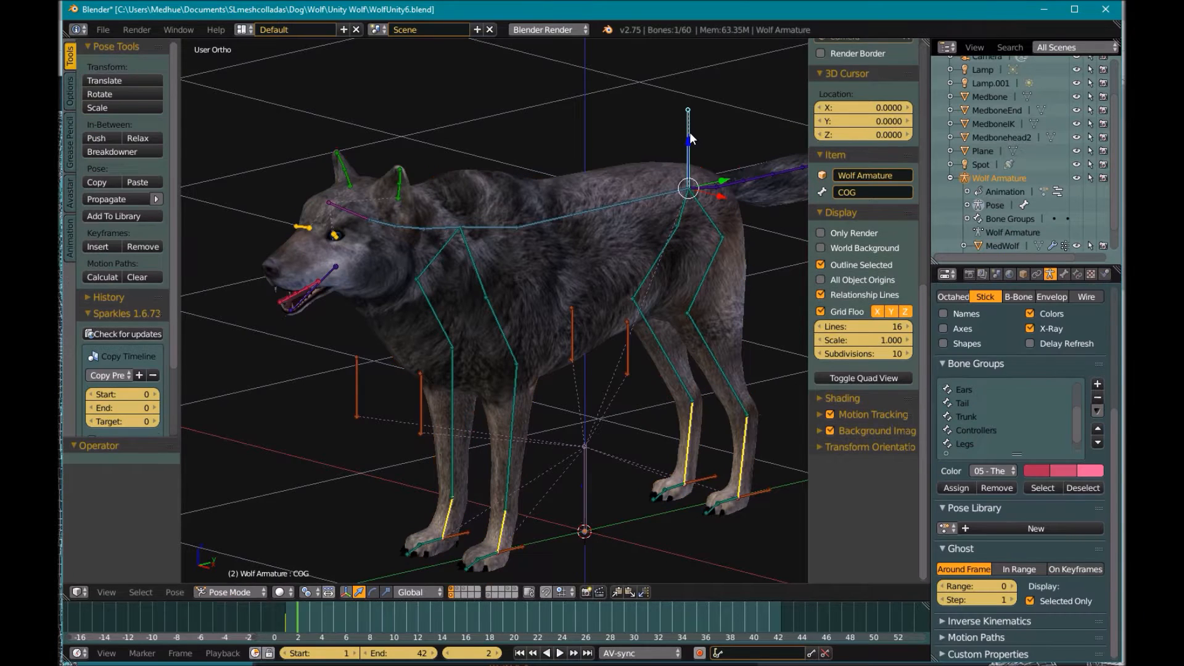
Switch Blender to the Animation layout, showing Wolf Action bone keyframes in the dope sheet.
{"action": "left_click", "coordinate": [243, 30]}
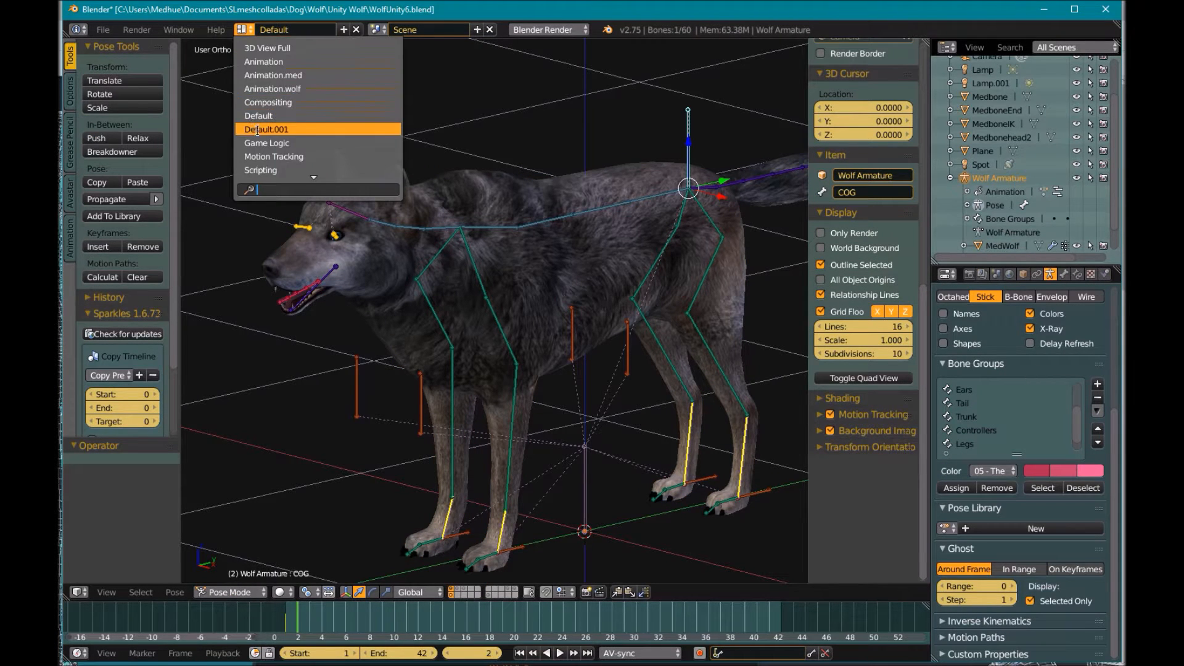
{"action": "left_click", "coordinate": [263, 61]}
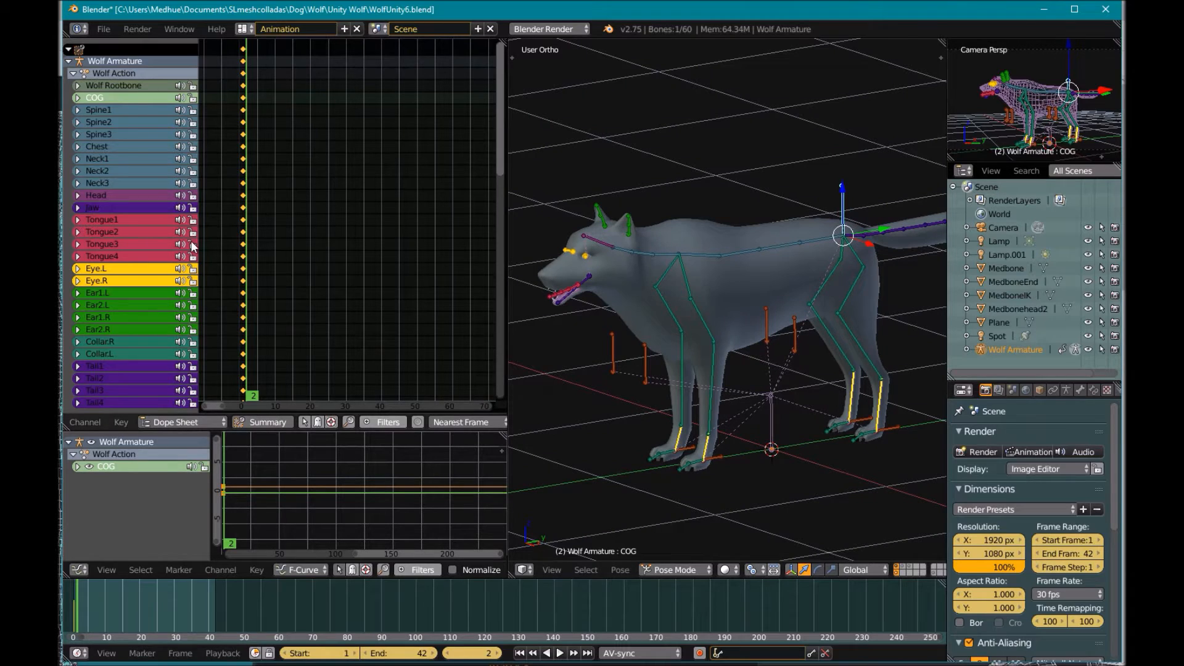
{"action": "mouse_move", "coordinate": [296, 247]}
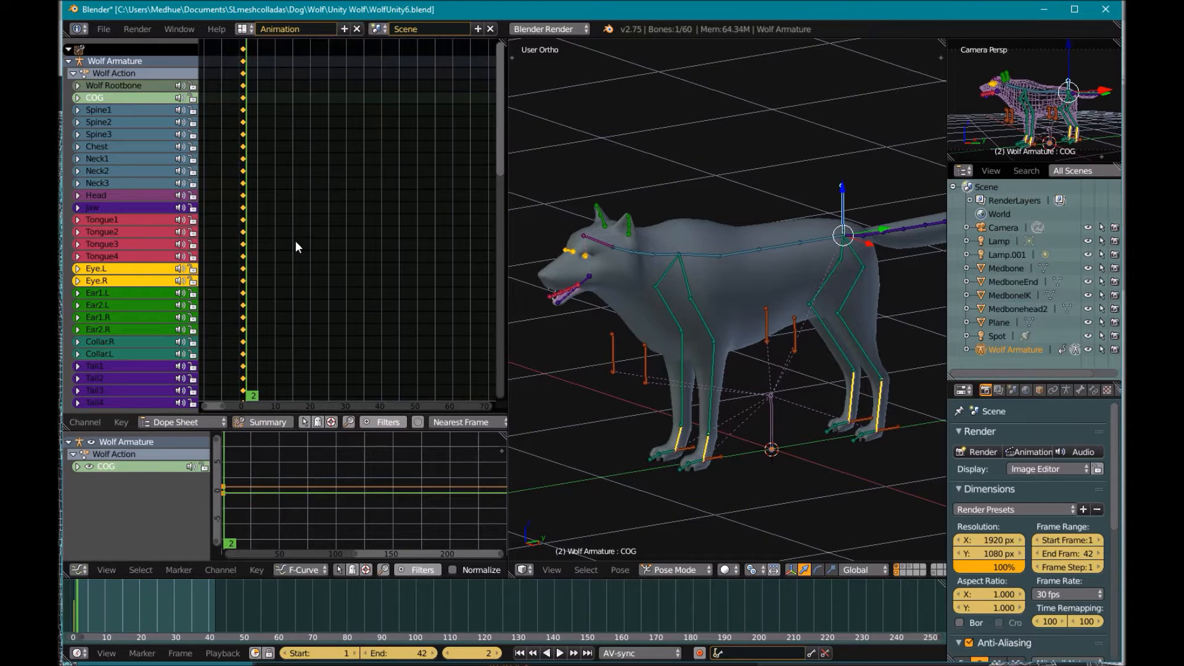
{"action": "mouse_move", "coordinate": [301, 249]}
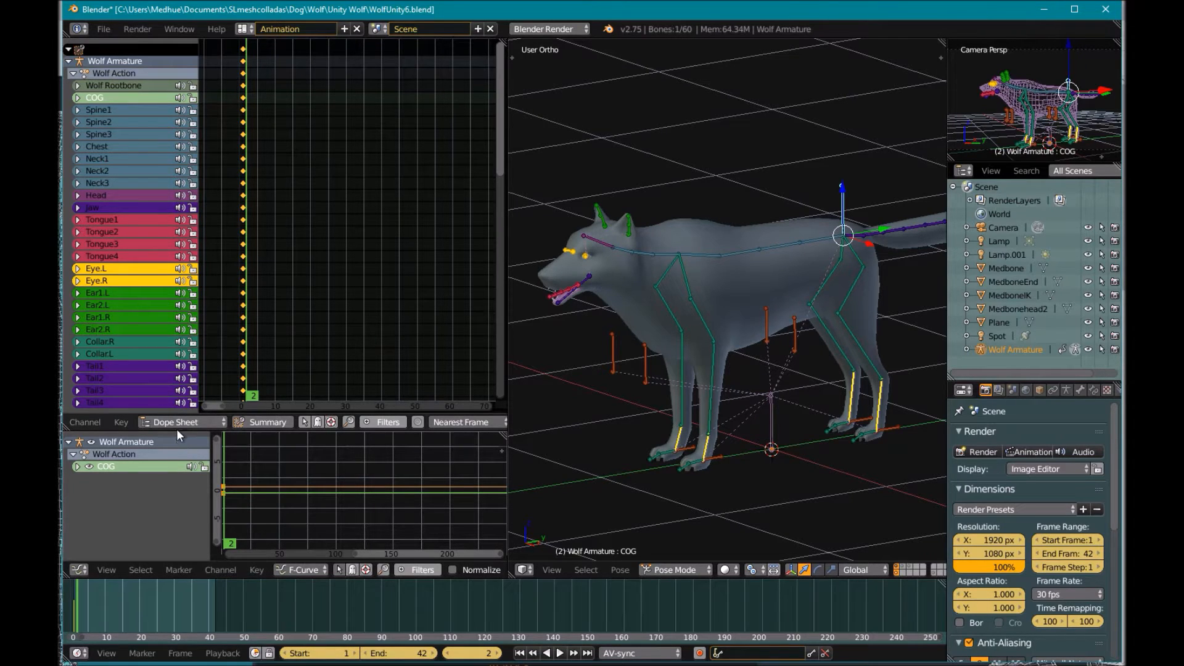
Switch the Dope Sheet mode to Action Editor.
{"action": "left_click", "coordinate": [179, 422]}
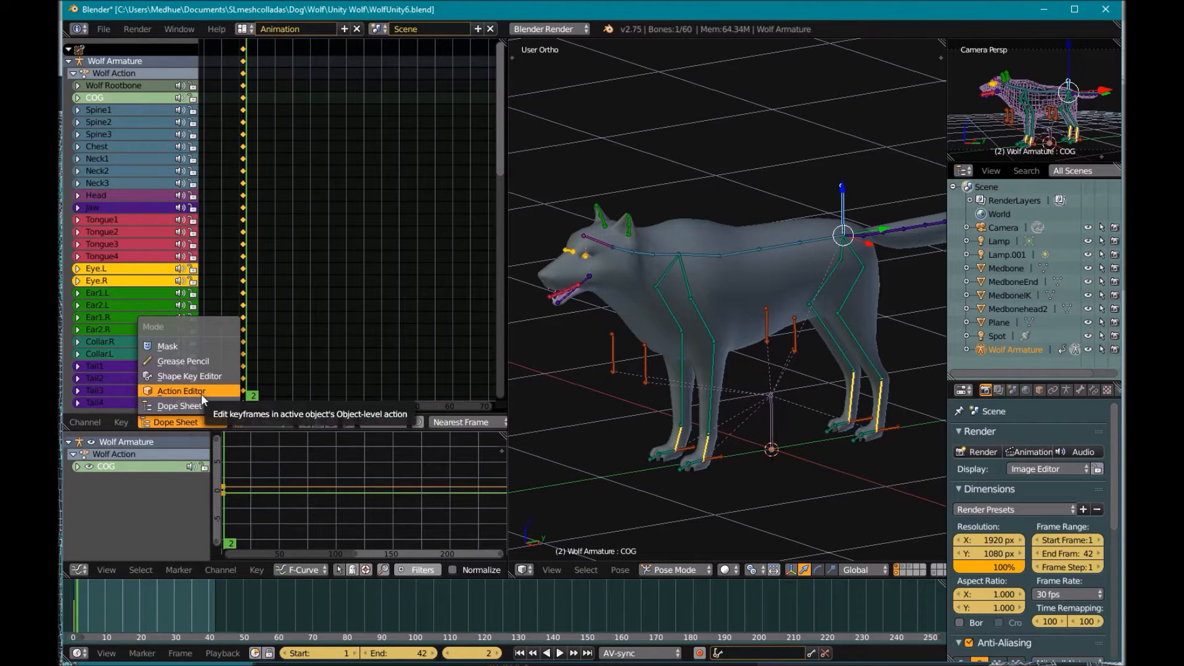
{"action": "left_click", "coordinate": [181, 390]}
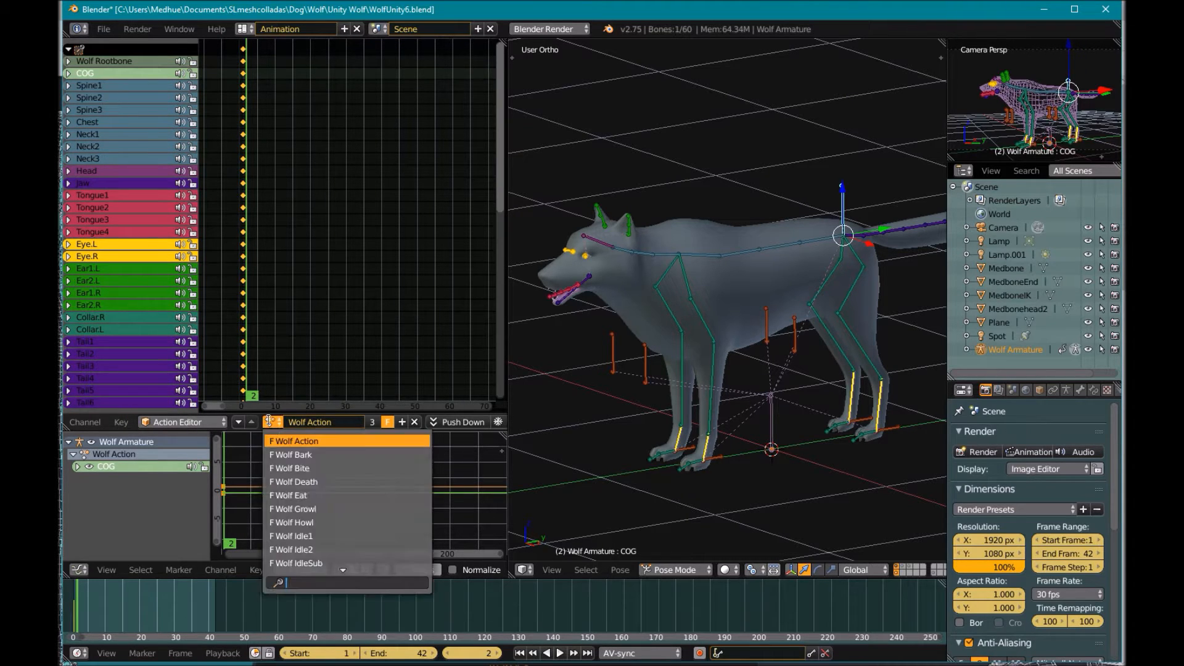
{"action": "scroll", "scroll_direction": "down", "scroll_amount": 3}
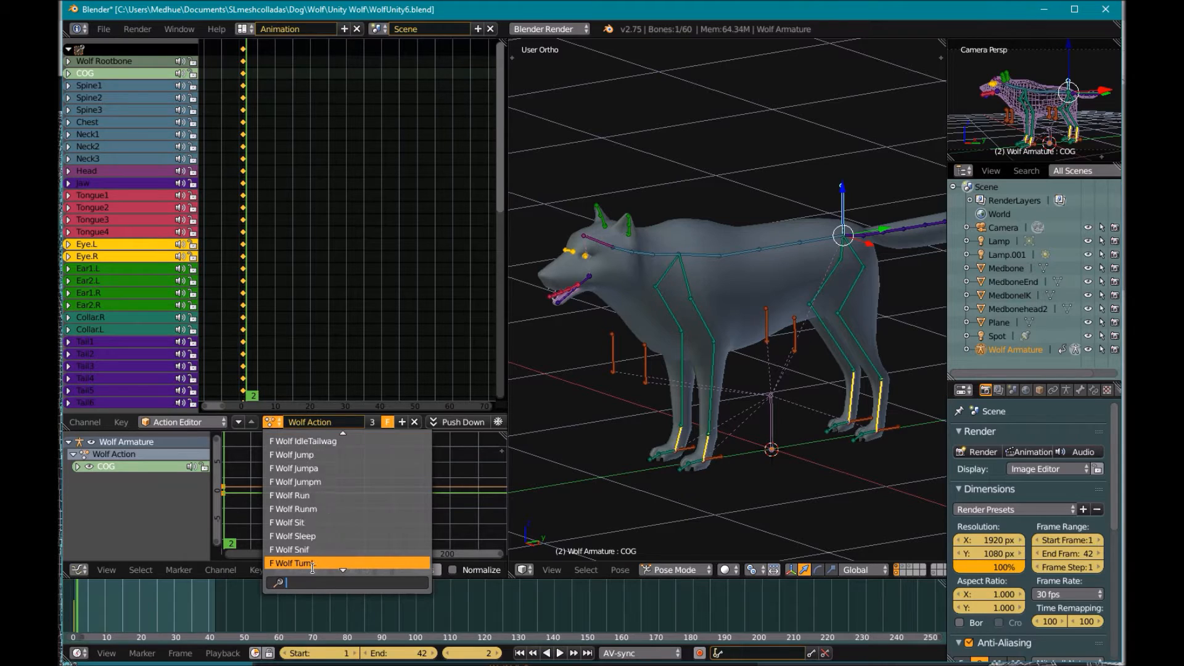
{"action": "scroll", "scroll_direction": "down", "scroll_amount": 3}
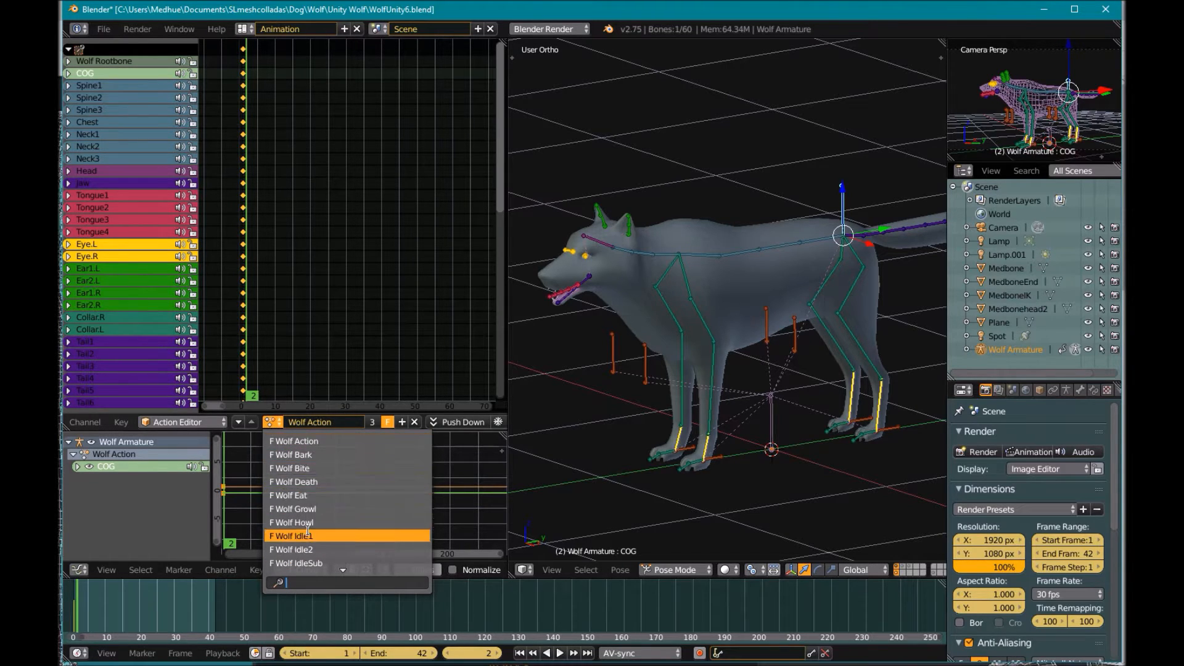
{"action": "mouse_move", "coordinate": [311, 494]}
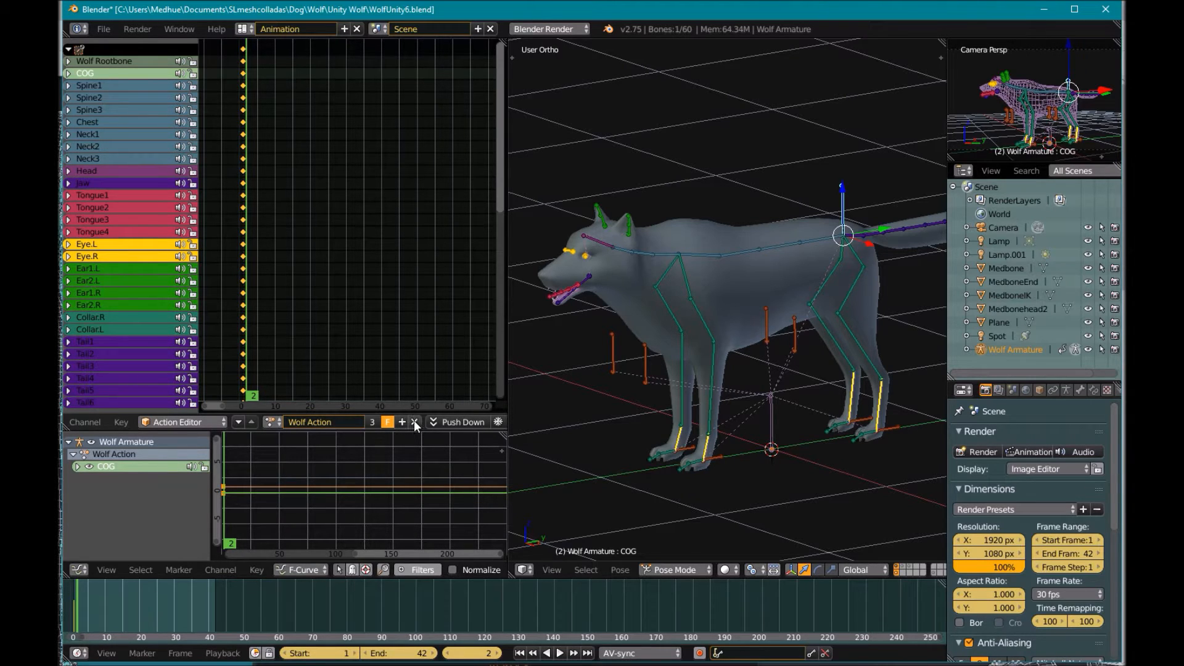
{"action": "mouse_move", "coordinate": [373, 316]}
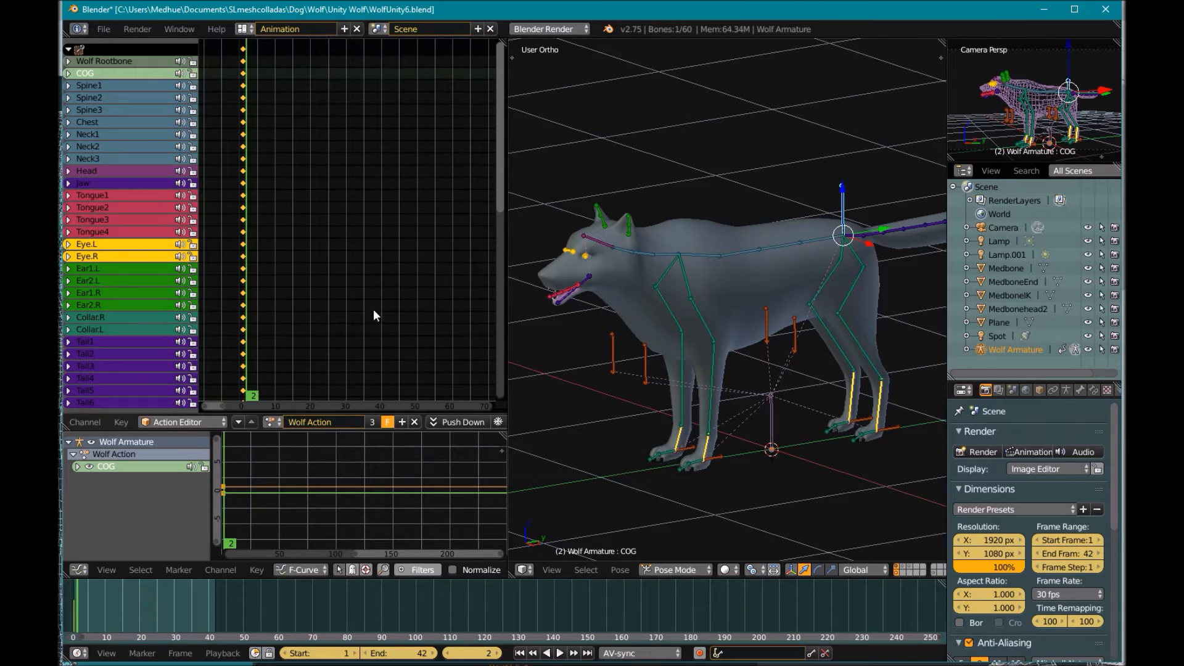
{"action": "mouse_move", "coordinate": [317, 422]}
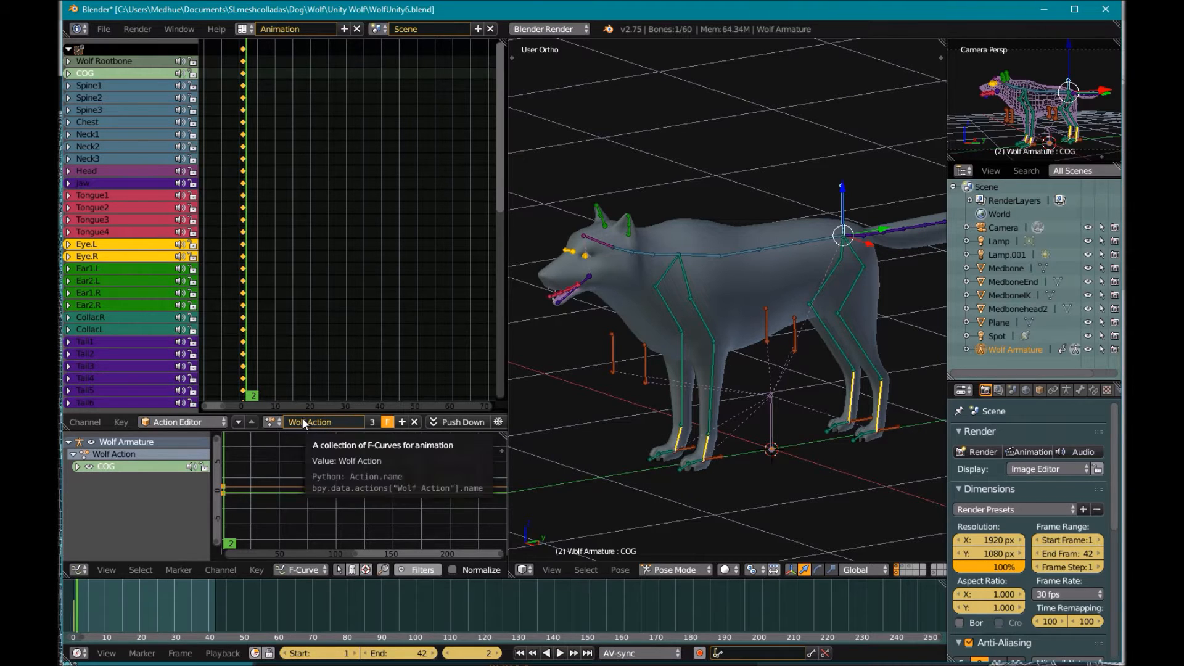
{"action": "mouse_move", "coordinate": [391, 446]}
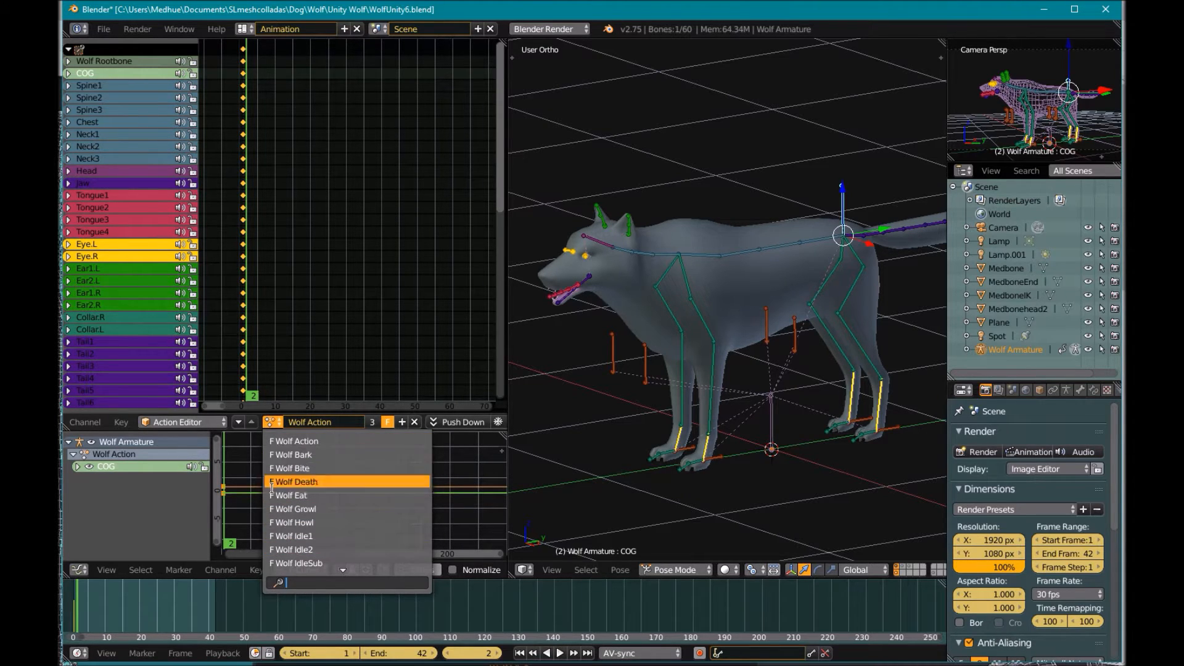
{"action": "mouse_move", "coordinate": [347, 440]}
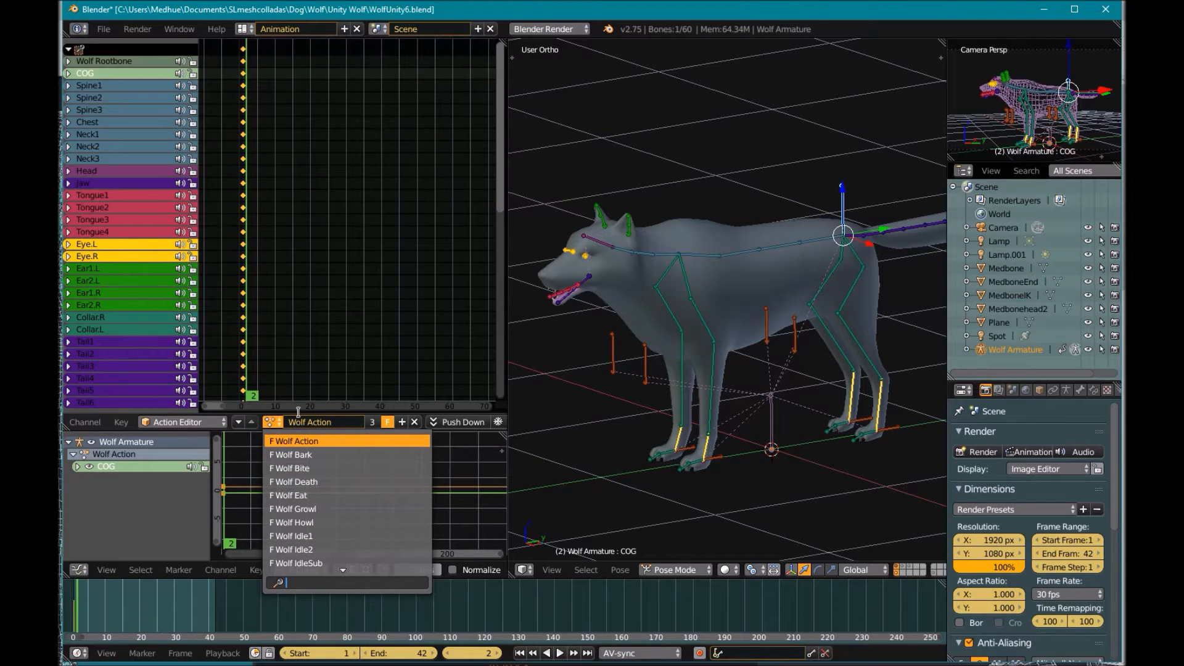
{"action": "mouse_move", "coordinate": [309, 535]}
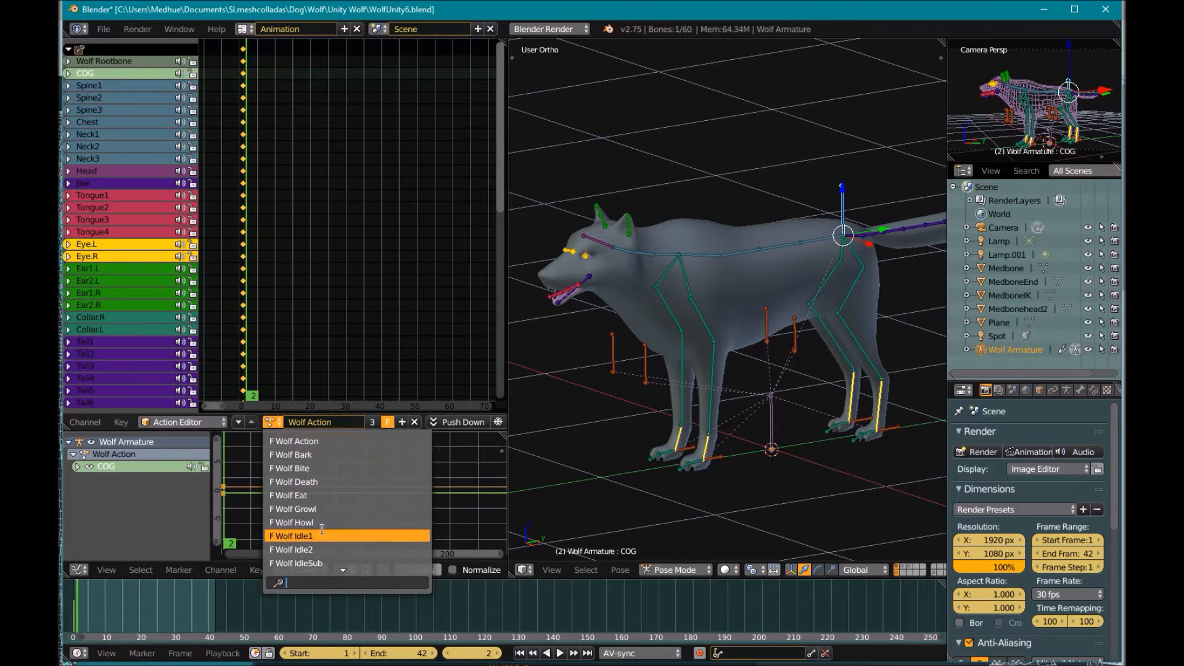
{"action": "mouse_move", "coordinate": [293, 481]}
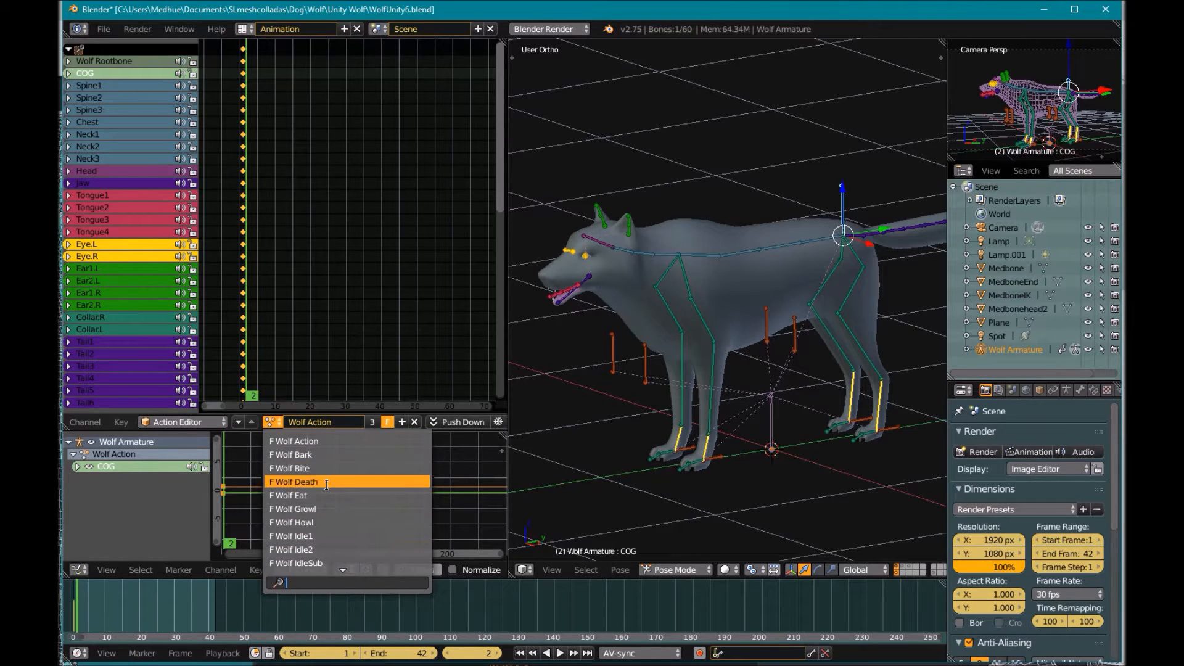
{"action": "mouse_move", "coordinate": [339, 509]}
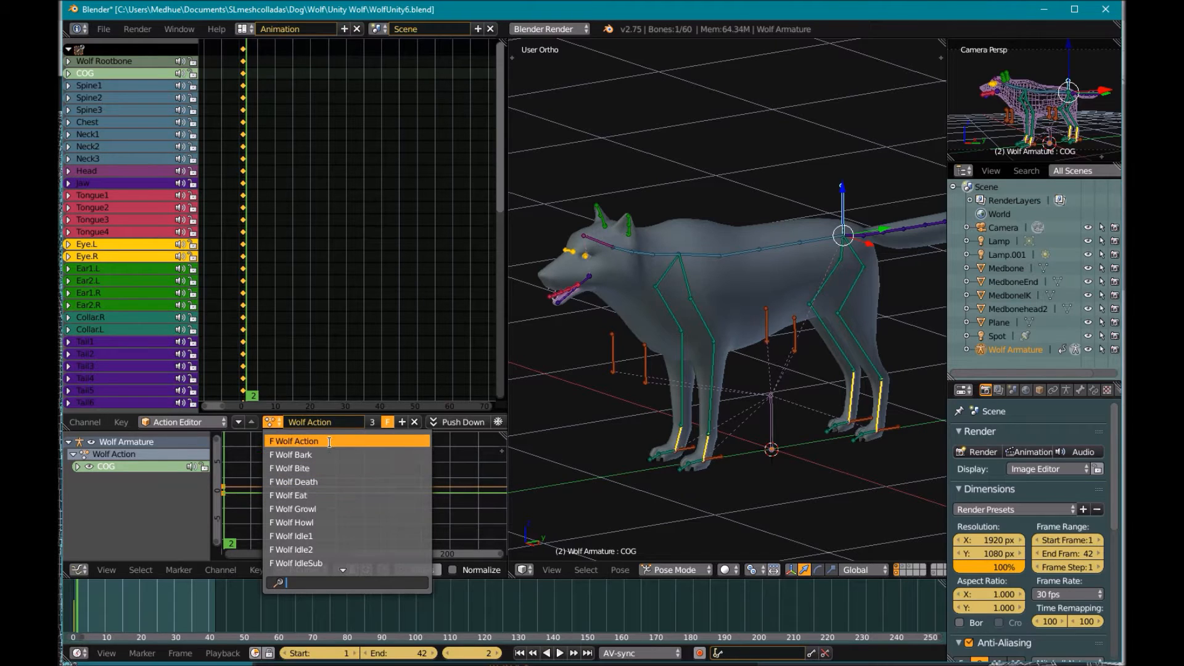
Assign the Wolf Death action from the action browser.
{"action": "left_click", "coordinate": [294, 441]}
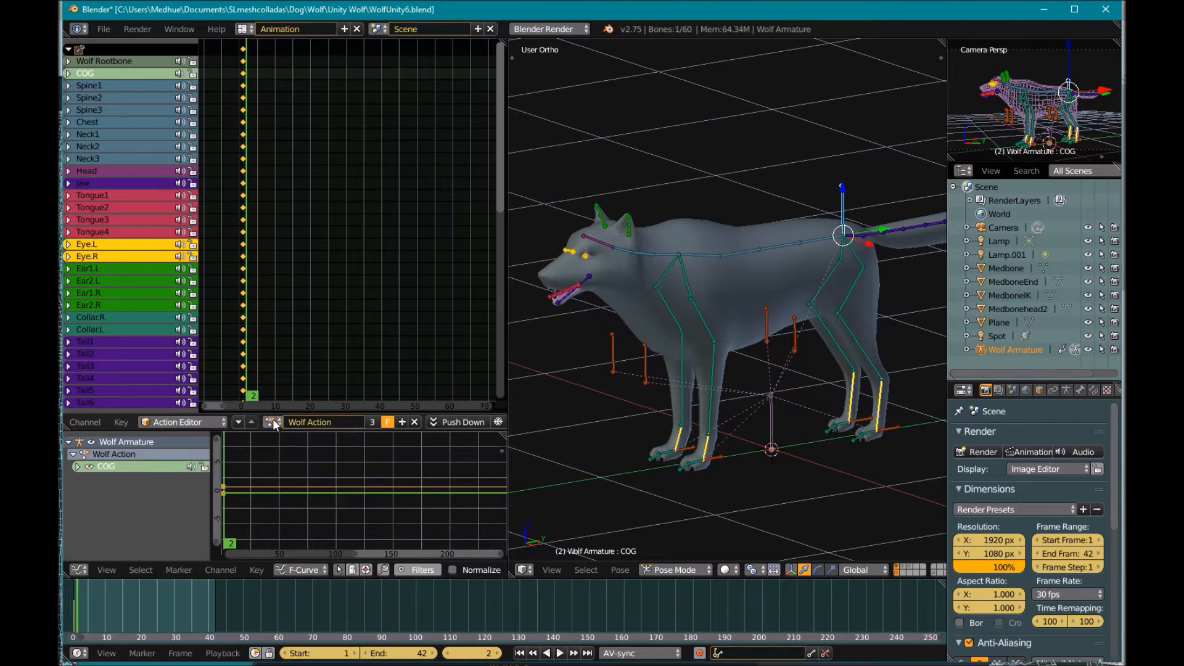
{"action": "left_click", "coordinate": [274, 422]}
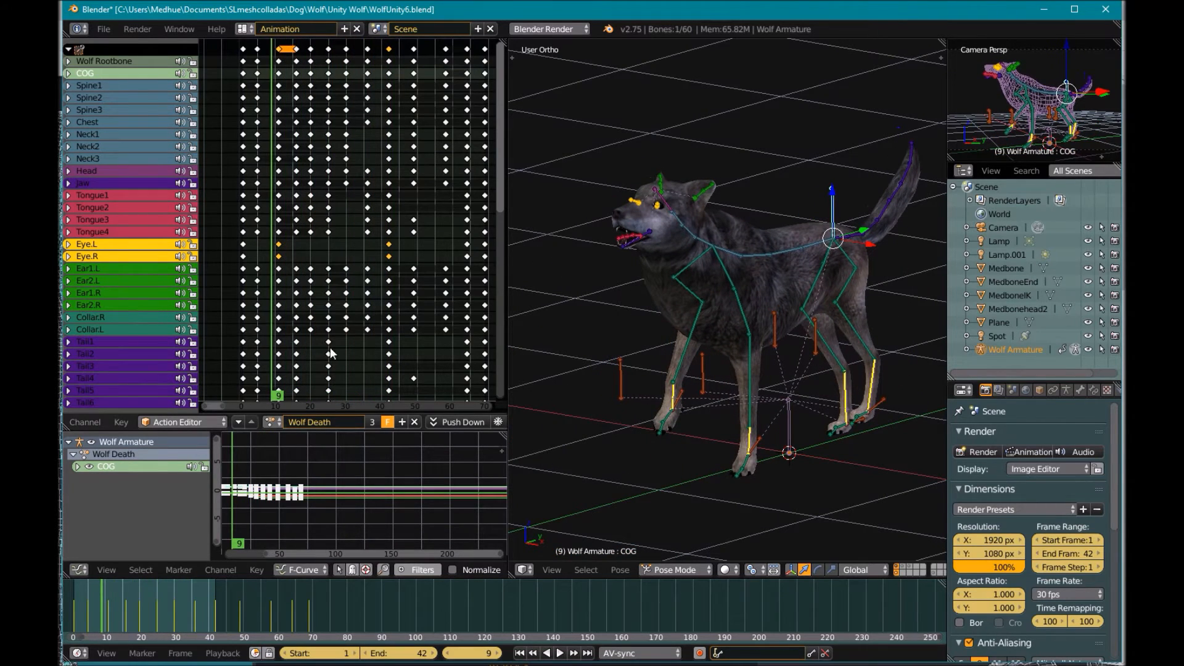
{"action": "scroll", "scroll_direction": "left", "scroll_amount": 3}
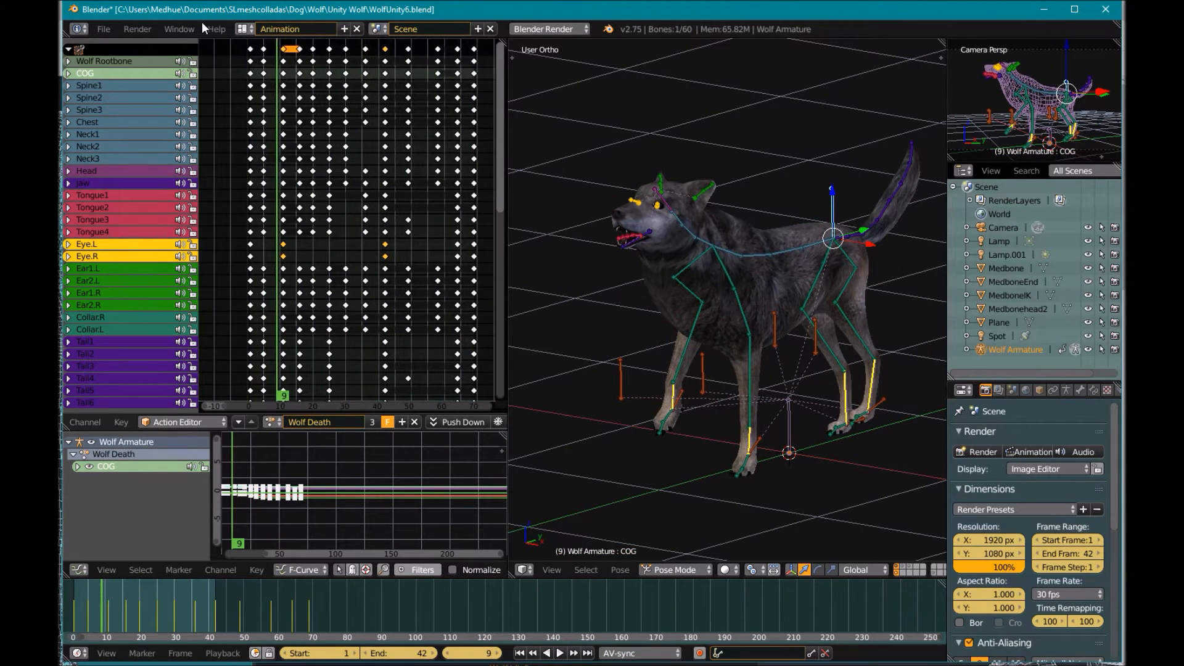
Return to the Default layout and jump to frame 1.
{"action": "left_click", "coordinate": [243, 29]}
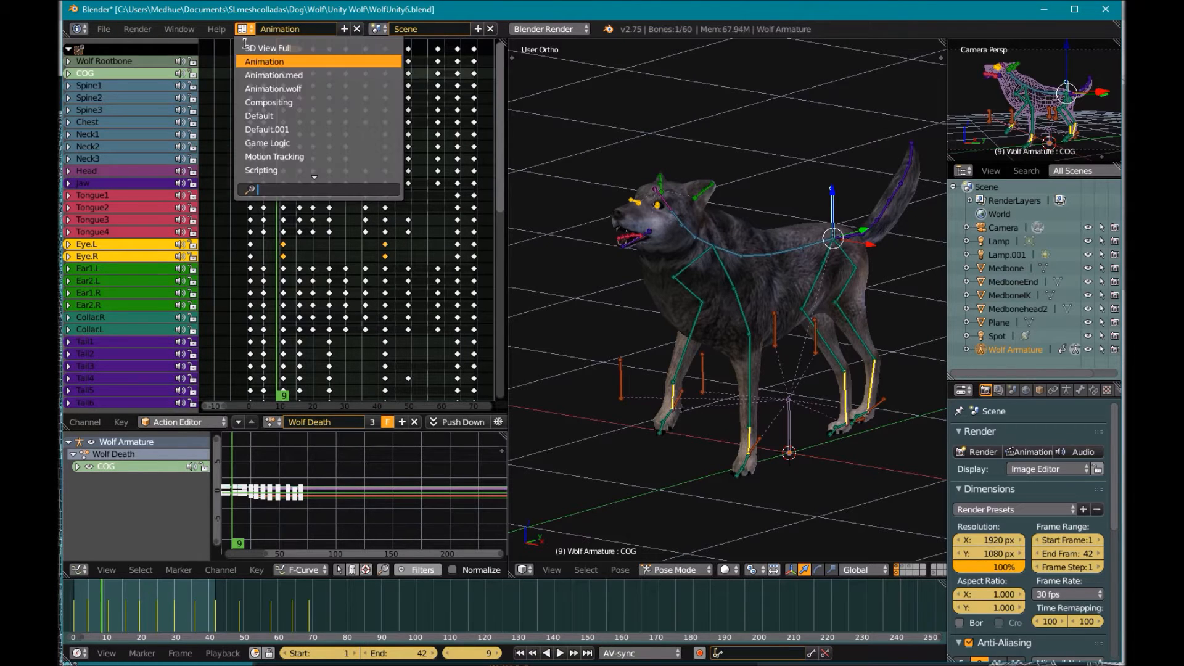
{"action": "mouse_move", "coordinate": [258, 116]}
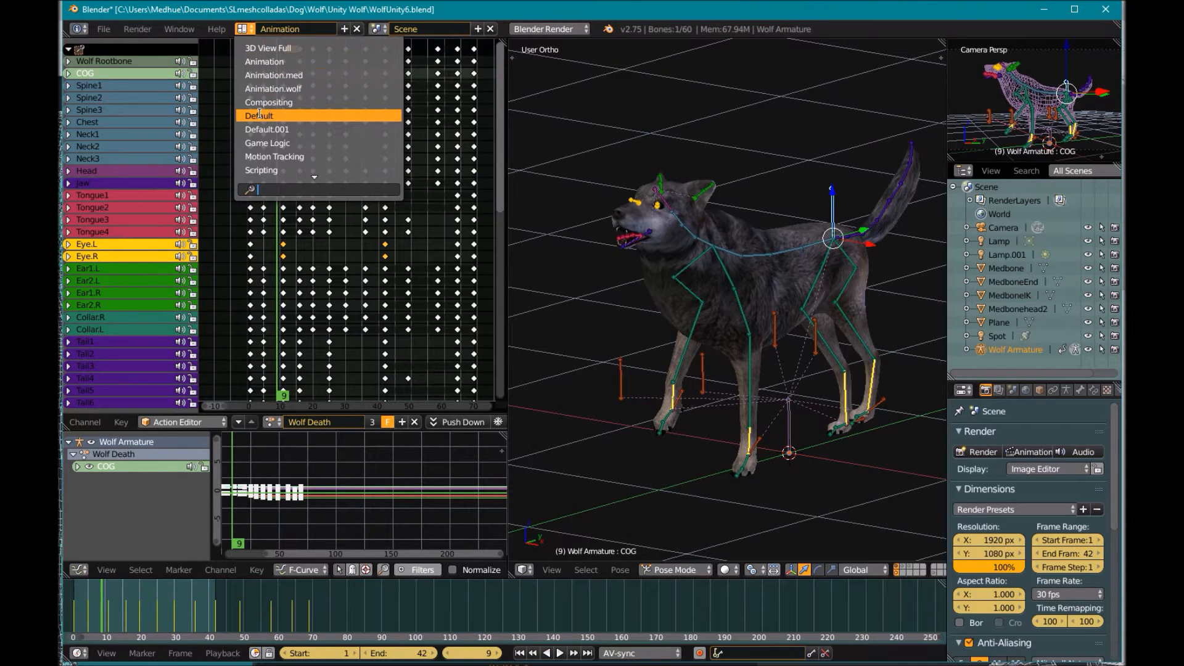
{"action": "left_click", "coordinate": [259, 115]}
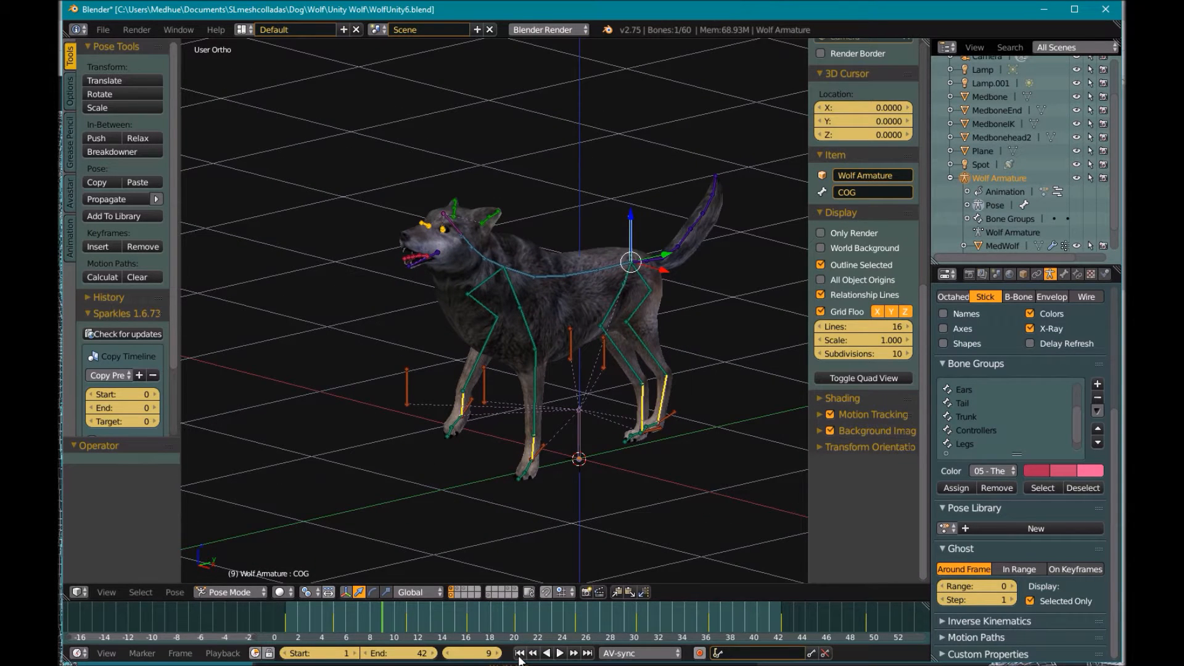
{"action": "left_click", "coordinate": [519, 652]}
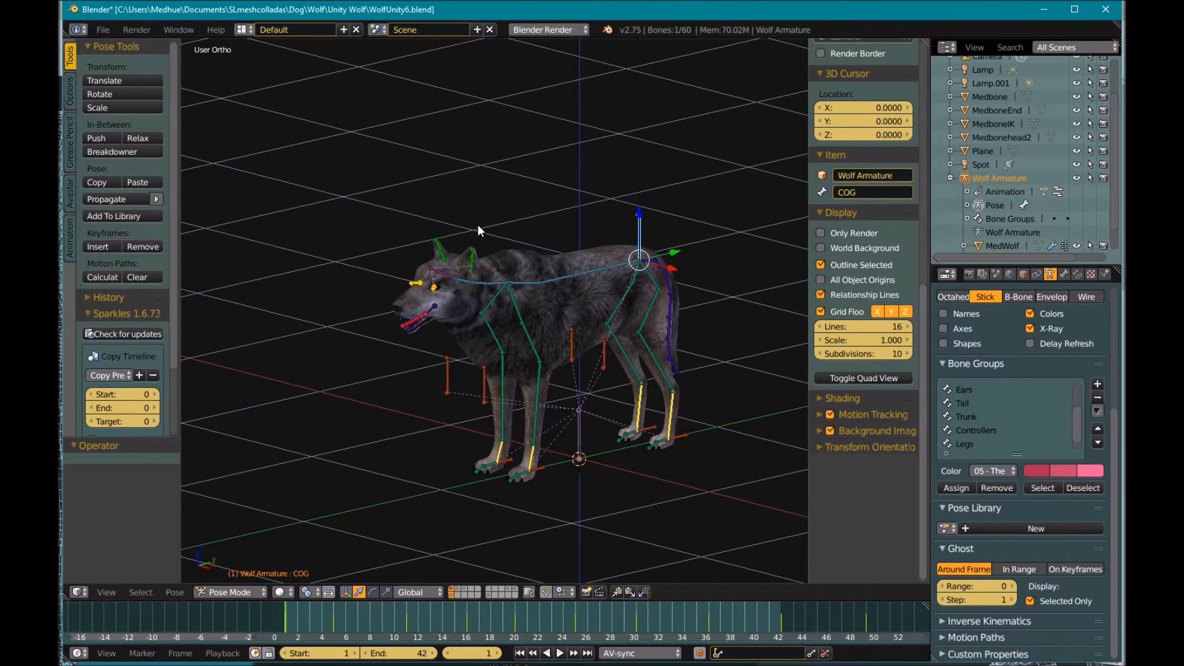
Go back to the Animation layout and make Wolf Action the active action.
{"action": "left_click", "coordinate": [242, 30]}
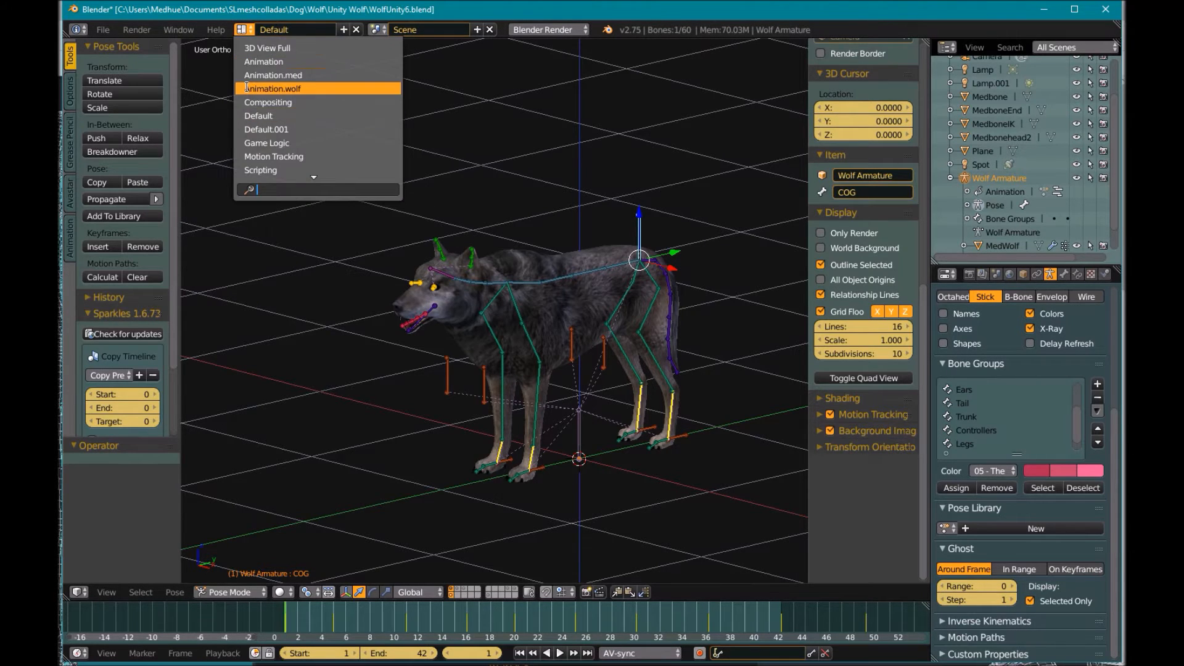
{"action": "left_click", "coordinate": [263, 61]}
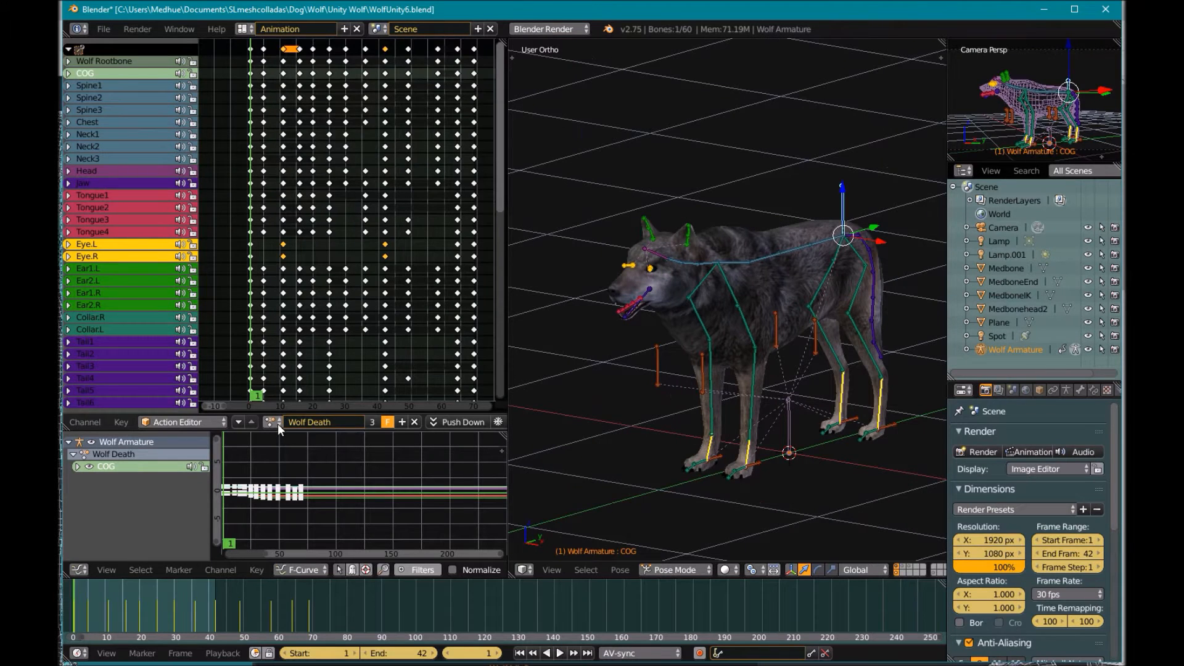
{"action": "left_click", "coordinate": [273, 422]}
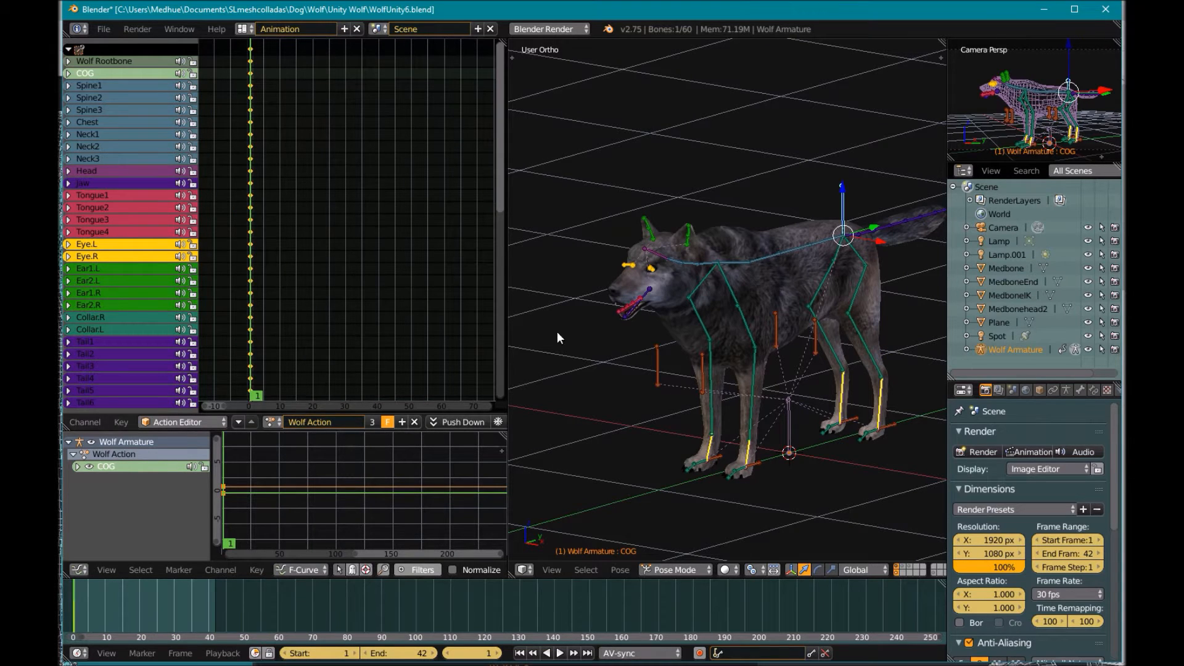
{"action": "mouse_move", "coordinate": [272, 270]}
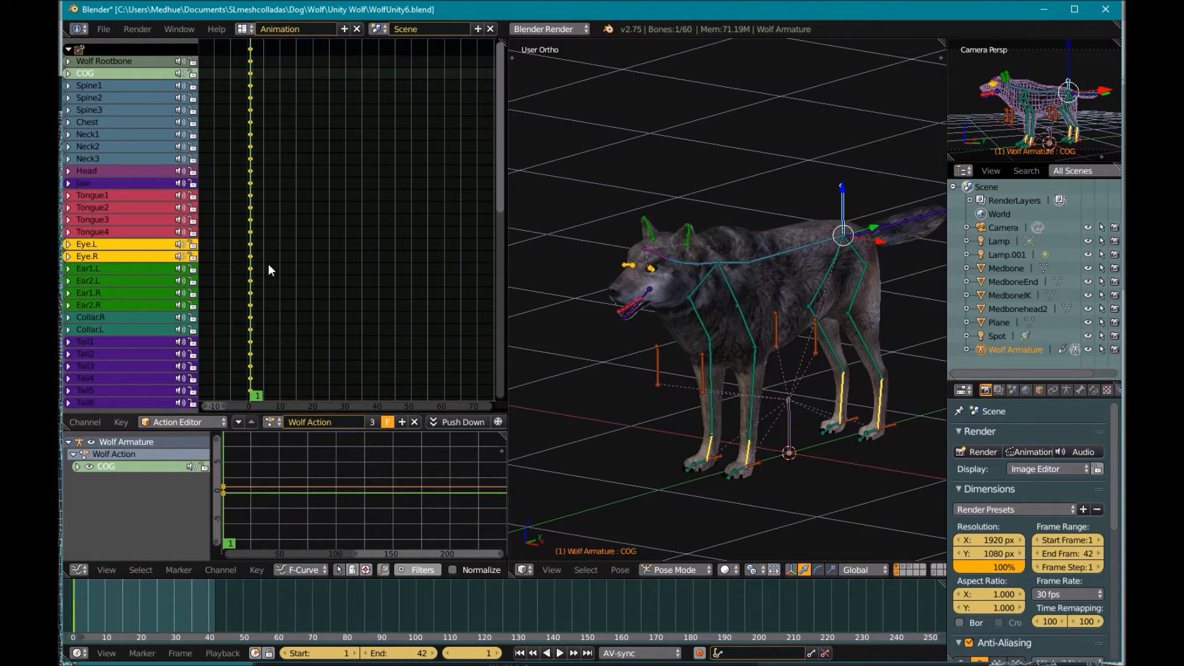
{"action": "mouse_move", "coordinate": [286, 428]}
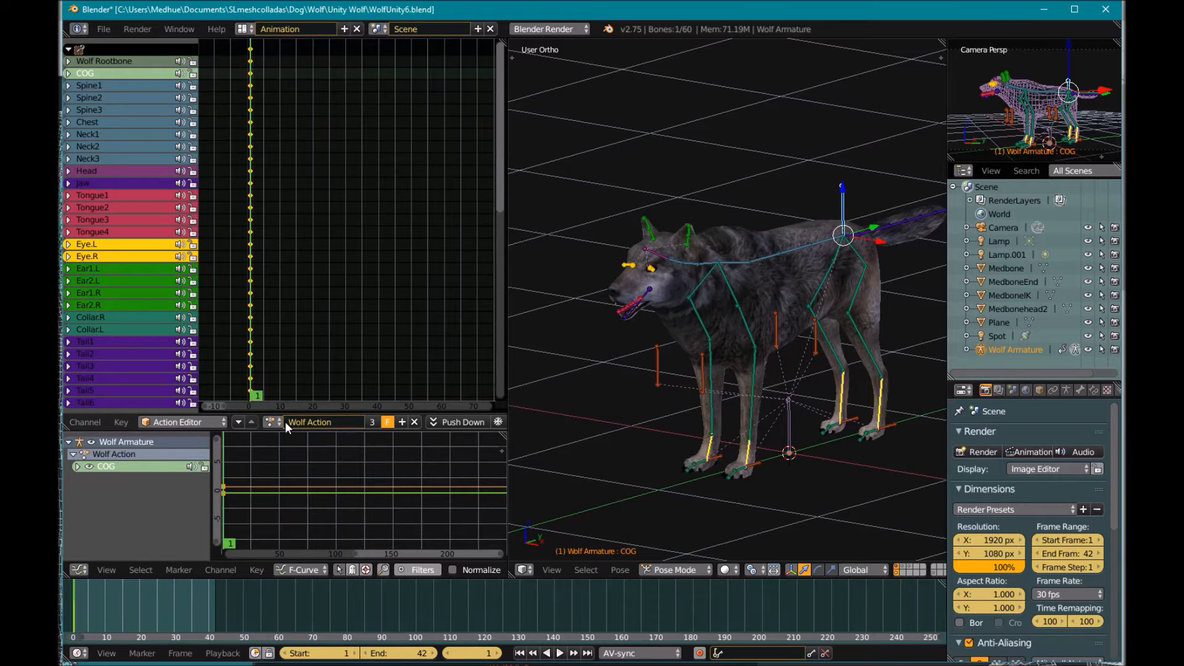
{"action": "mouse_move", "coordinate": [323, 427]}
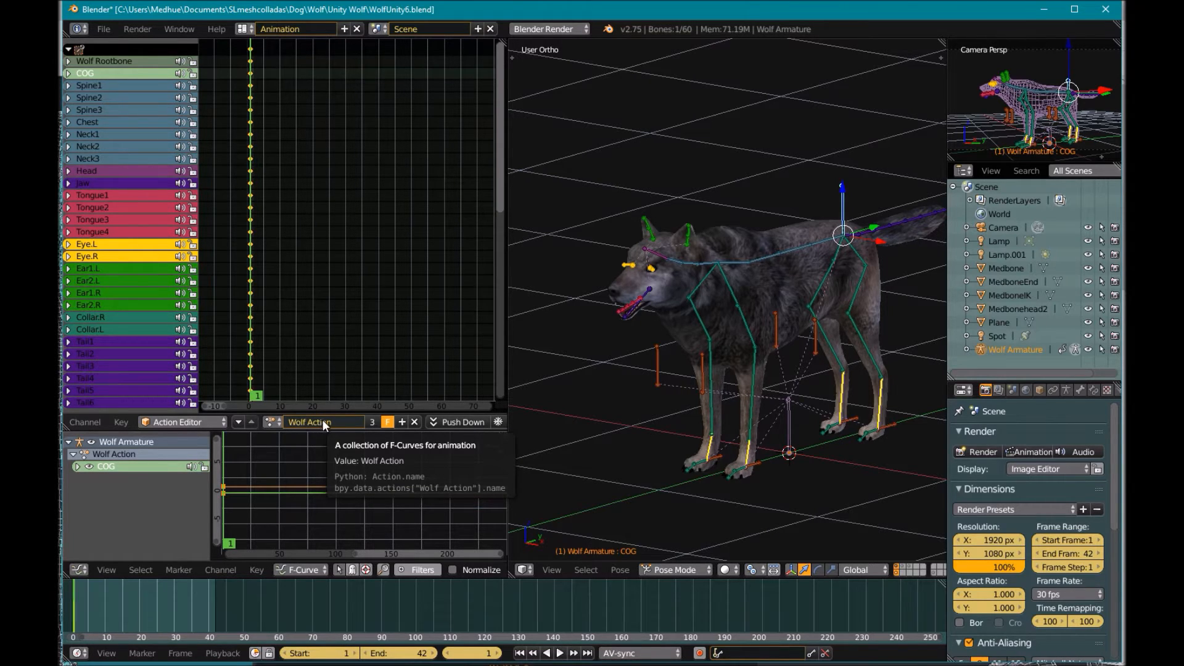
{"action": "mouse_move", "coordinate": [353, 430]}
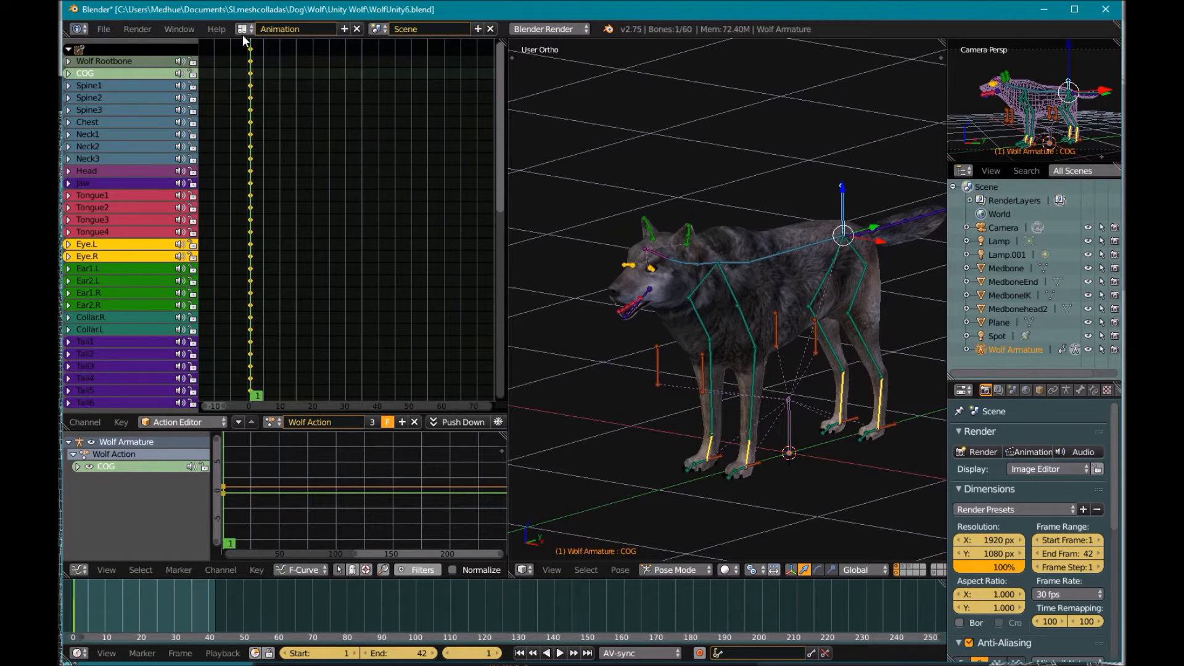
Return to the Default layout in Object Mode, zoom out, and add the armature to the selection.
{"action": "left_click", "coordinate": [245, 29]}
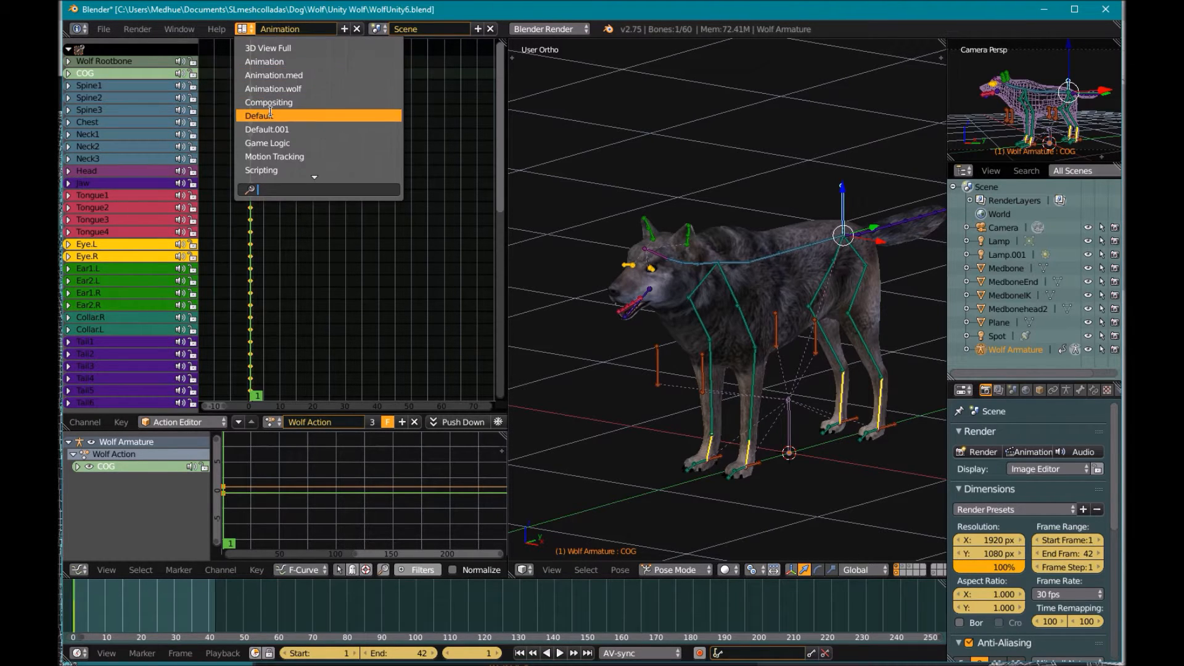
{"action": "left_click", "coordinate": [258, 115]}
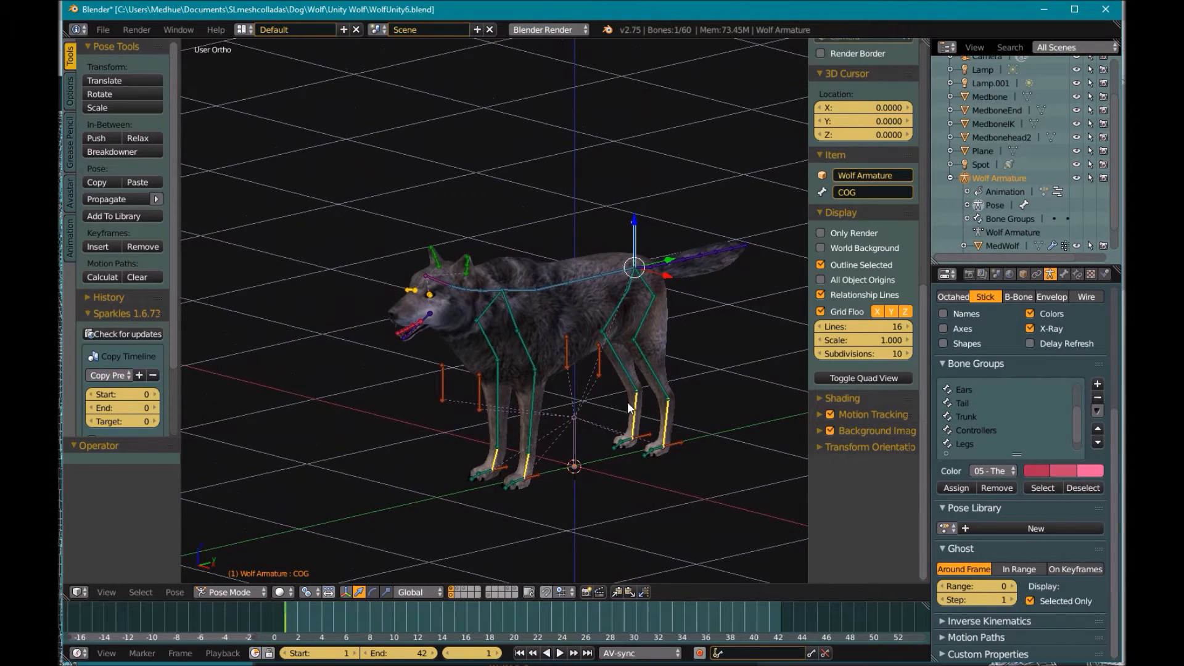
{"action": "left_click", "coordinate": [229, 591]}
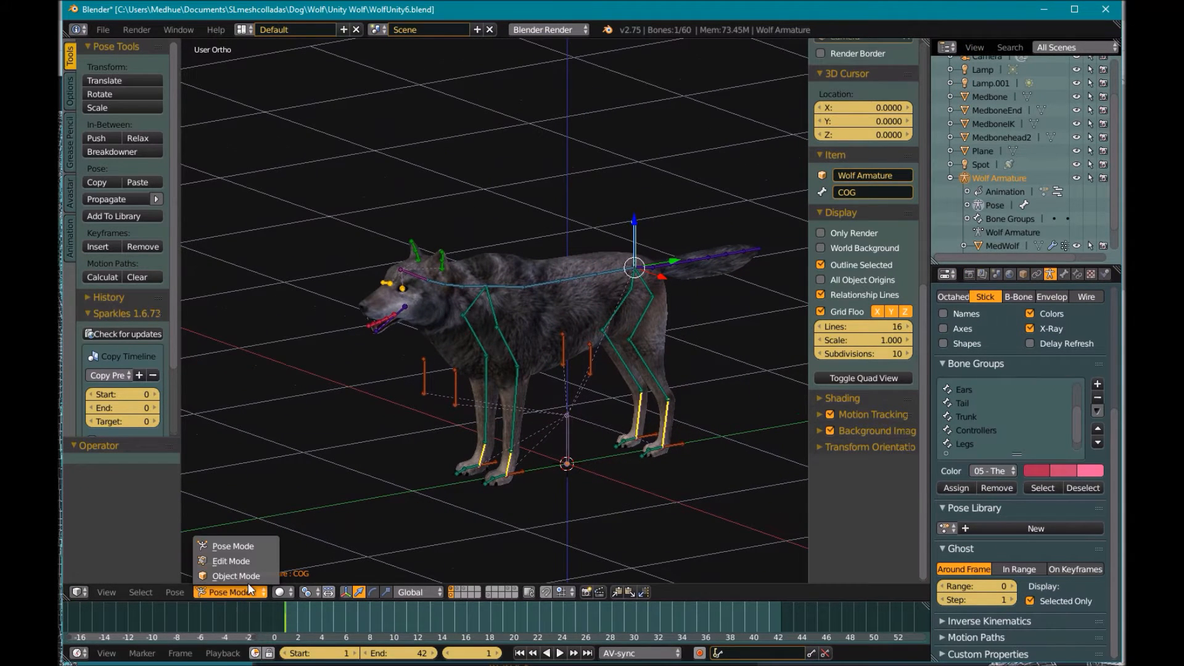
{"action": "left_click", "coordinate": [236, 575]}
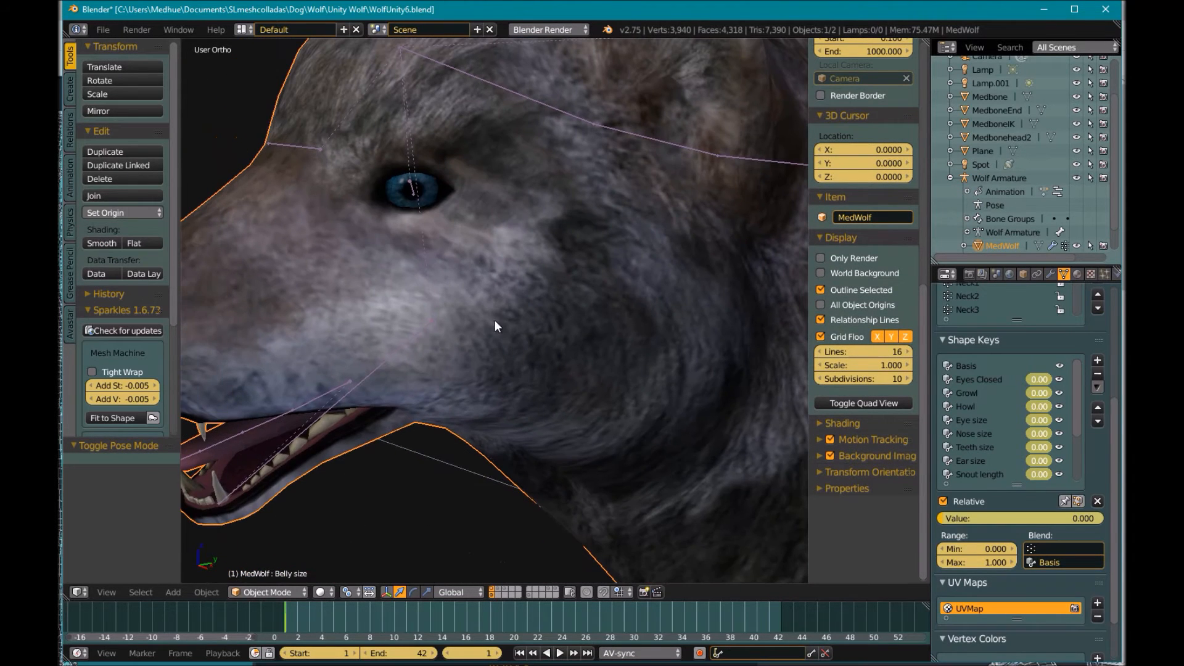
{"action": "mouse_move", "coordinate": [468, 275]}
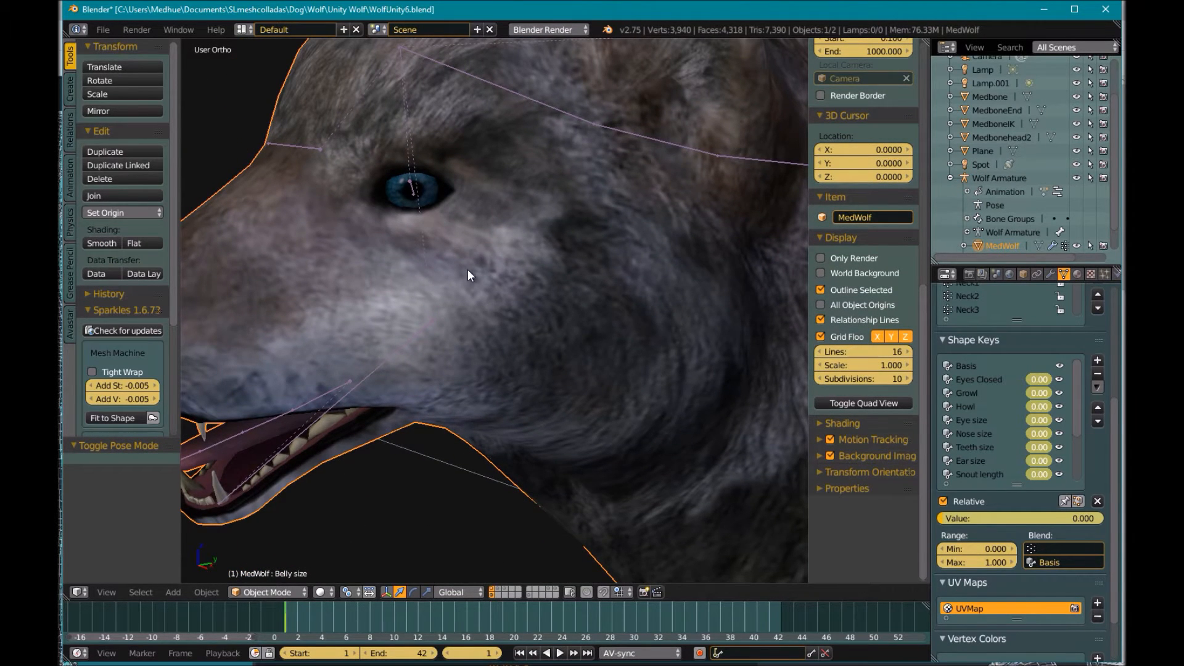
{"action": "scroll", "scroll_direction": "down", "scroll_amount": 3}
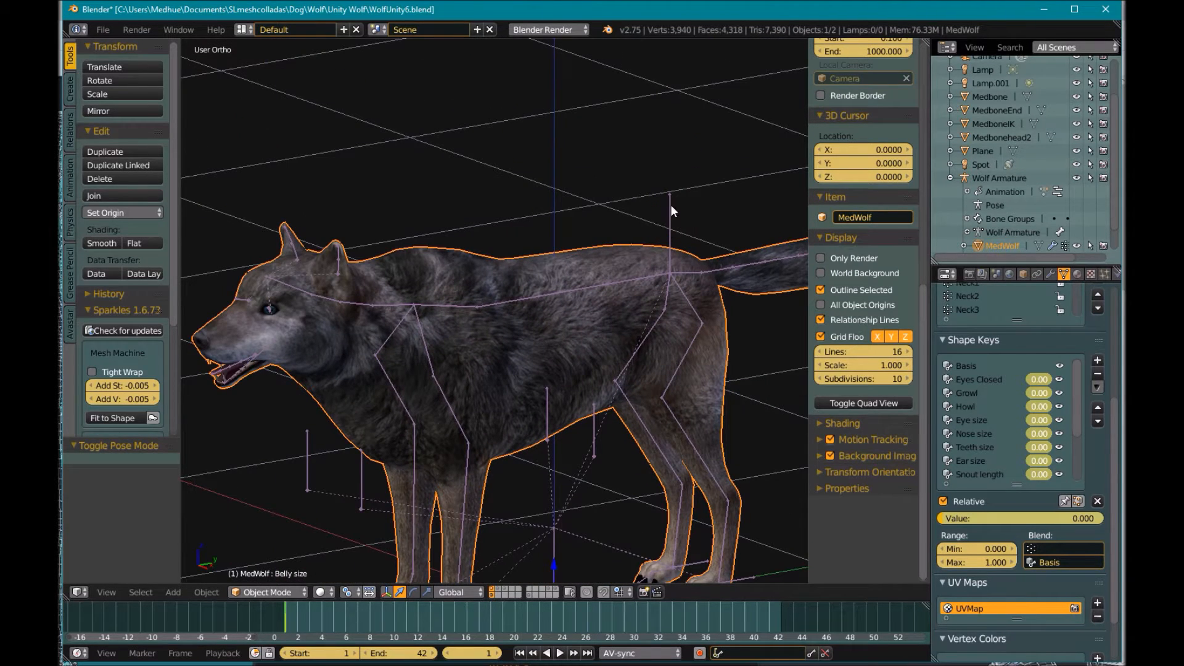
{"action": "left_click", "coordinate": [993, 178]}
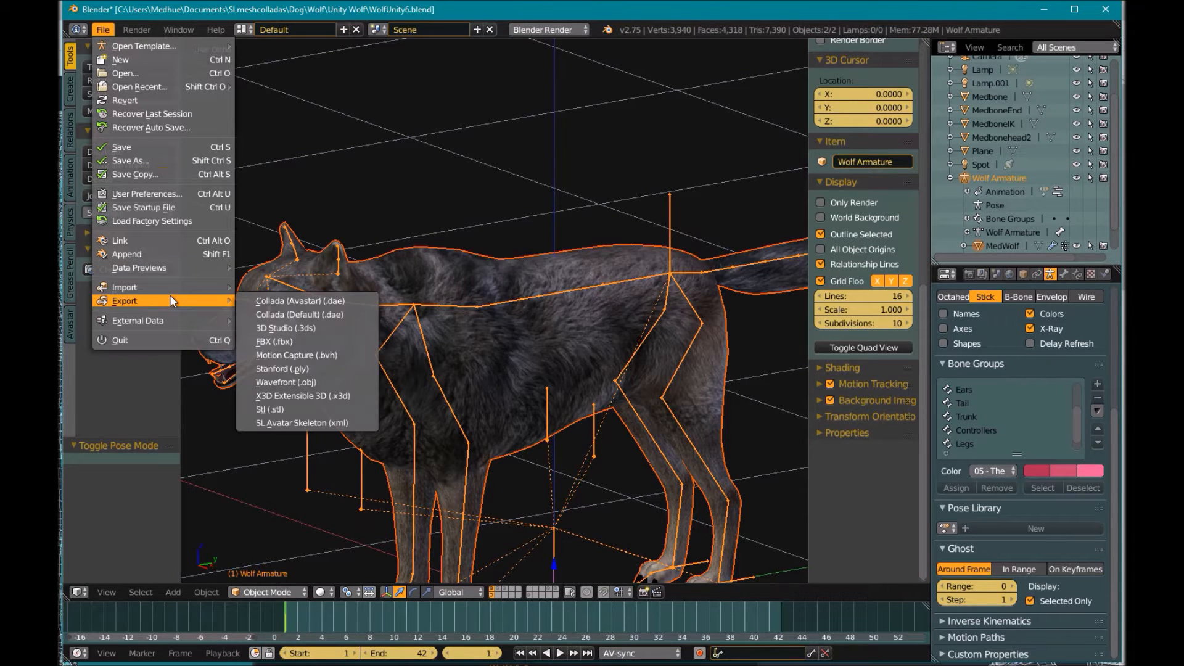
Start an FBX (.fbx) export, opening the file browser in the Unity Wolf folder.
{"action": "left_click", "coordinate": [274, 341]}
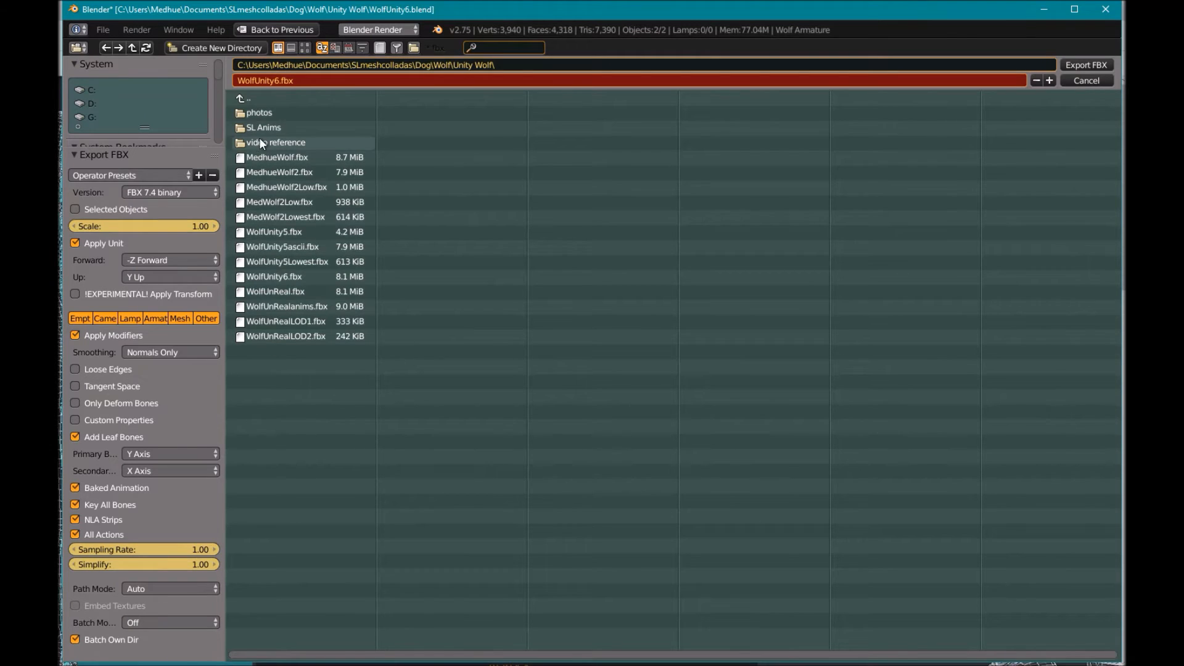
{"action": "mouse_move", "coordinate": [300, 127]}
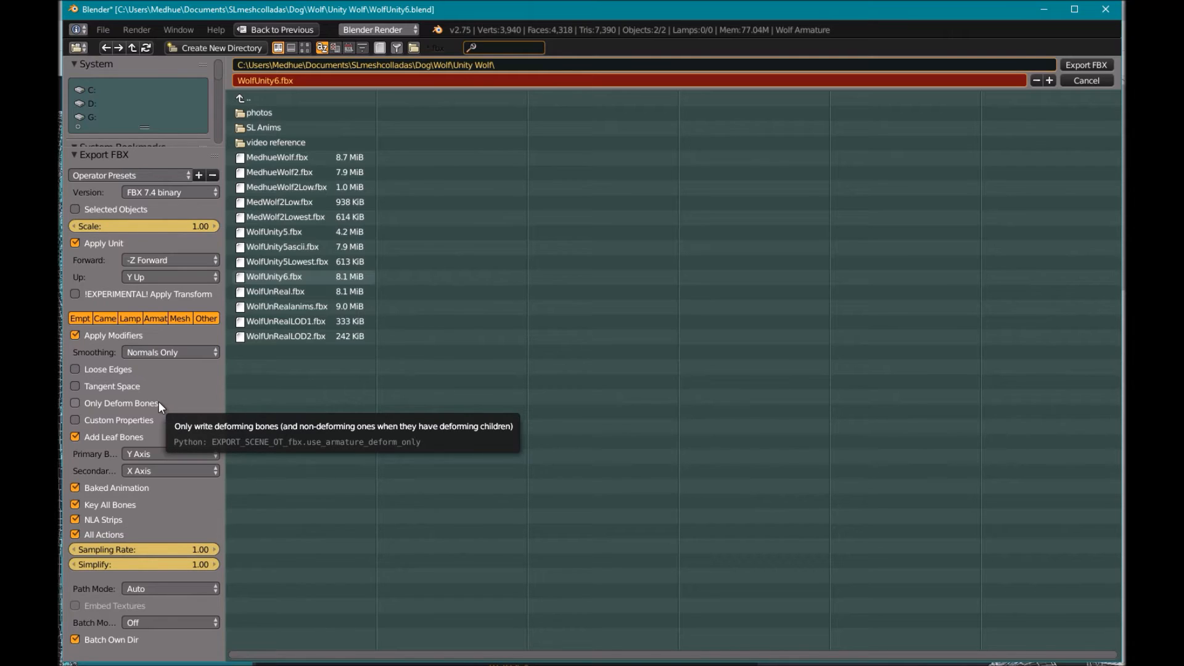
{"action": "mouse_move", "coordinate": [153, 249]}
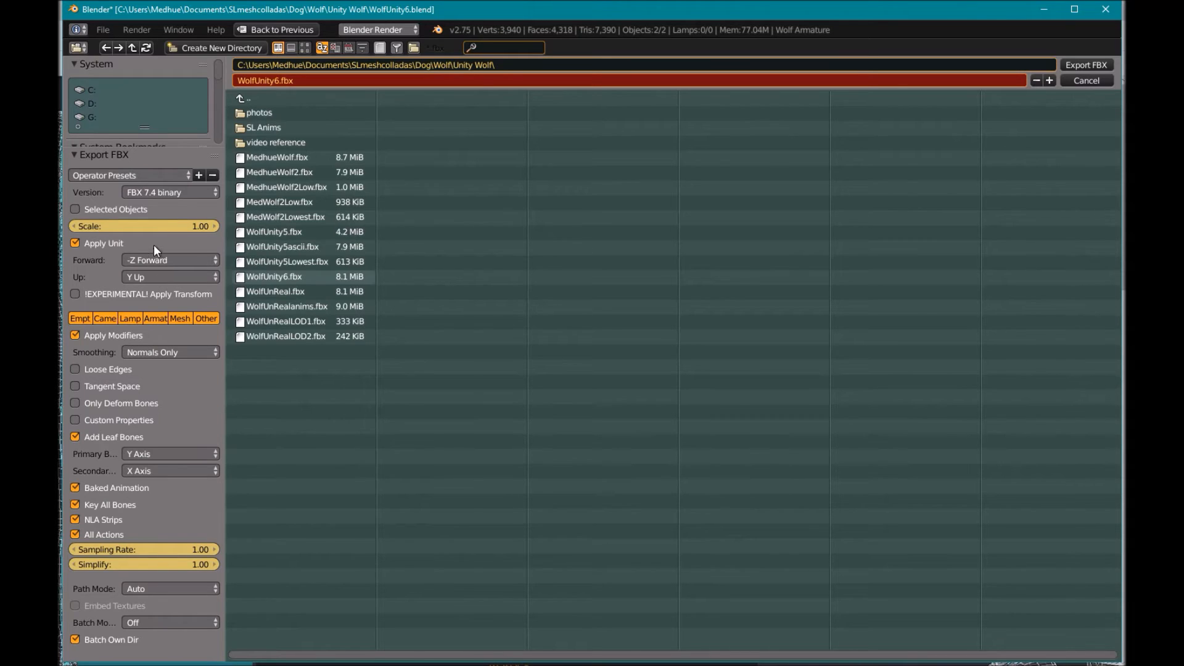
Set FBX export to 6.1 ASCII, selected objects, Armature and Mesh only, deform bones only.
{"action": "left_click", "coordinate": [169, 192]}
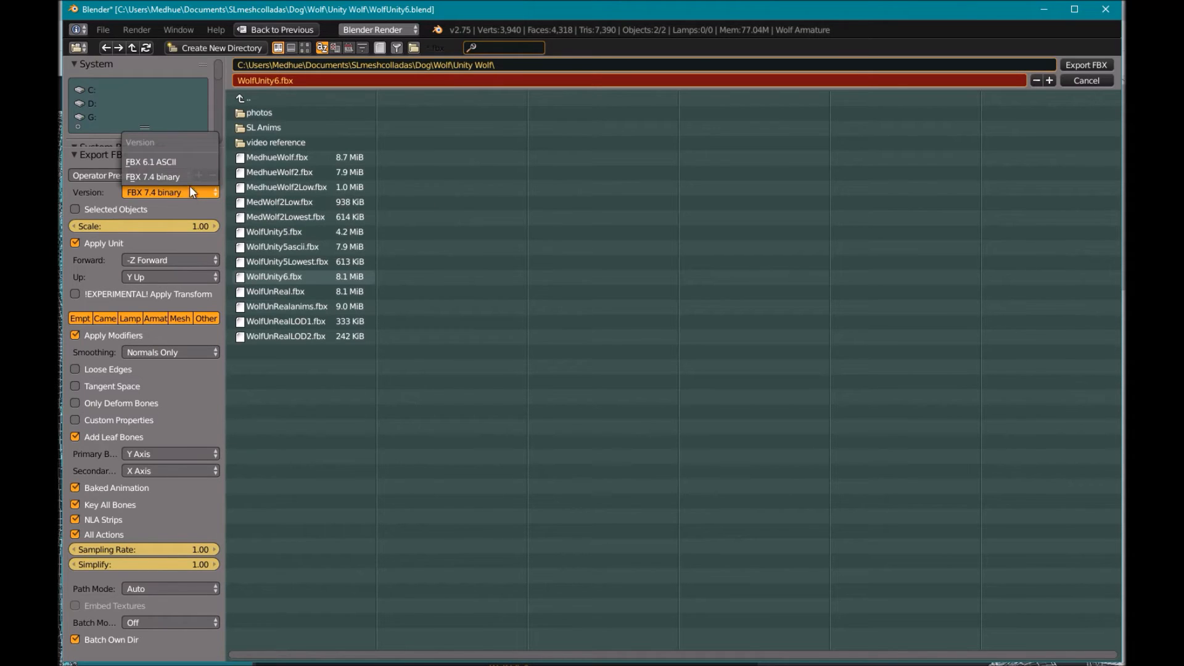
{"action": "left_click", "coordinate": [151, 161]}
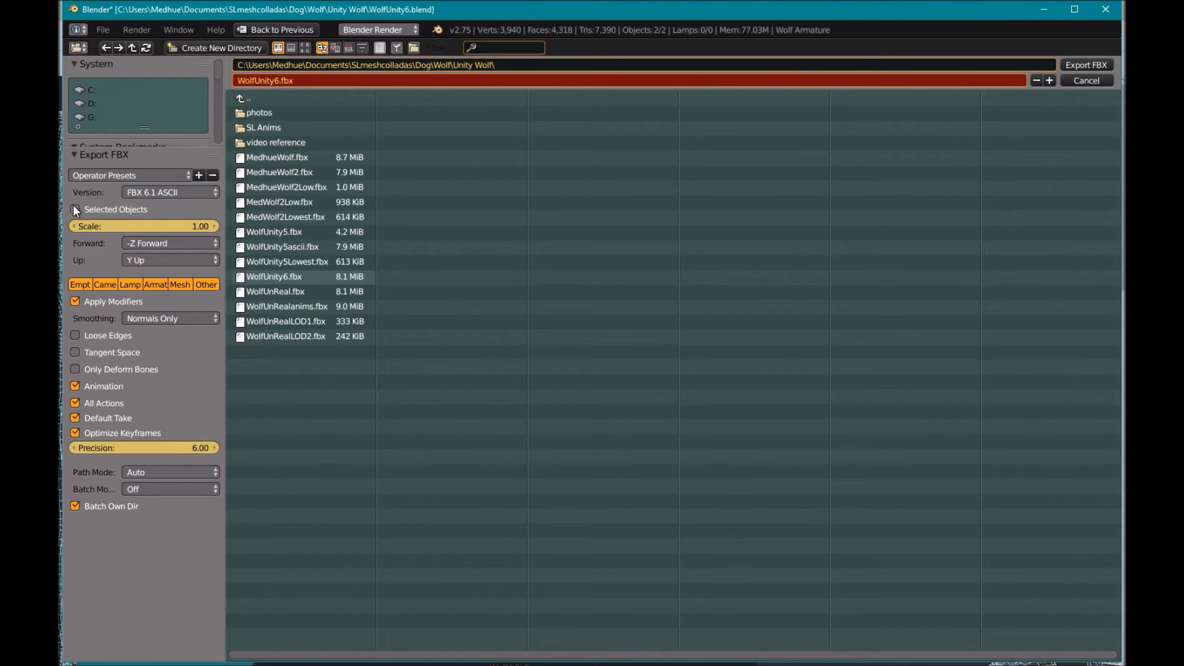
{"action": "left_click", "coordinate": [75, 209]}
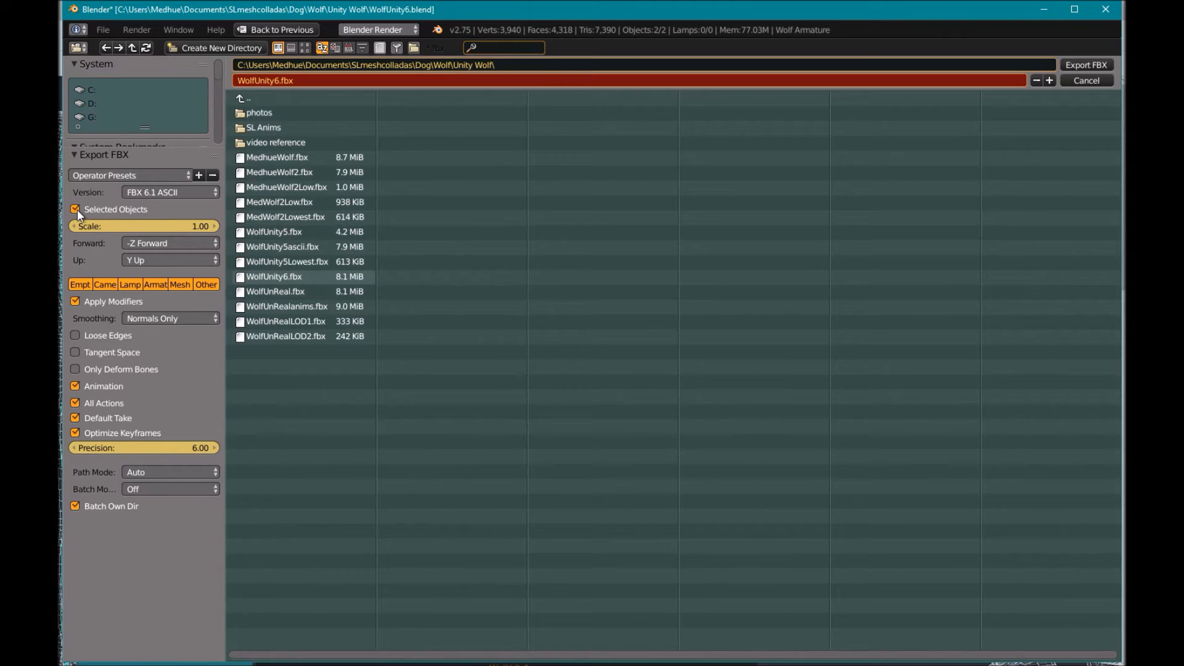
{"action": "mouse_move", "coordinate": [170, 232]}
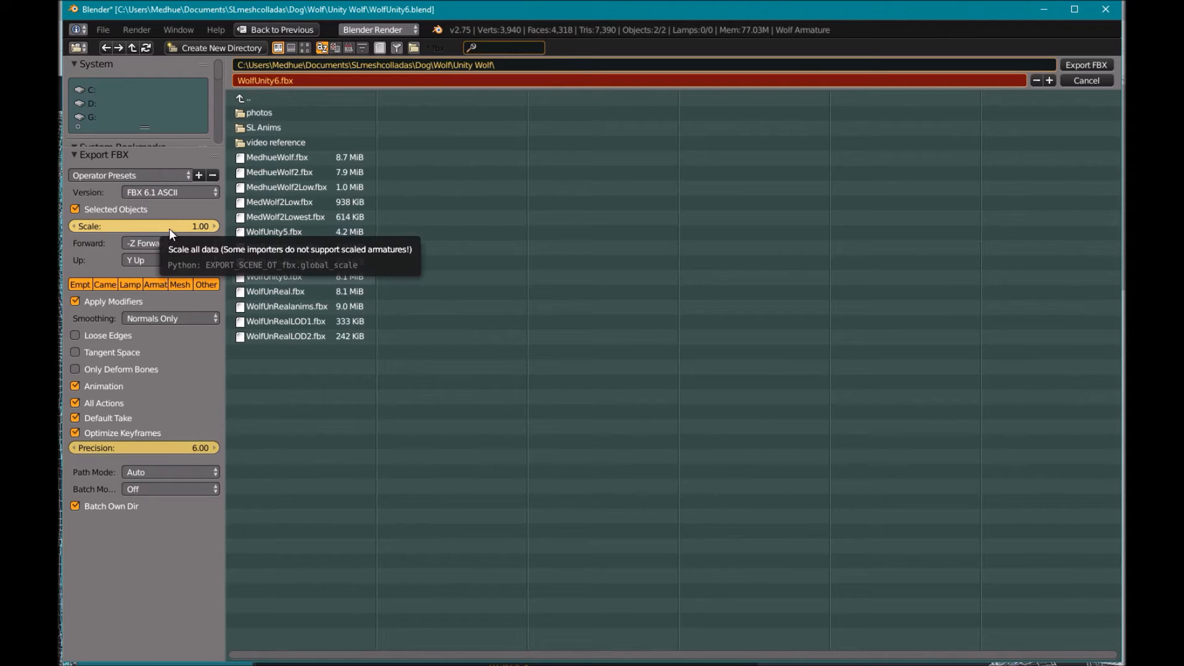
{"action": "mouse_move", "coordinate": [188, 231]}
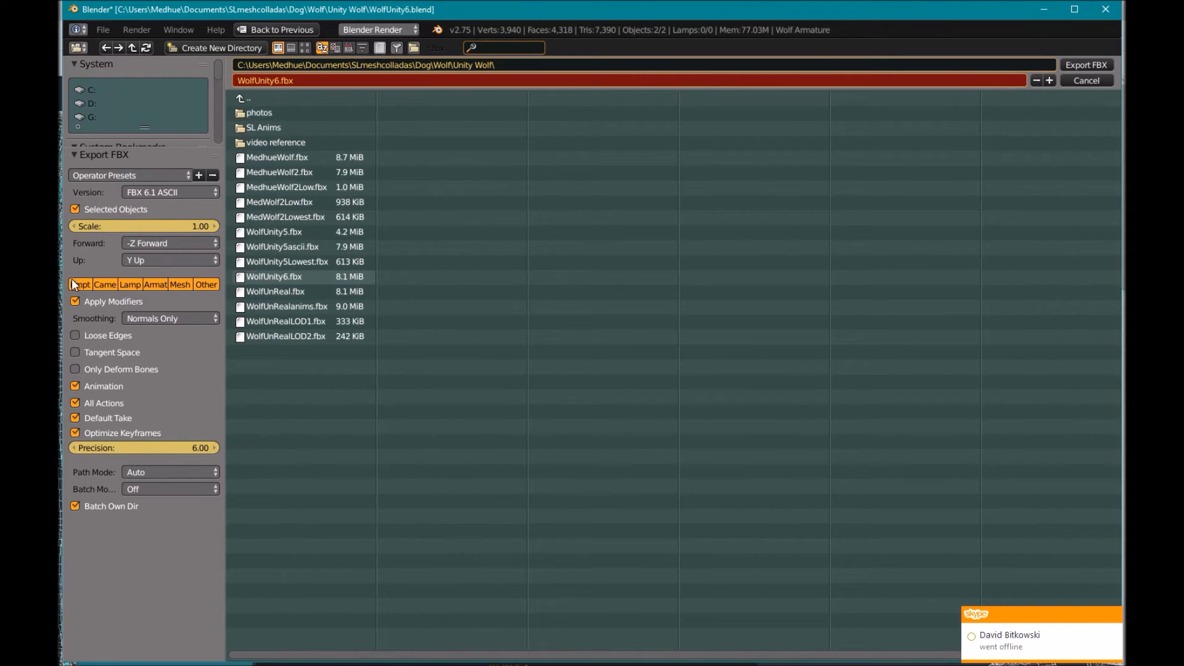
{"action": "left_click", "coordinate": [155, 285]}
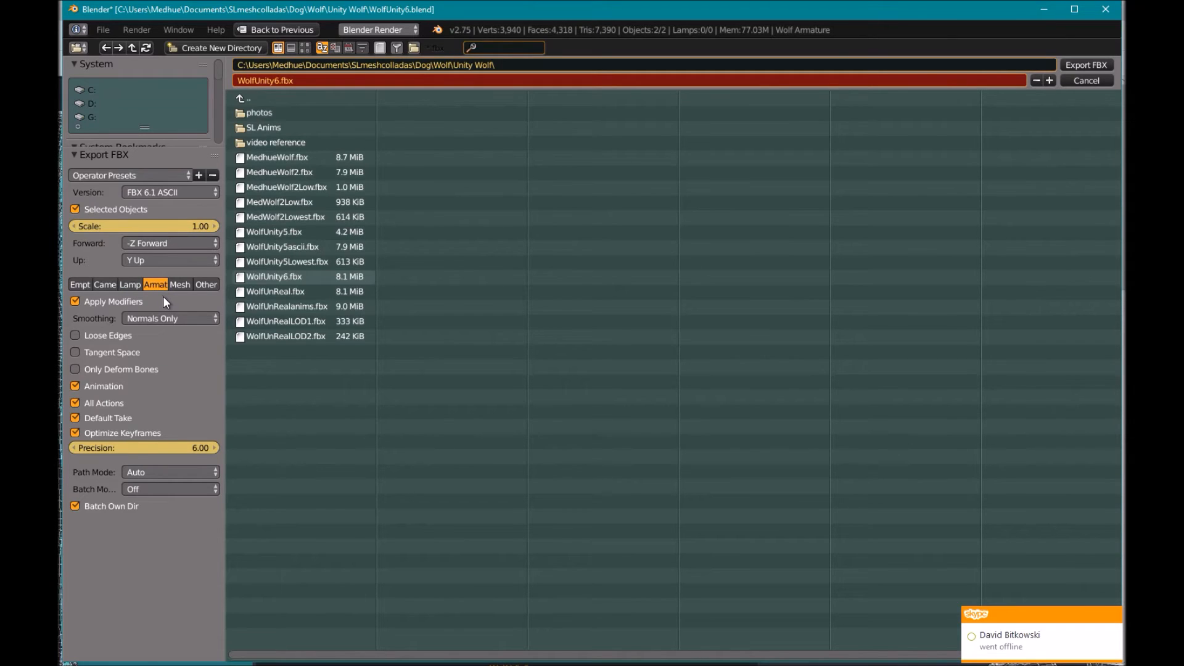
{"action": "left_click", "coordinate": [180, 285]}
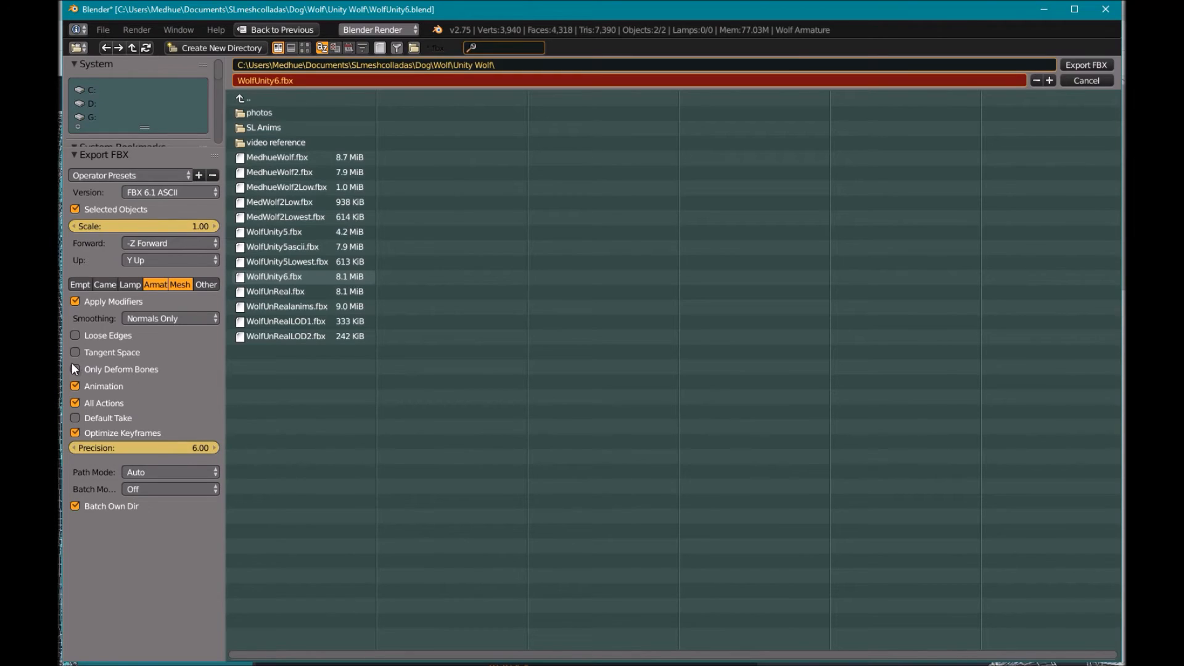
{"action": "left_click", "coordinate": [74, 369]}
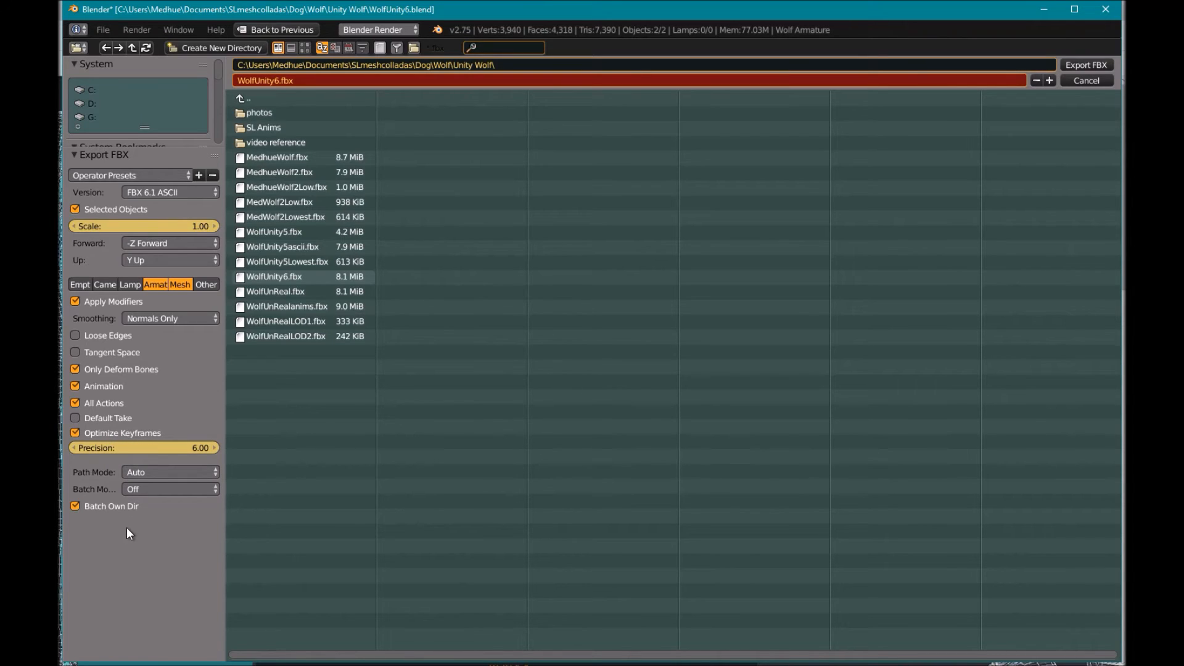
{"action": "mouse_move", "coordinate": [259, 92]}
{"action": "type", "text": "Tut"}
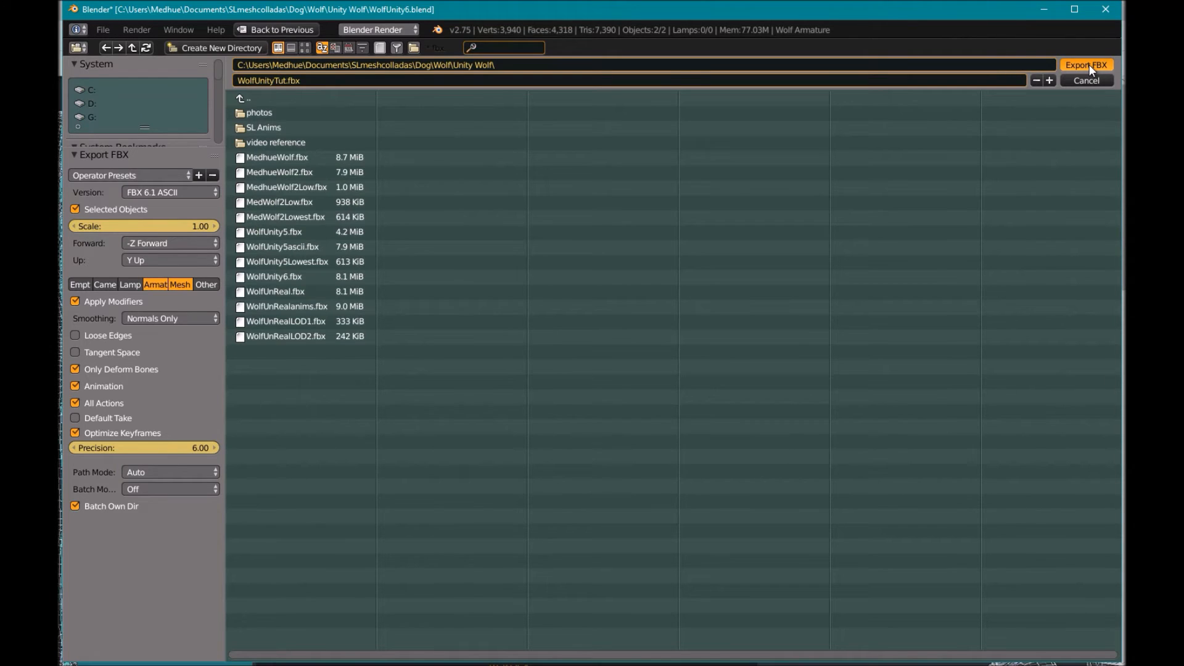
Export the wolf FBX, then create a new 3D Unity project named Wolf Tut.
{"action": "left_click", "coordinate": [1086, 64]}
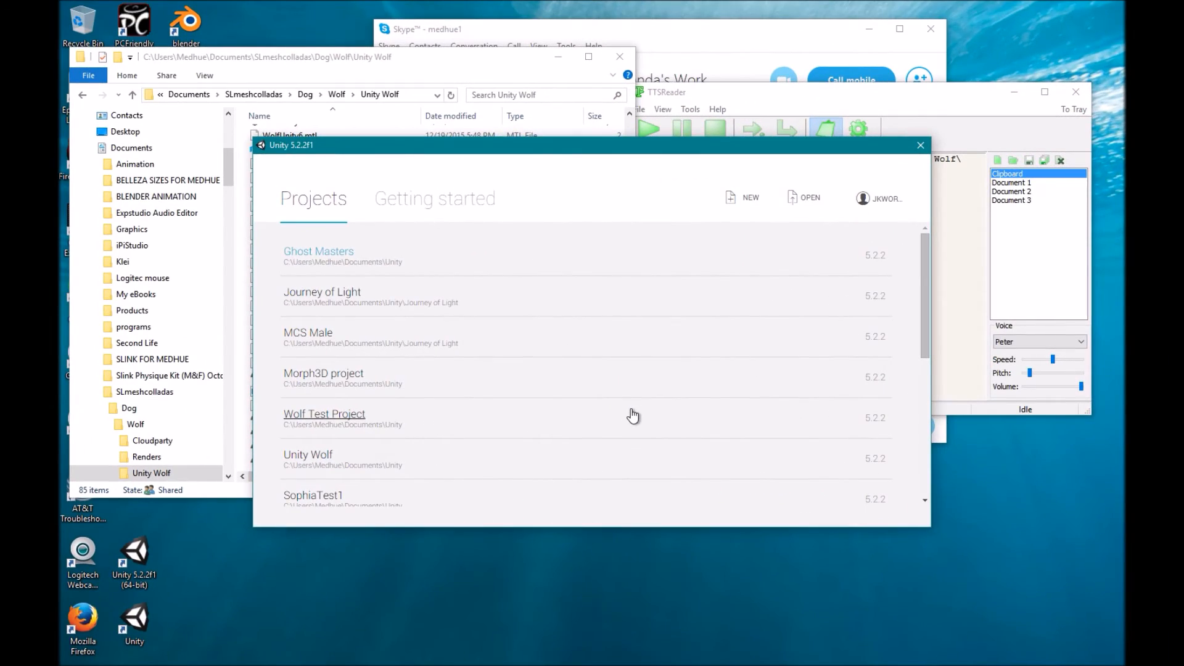
{"action": "mouse_move", "coordinate": [757, 194]}
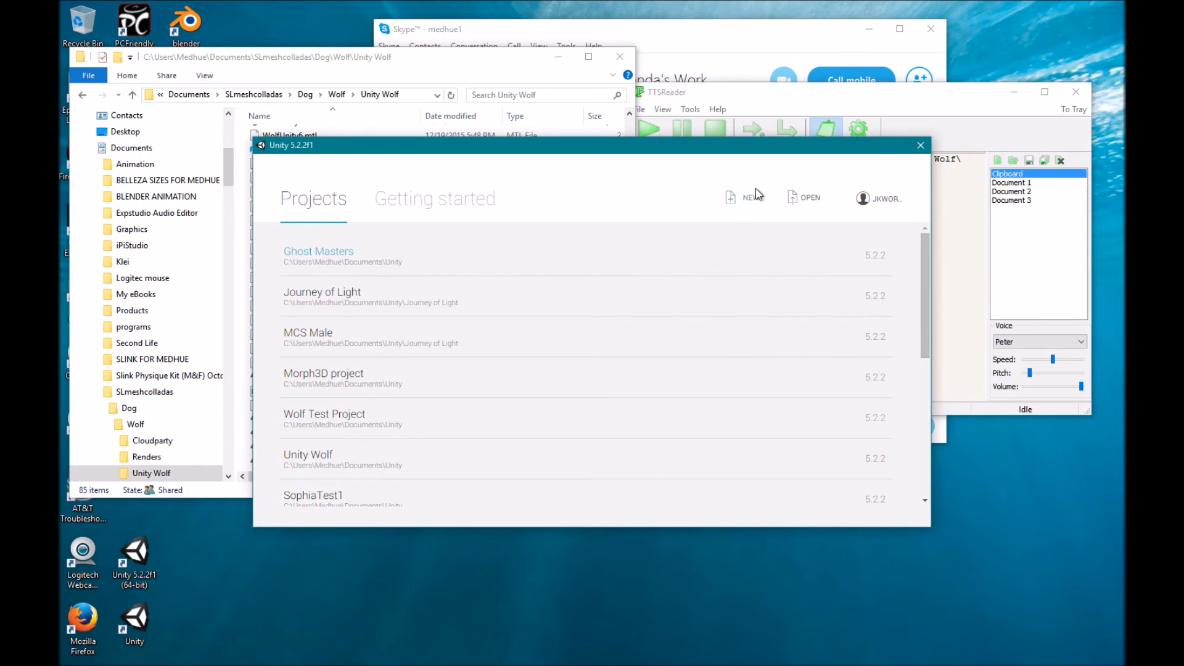
{"action": "left_click", "coordinate": [747, 198]}
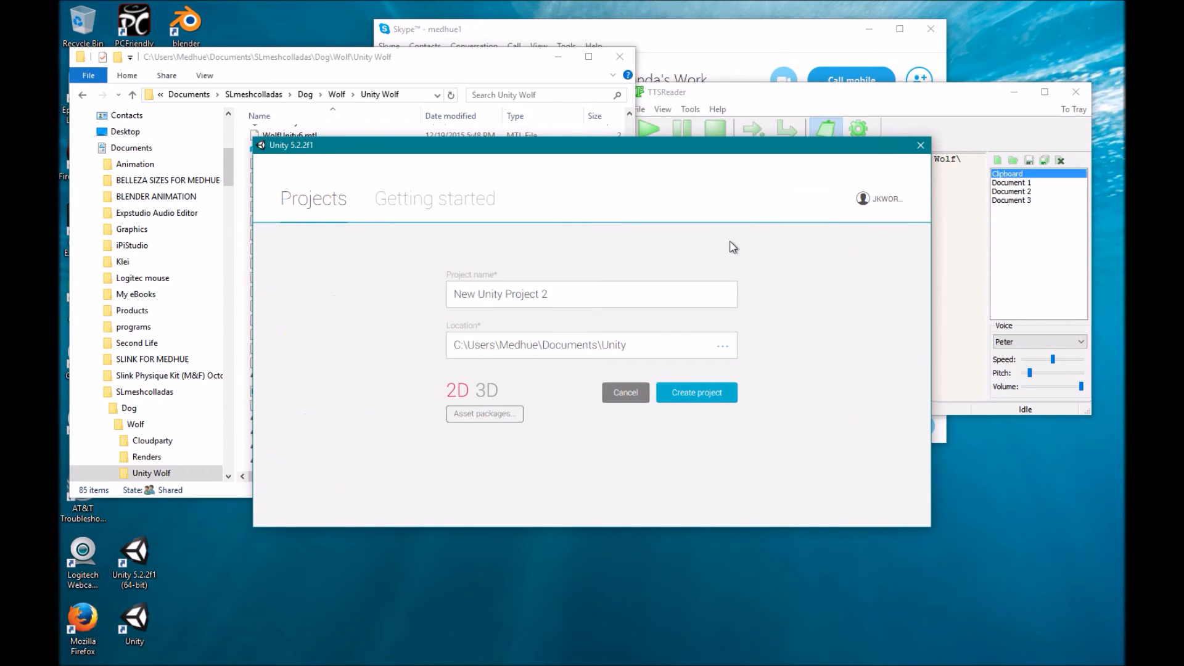
{"action": "left_click", "coordinate": [568, 293]}
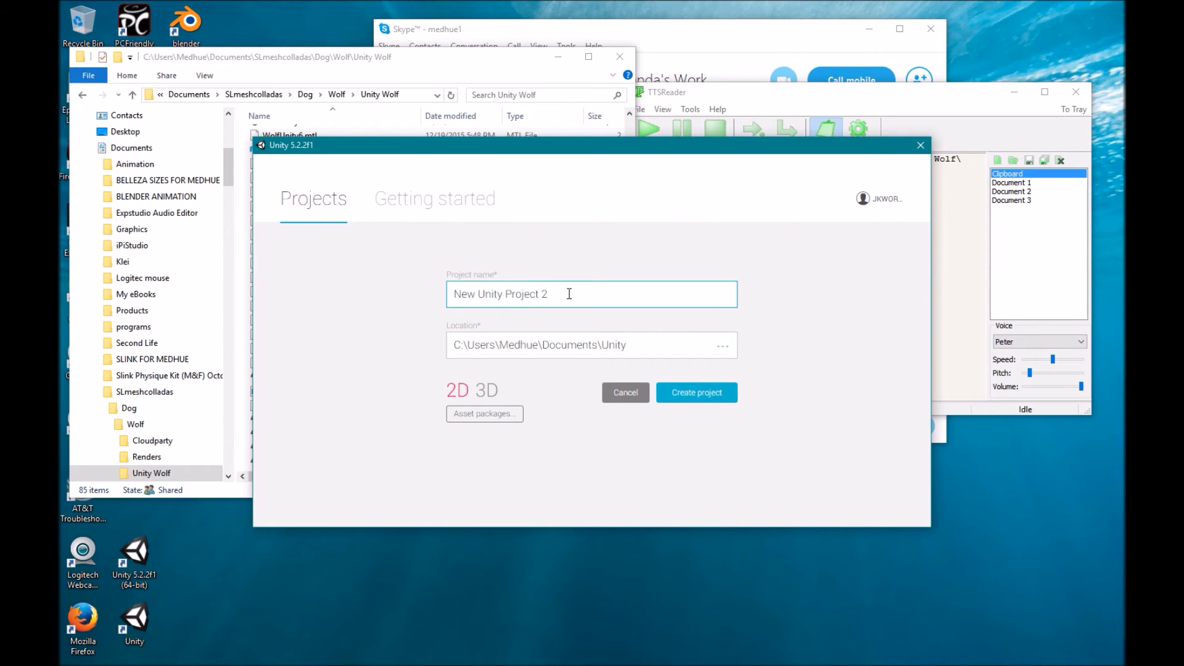
{"action": "triple_click", "coordinate": [501, 294]}
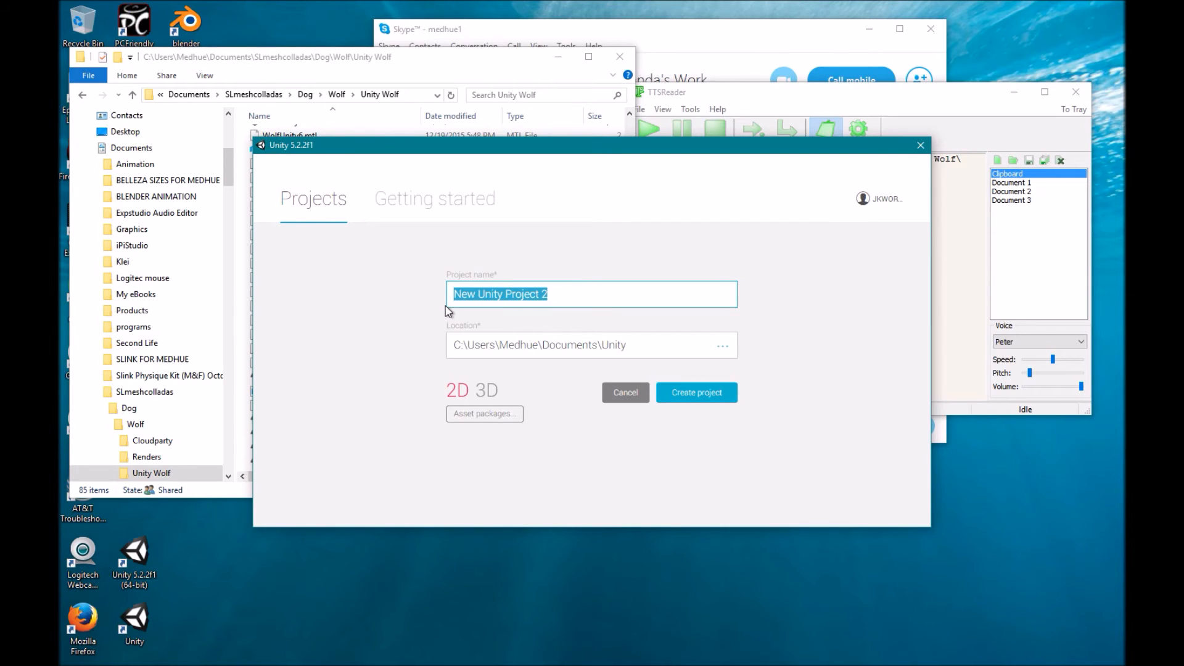
{"action": "type", "text": "Wolf Tut"}
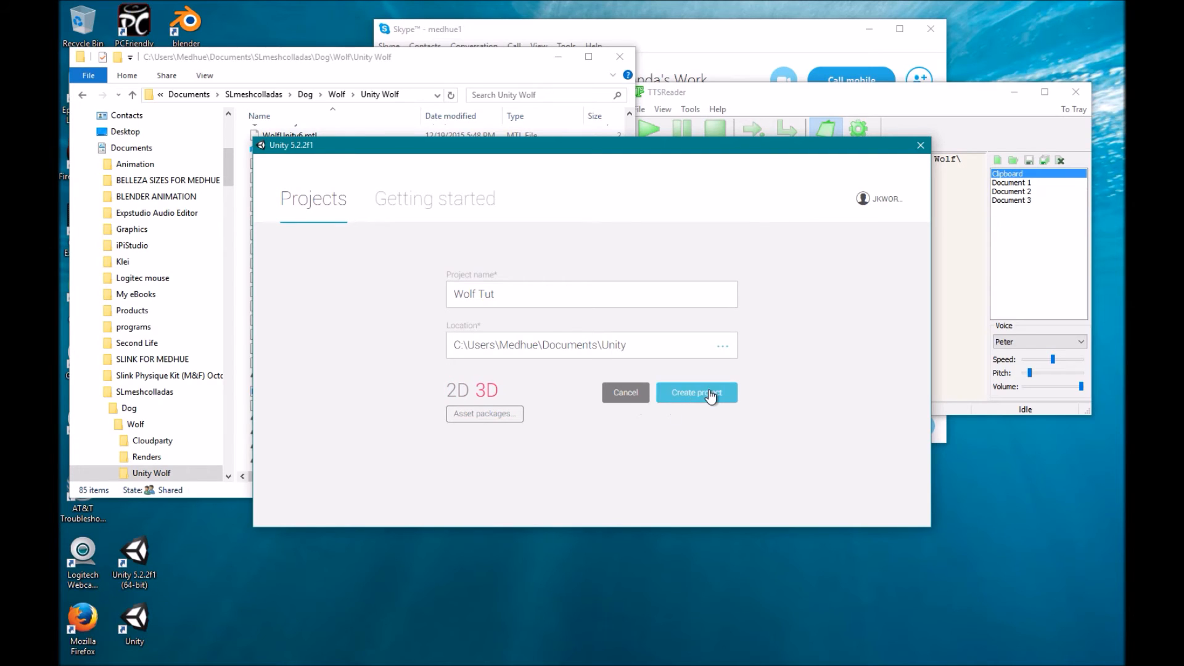
{"action": "left_click", "coordinate": [695, 392]}
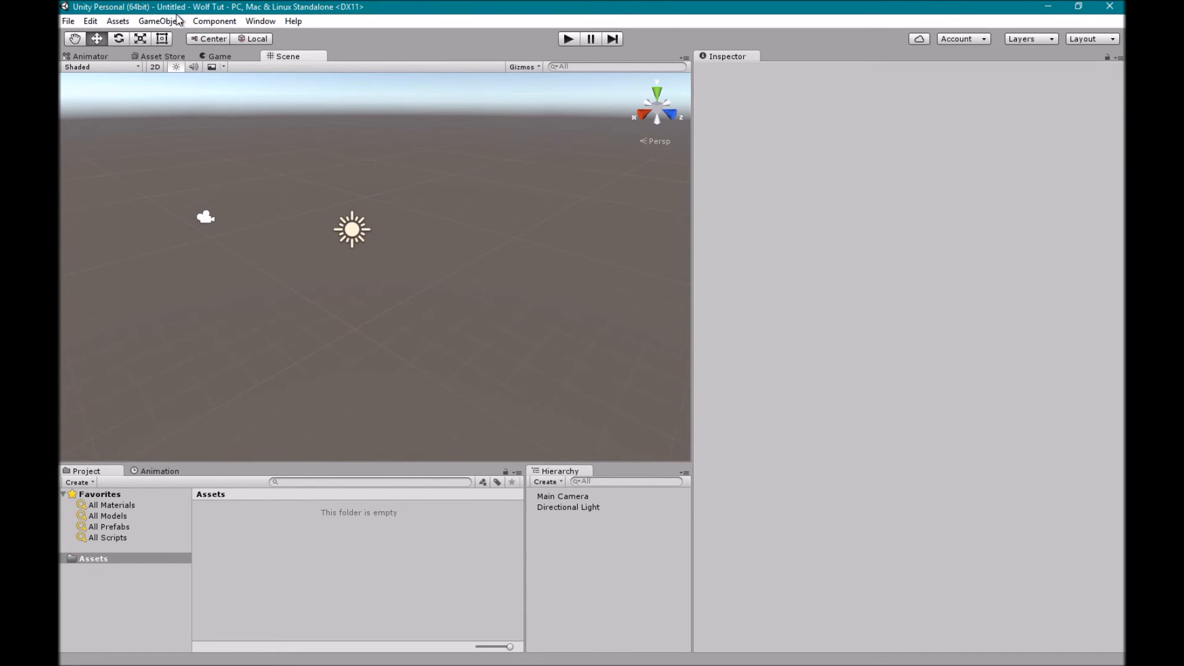
Add a Plane 3D object to the Wolf Tut scene as ground.
{"action": "left_click", "coordinate": [160, 20]}
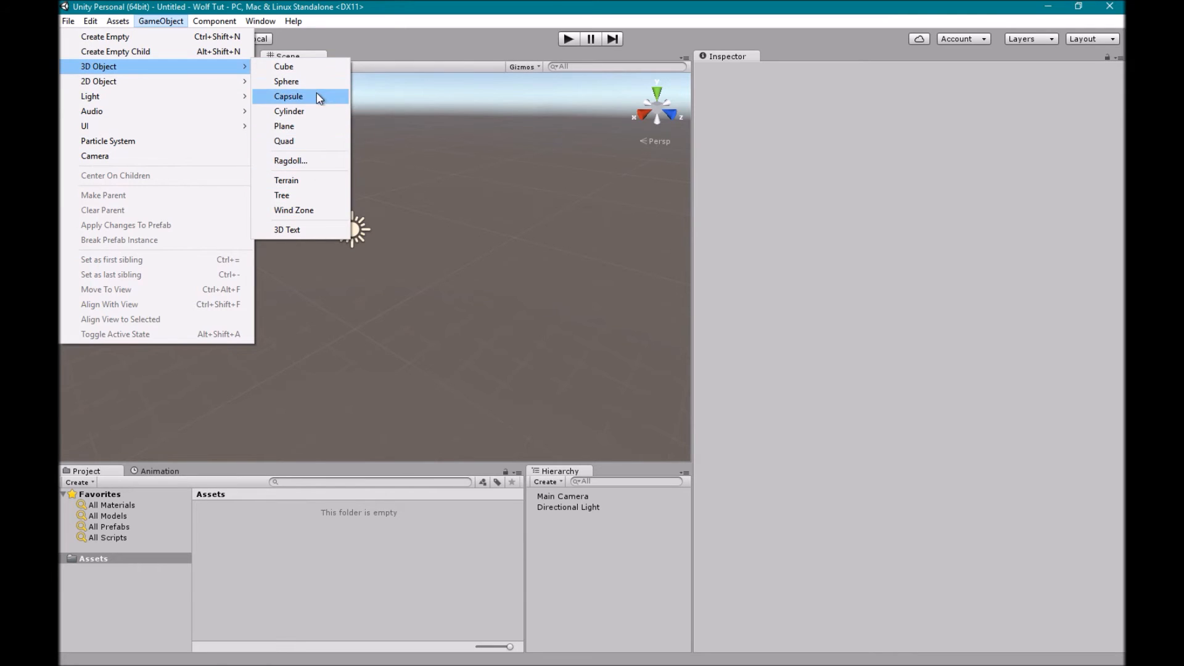
{"action": "left_click", "coordinate": [284, 126]}
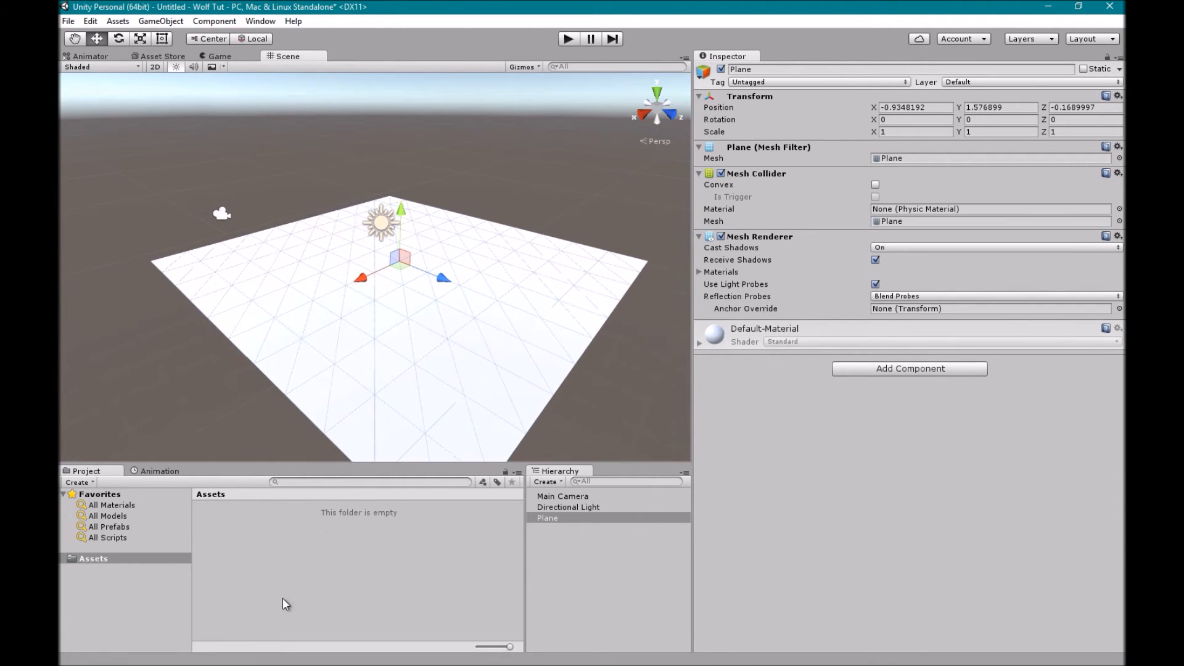
{"action": "mouse_move", "coordinate": [418, 574]}
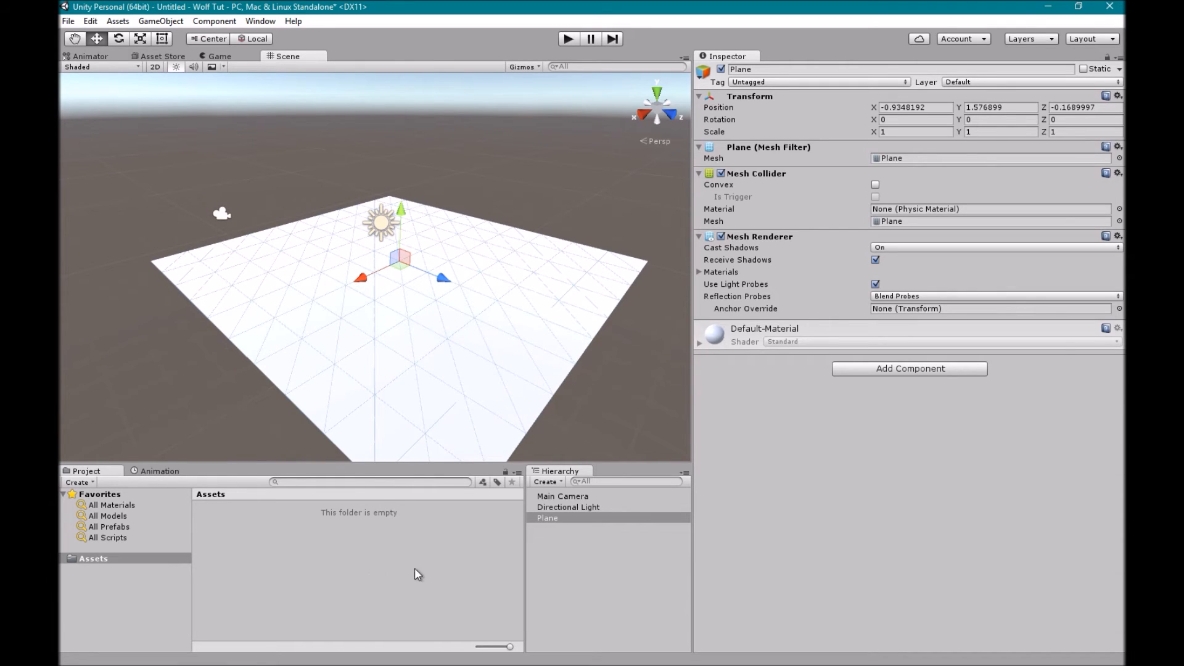
{"action": "mouse_move", "coordinate": [419, 482]}
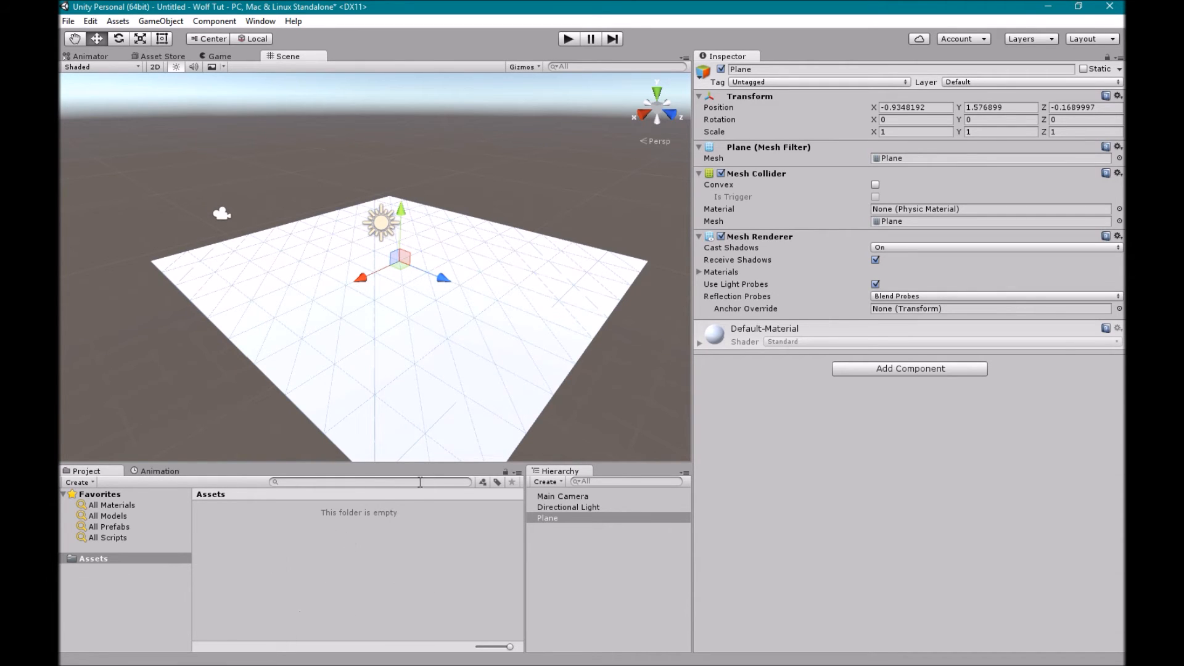
{"action": "mouse_move", "coordinate": [476, 59]}
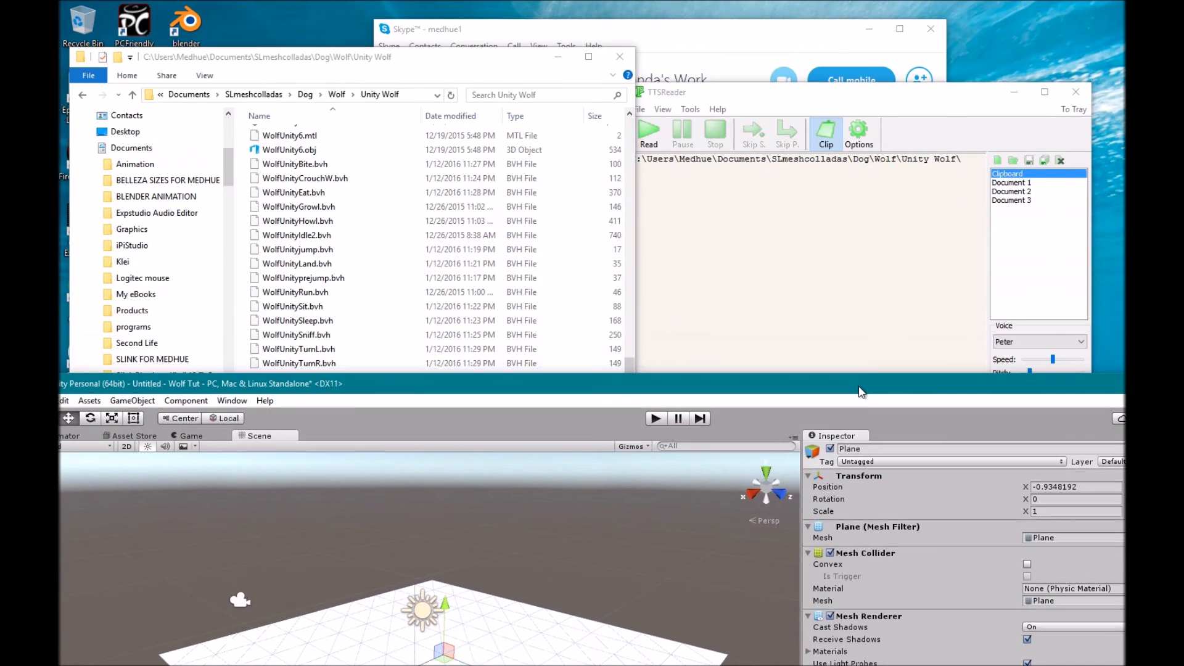
Bring WolfUnityTut.fbx from the Unity Wolf folder into the Unity project's Assets.
{"action": "left_click", "coordinate": [226, 383]}
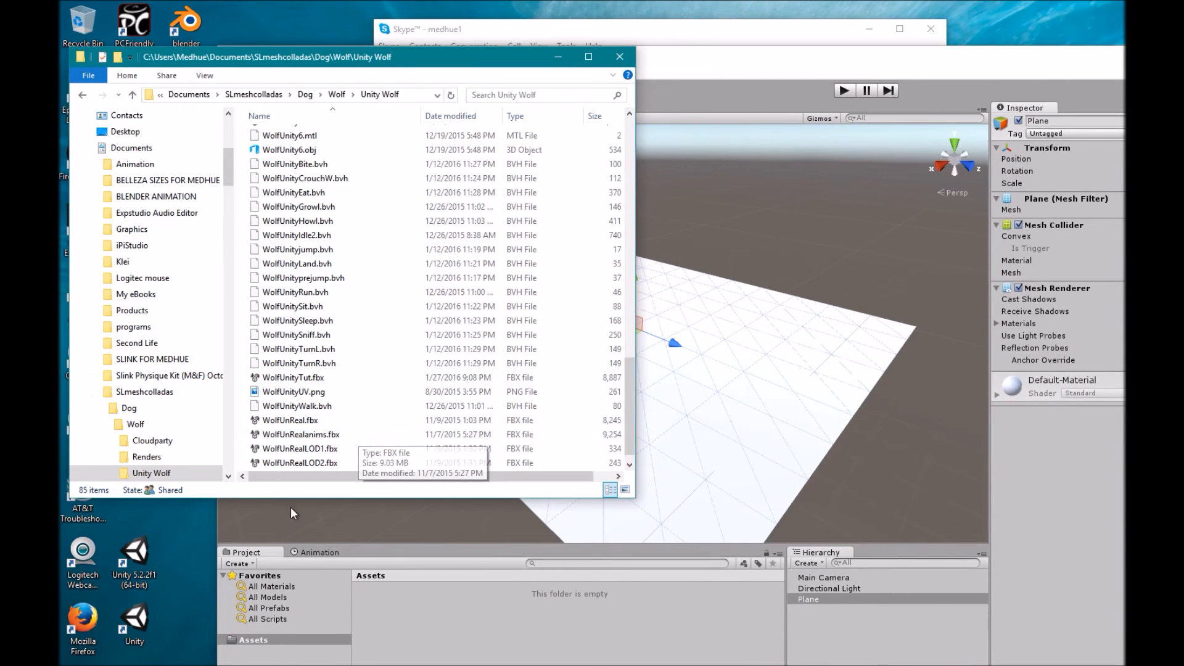
{"action": "left_click", "coordinate": [292, 378]}
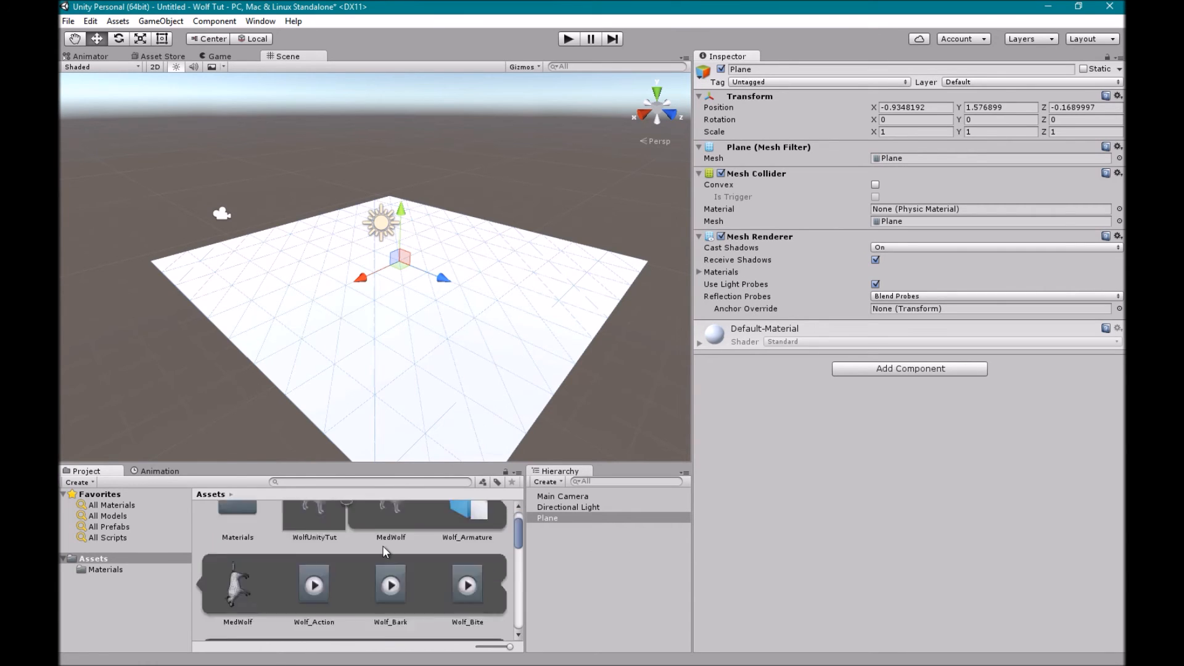
Set the WolfUnityTut model's import Scale Factor to 100 and apply it.
{"action": "scroll", "scroll_direction": "down", "scroll_amount": 3}
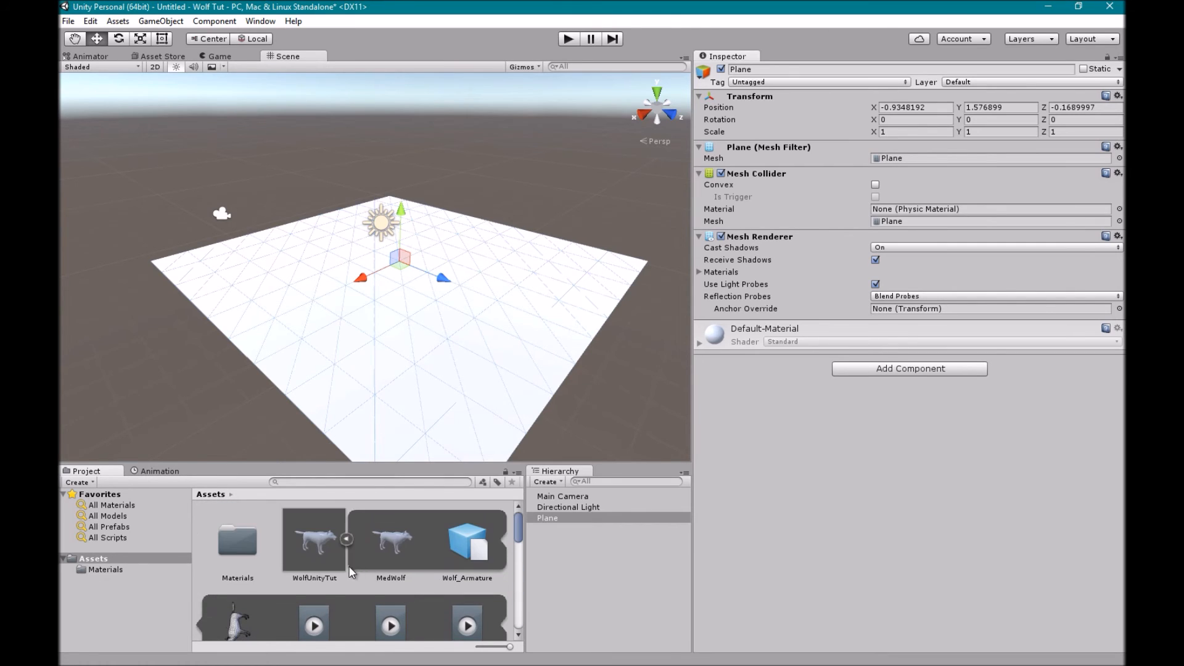
{"action": "left_click", "coordinate": [313, 541]}
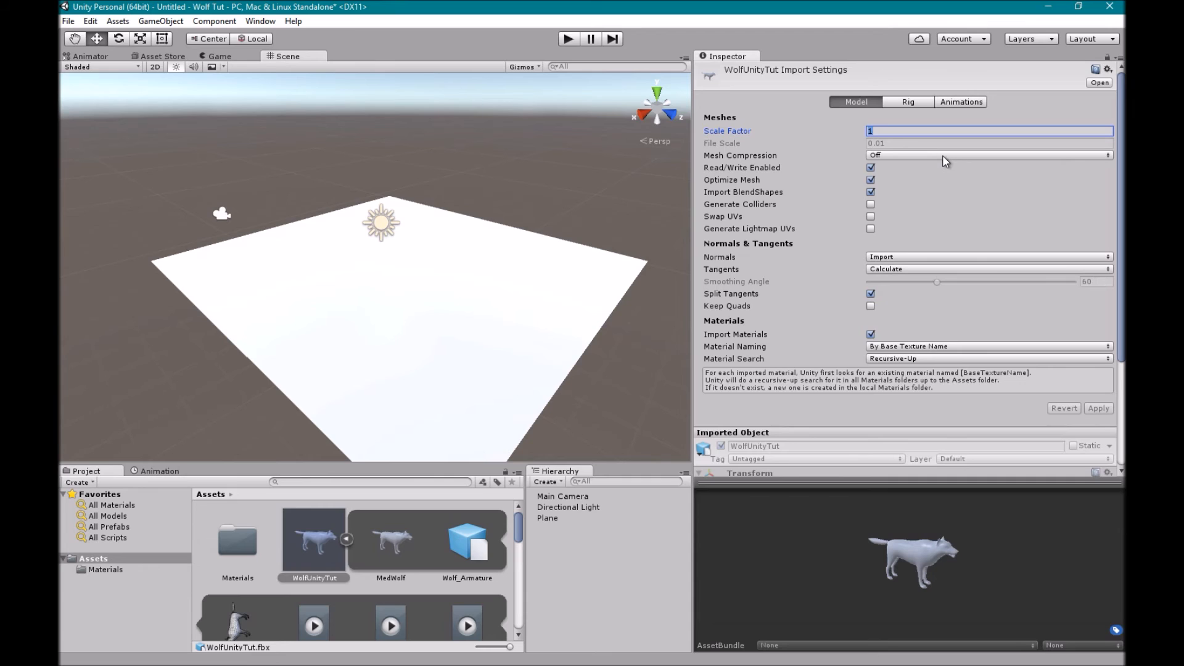
{"action": "type", "text": "100"}
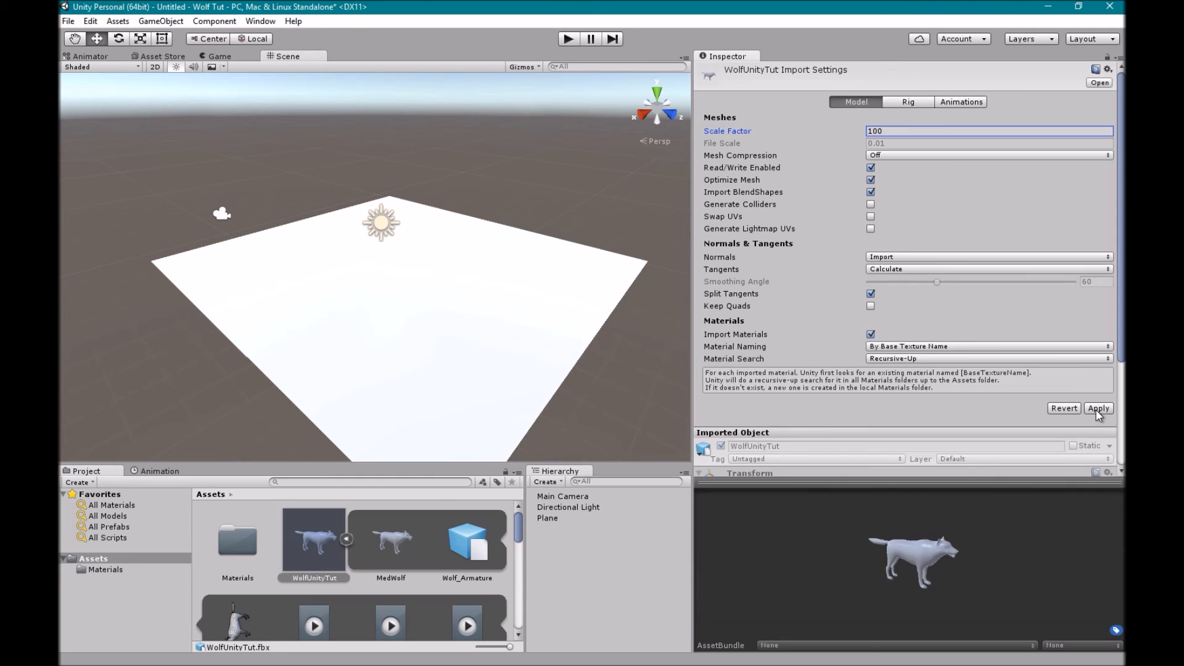
{"action": "left_click", "coordinate": [1098, 407]}
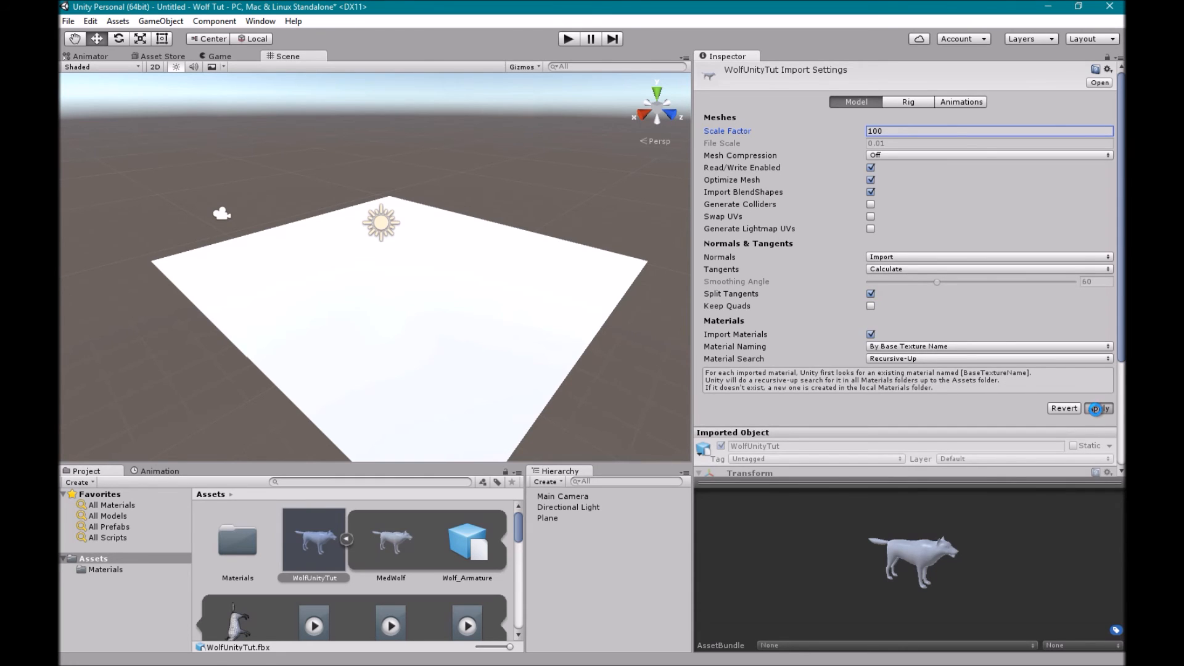
{"action": "left_click", "coordinate": [1097, 408]}
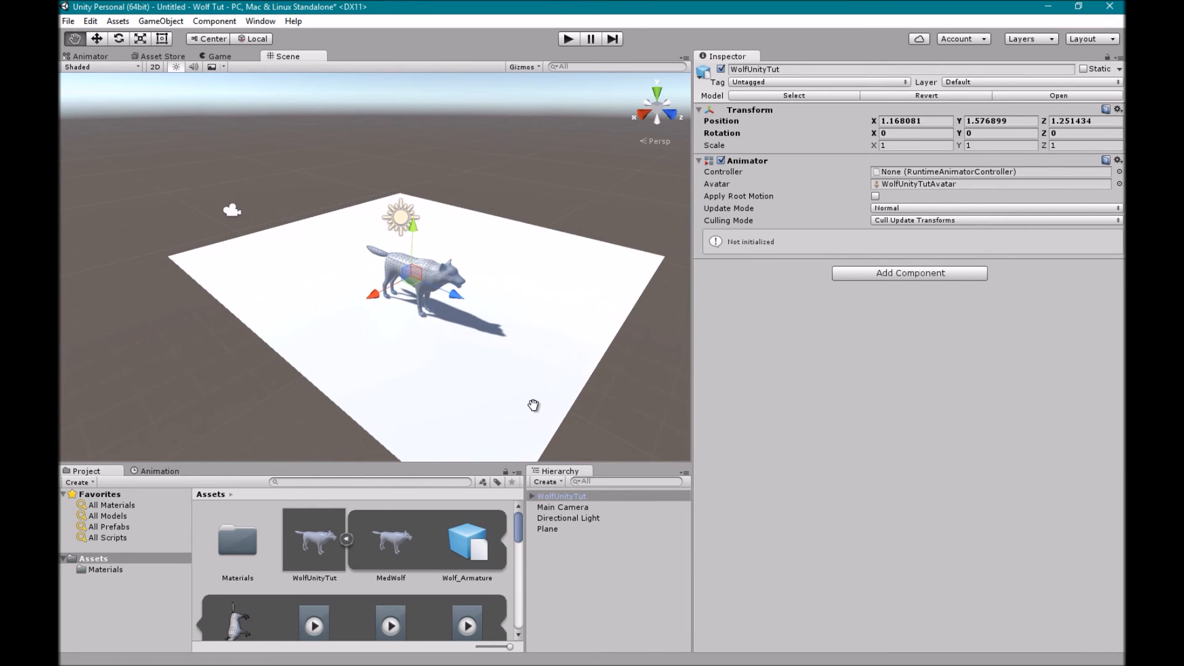
Check MedWolf's blend shapes like Eyes Closed, Growl and Howl, then reselect the WolfUnityTut asset.
{"action": "left_click", "coordinate": [531, 496]}
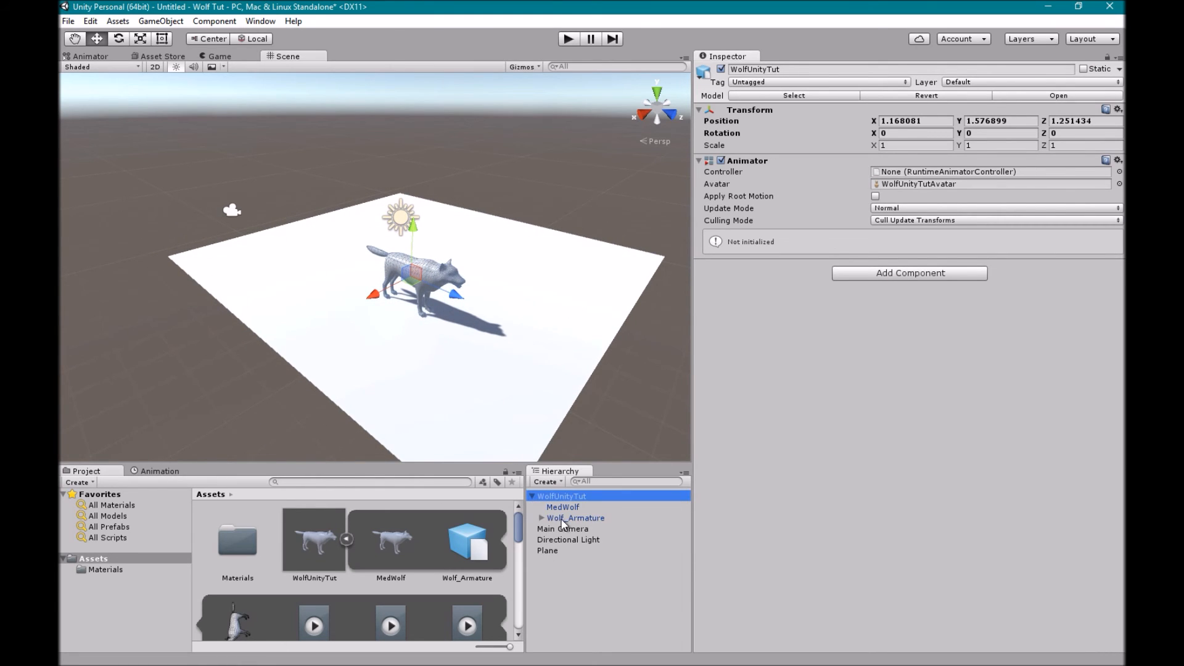
{"action": "left_click", "coordinate": [562, 507]}
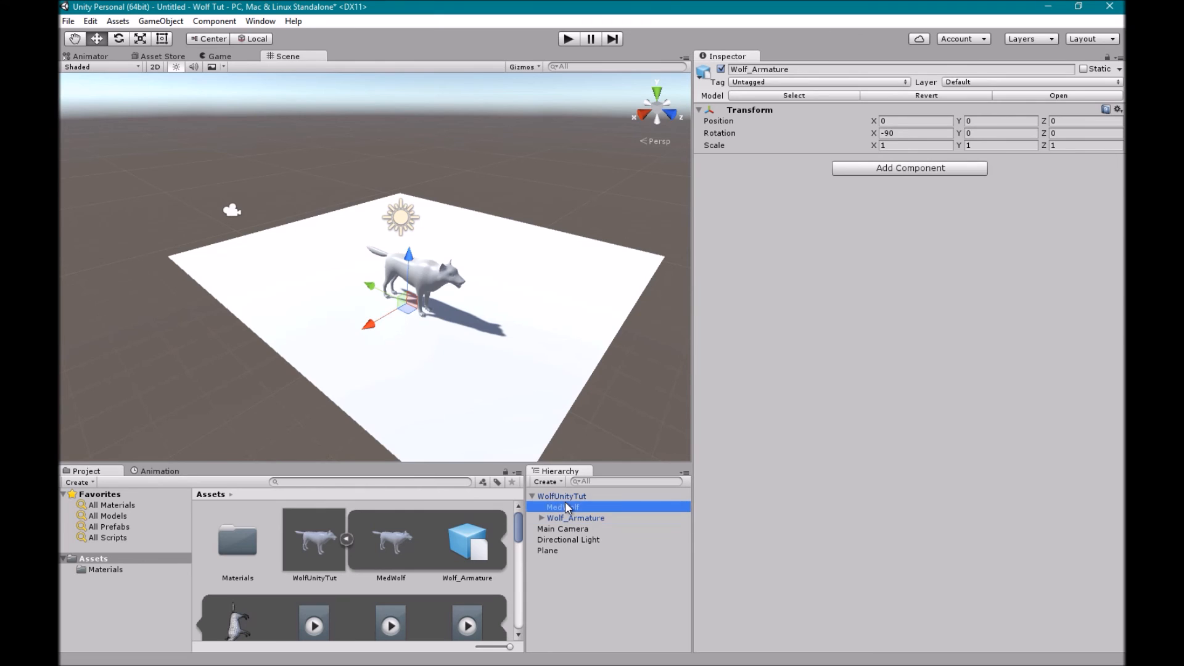
{"action": "left_click", "coordinate": [562, 507]}
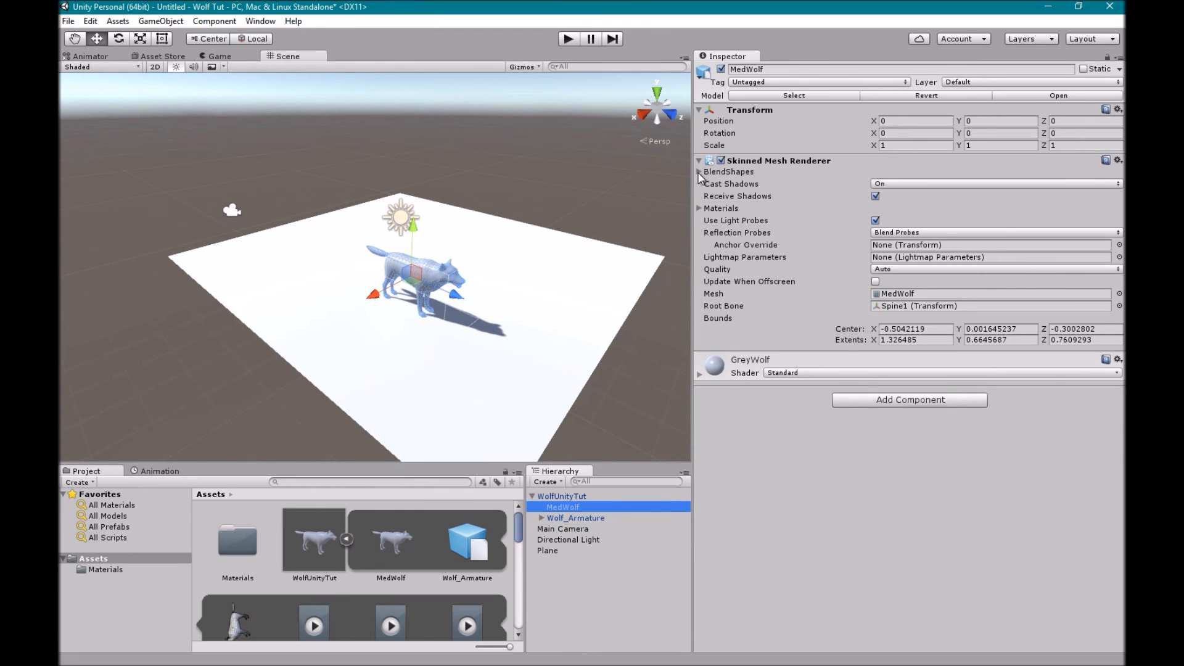
{"action": "left_click", "coordinate": [700, 172]}
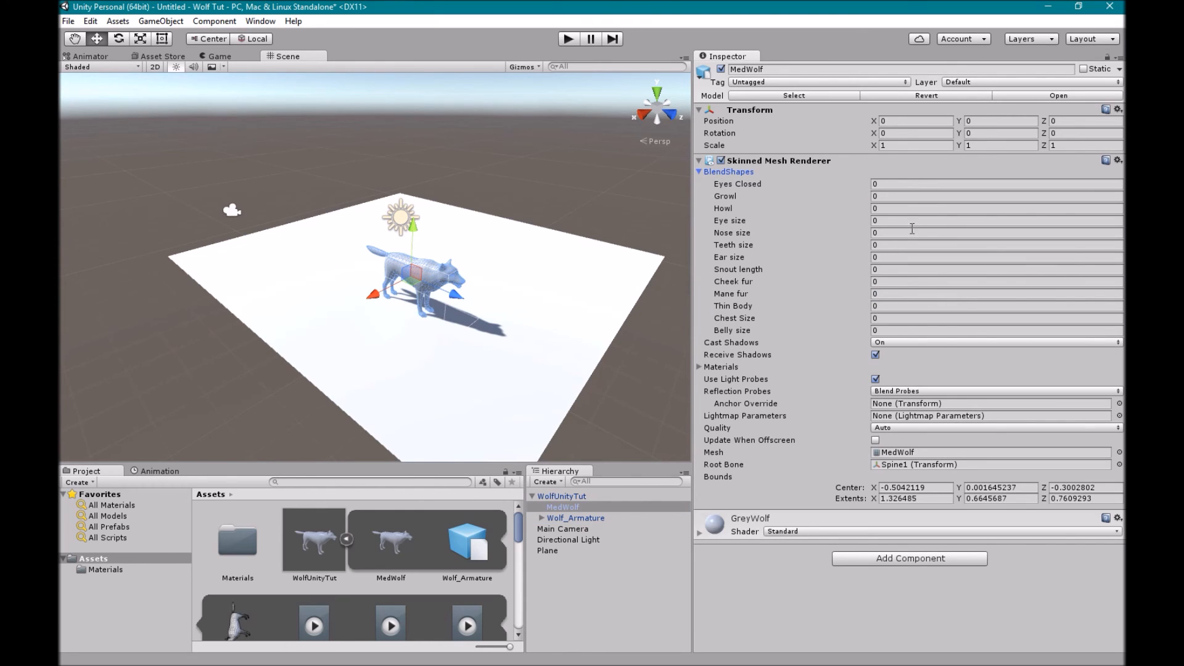
{"action": "mouse_move", "coordinate": [908, 320]}
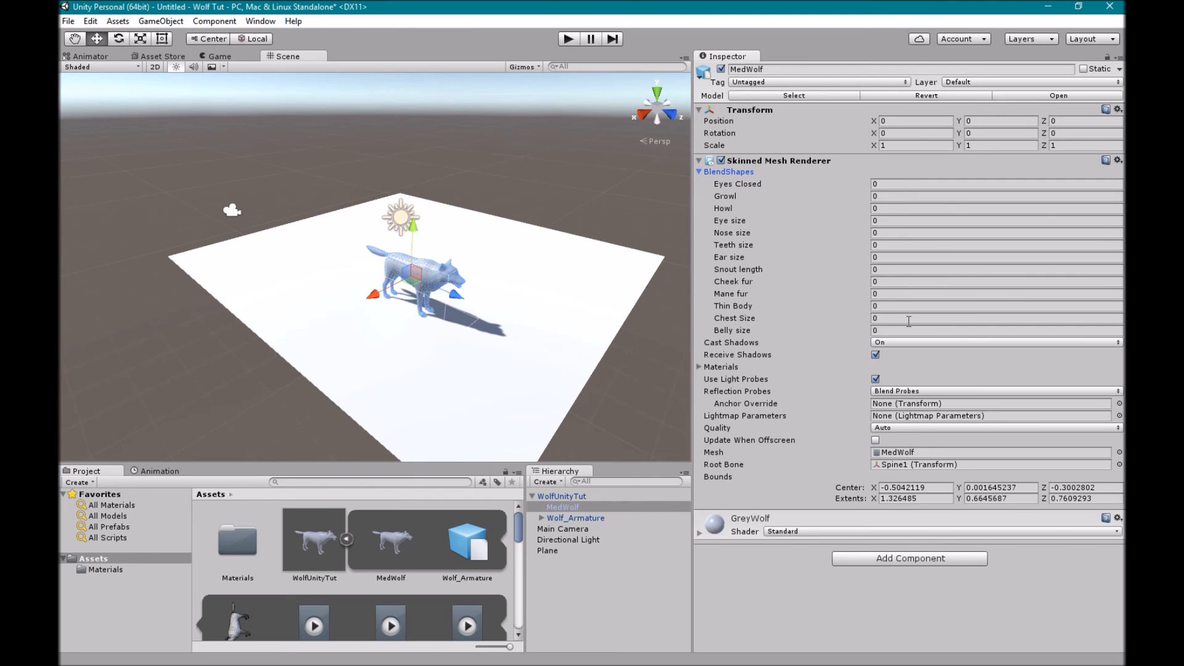
{"action": "mouse_move", "coordinate": [347, 639]}
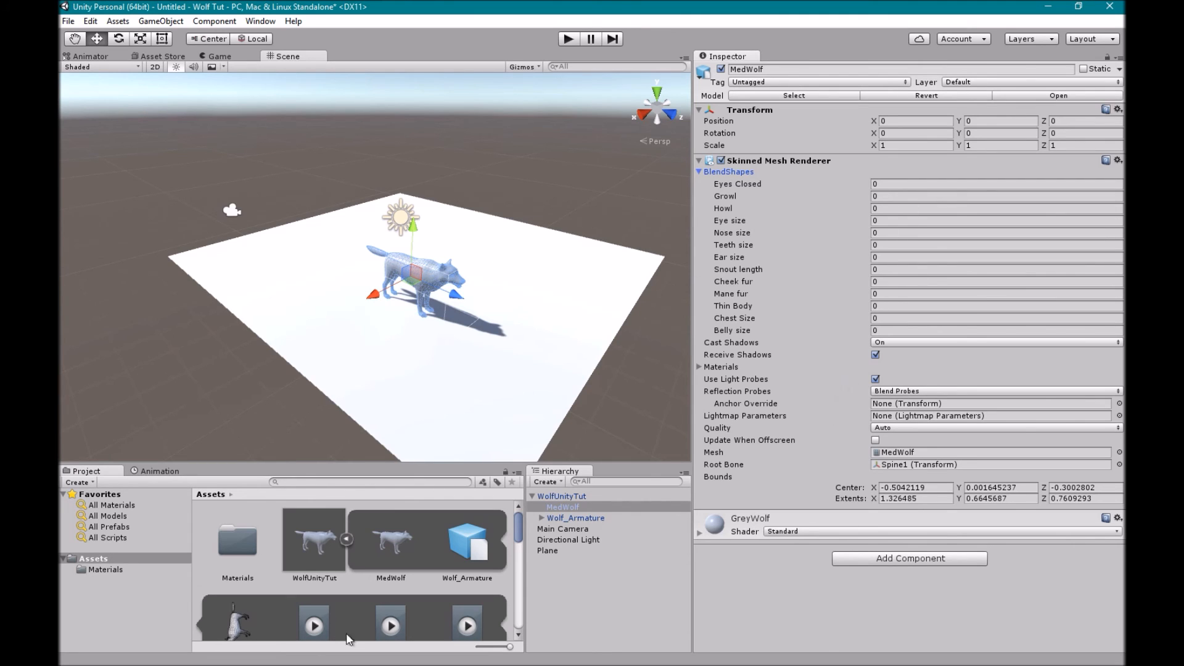
{"action": "left_click", "coordinate": [313, 539]}
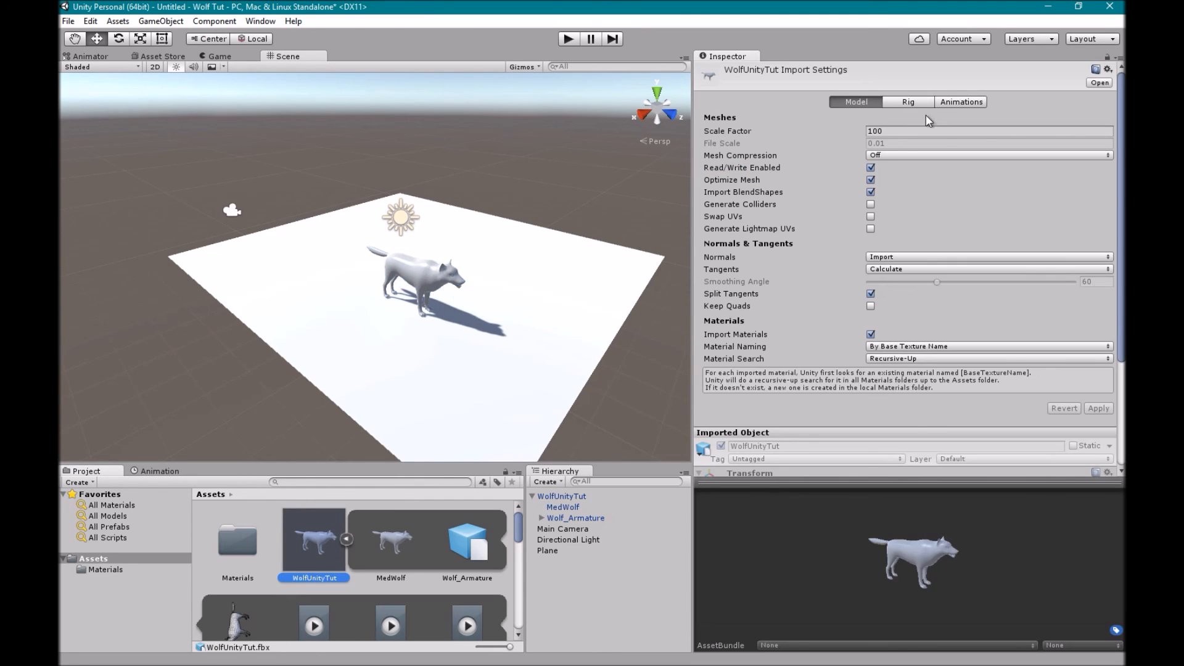
Browse the Rig and Animations import tabs, inspecting Wolf_Action and Wolf_Bark's 0–40 range.
{"action": "left_click", "coordinate": [912, 101]}
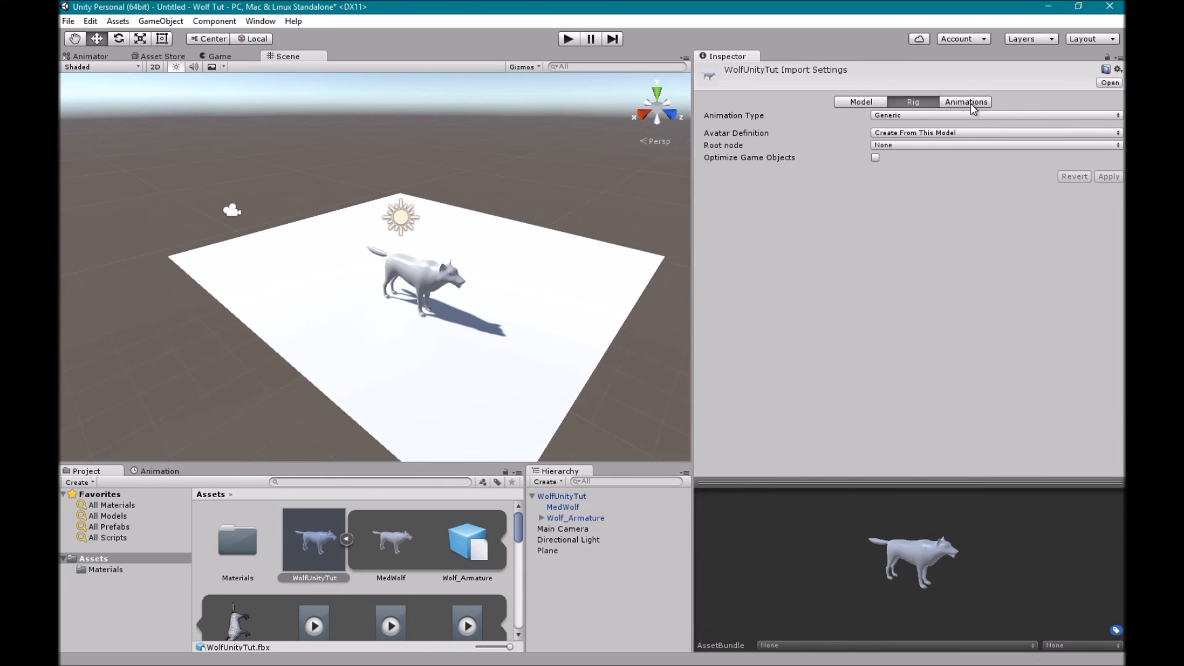
{"action": "left_click", "coordinate": [966, 101]}
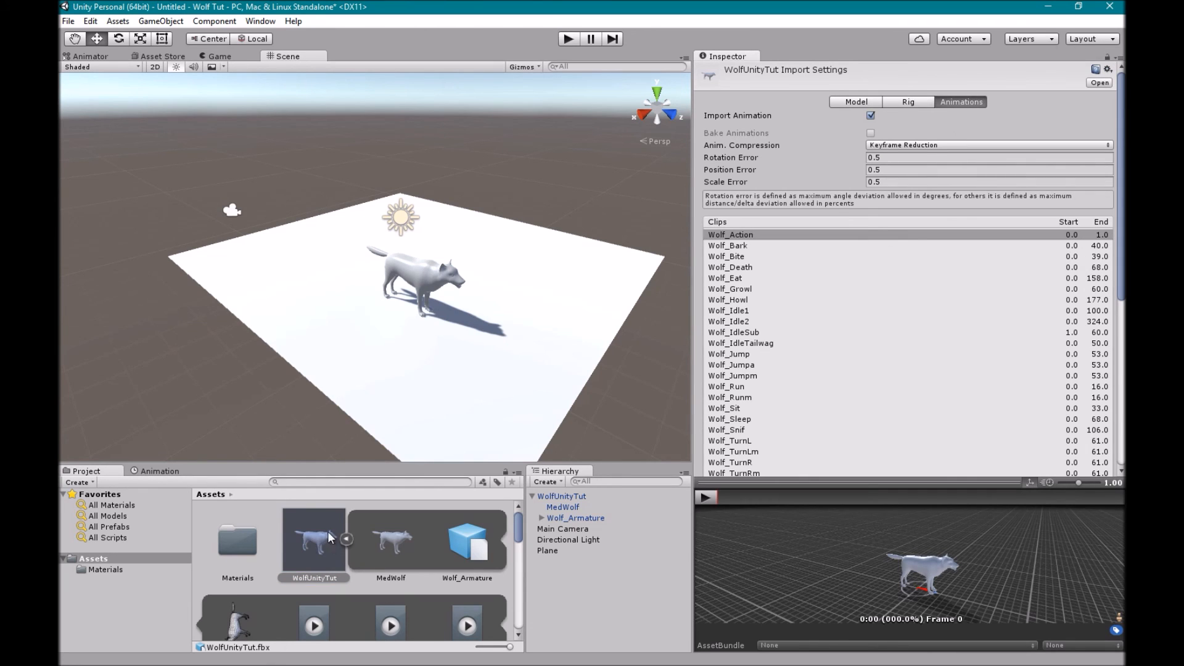
{"action": "left_click", "coordinate": [729, 234]}
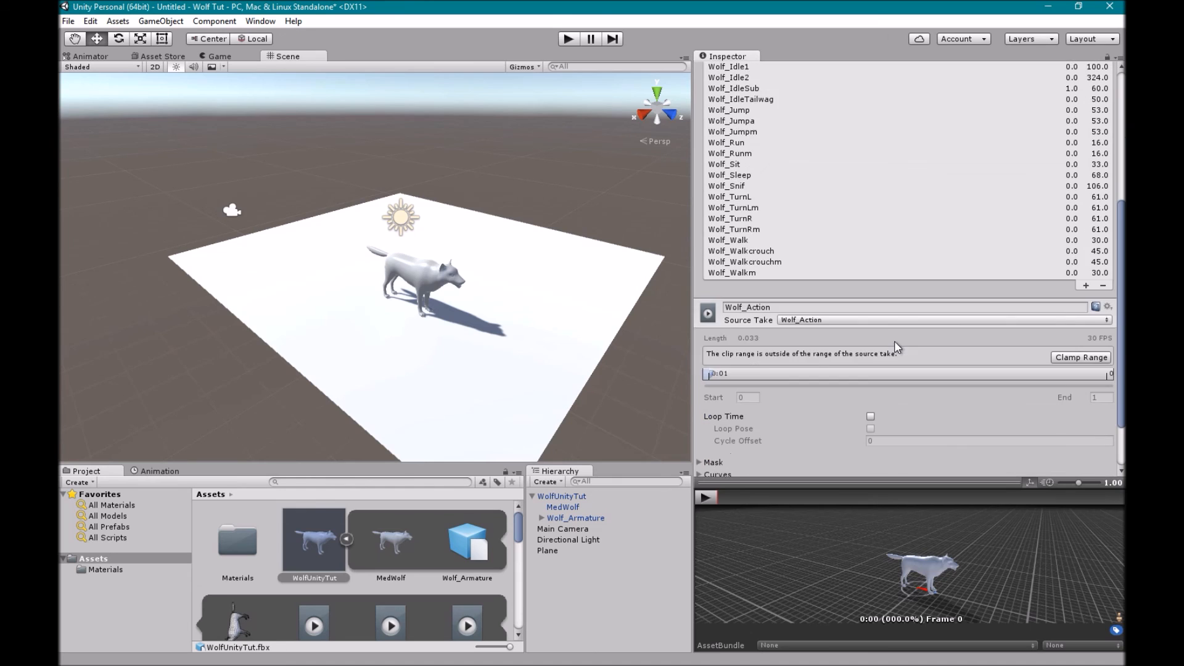
{"action": "scroll", "scroll_direction": "up", "scroll_amount": 3}
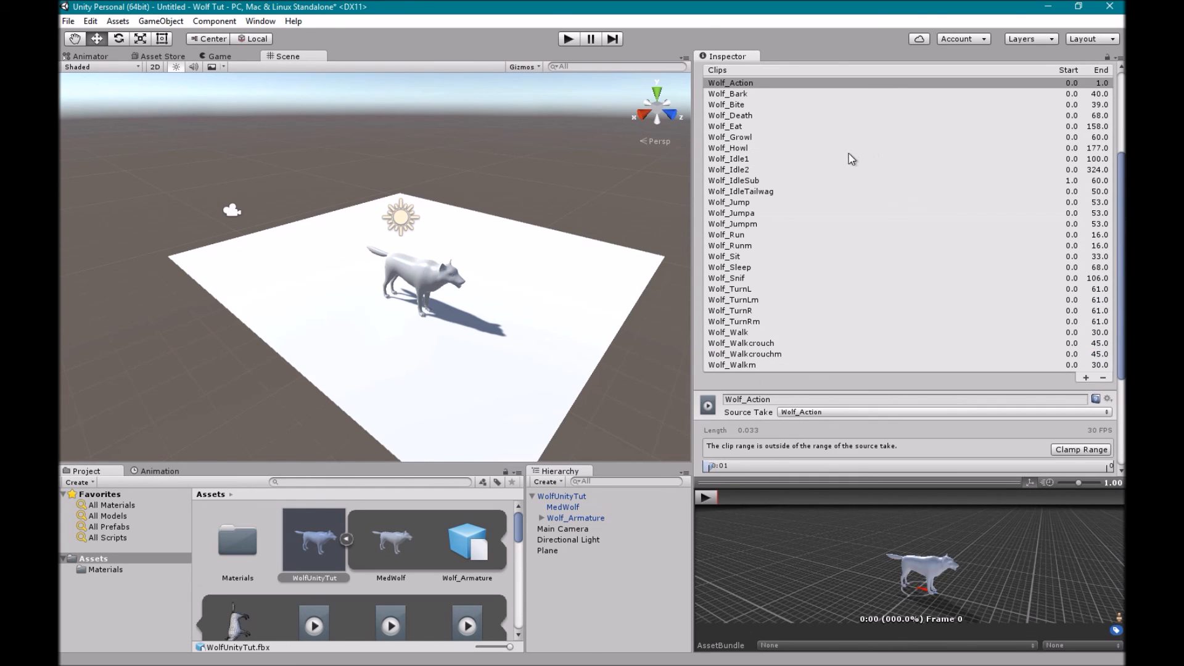
{"action": "left_click", "coordinate": [727, 93]}
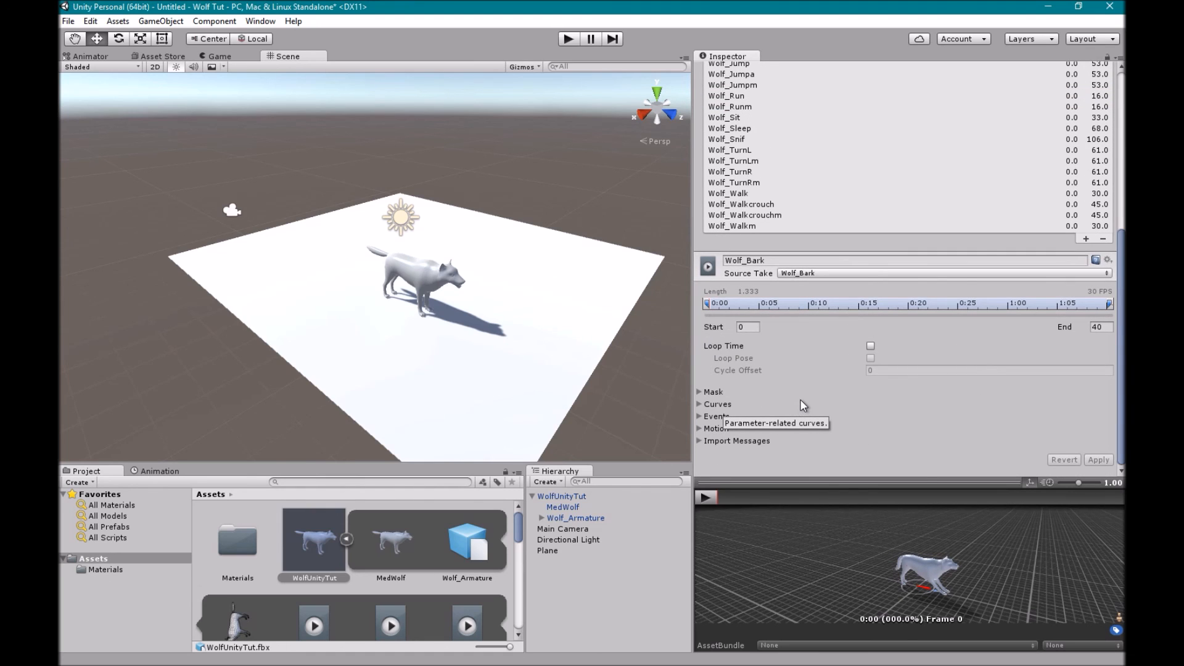
{"action": "mouse_move", "coordinate": [793, 387]}
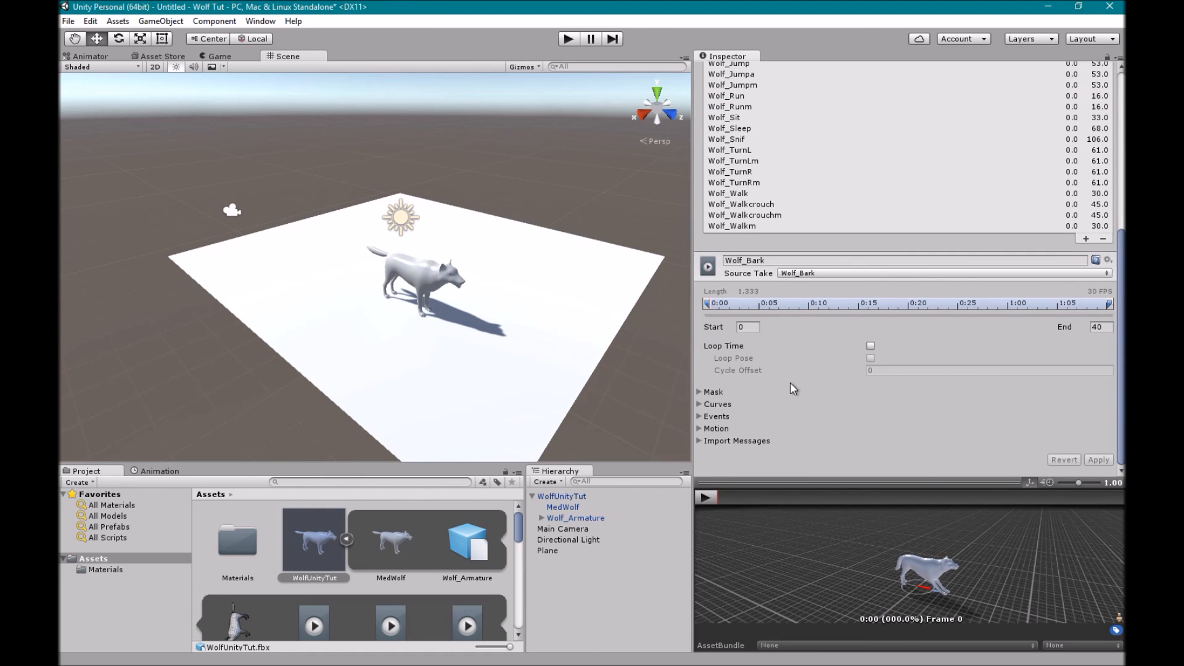